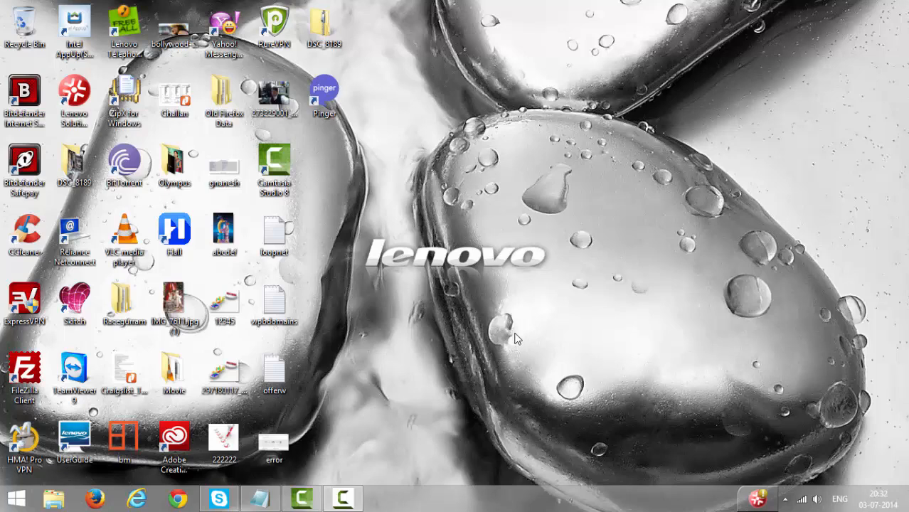
pyautogui.moveTo(578, 287)
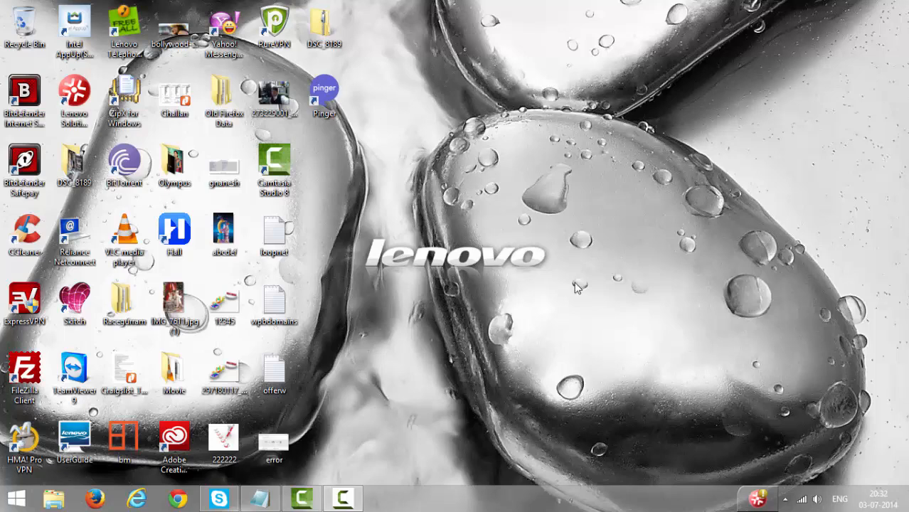
pyautogui.moveTo(105, 486)
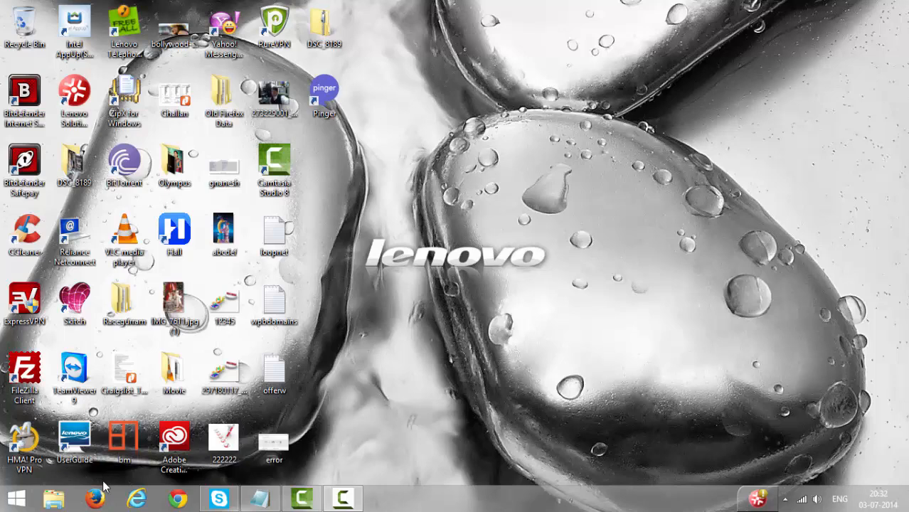
# - Launch Firefox and install the Click&Clean add-on found by searching the Add-ons manager
pyautogui.click(223, 439)
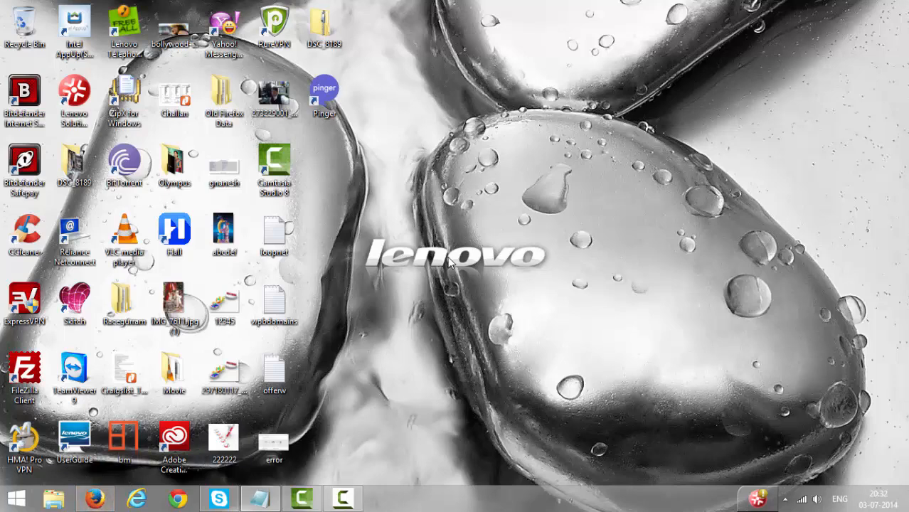
pyautogui.click(95, 498)
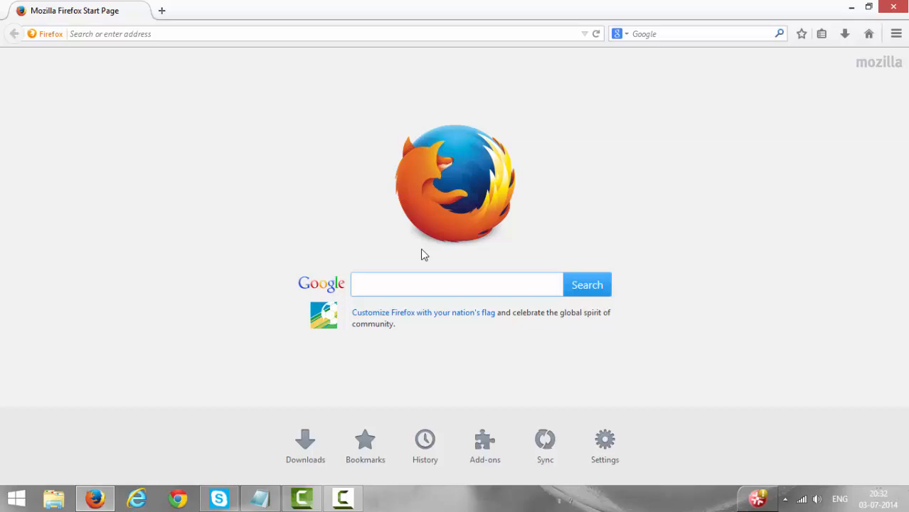
pyautogui.click(160, 6)
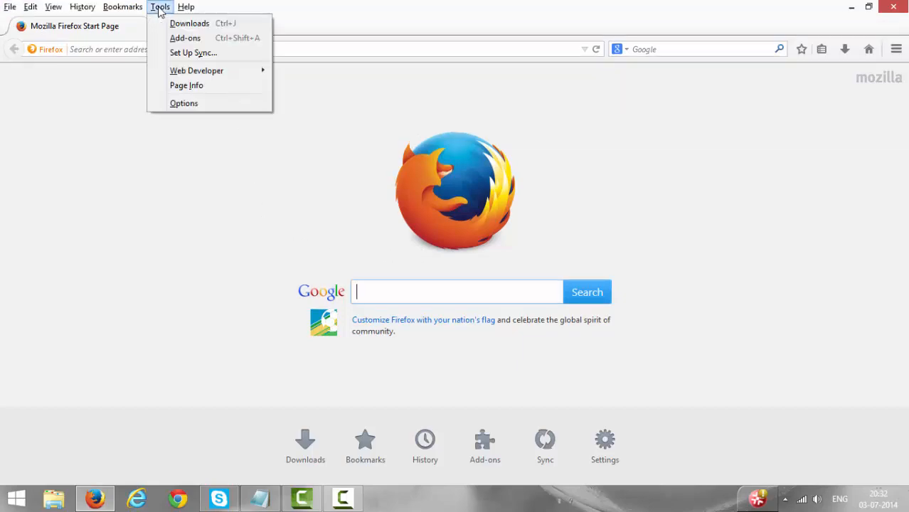
pyautogui.moveTo(195, 38)
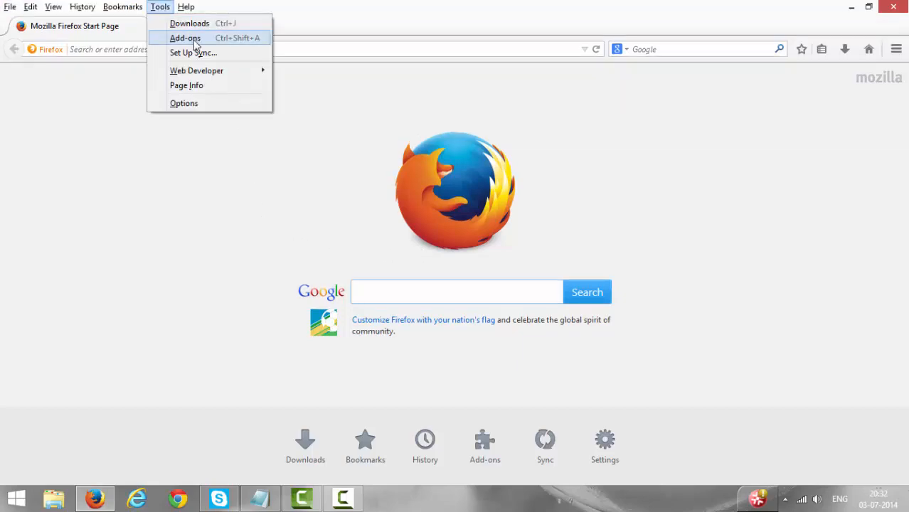
pyautogui.click(185, 38)
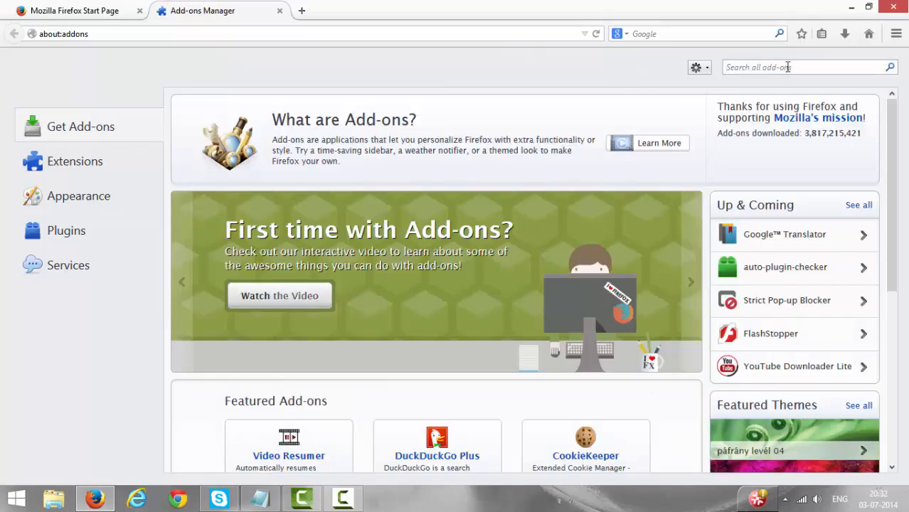
pyautogui.write('click&clean')
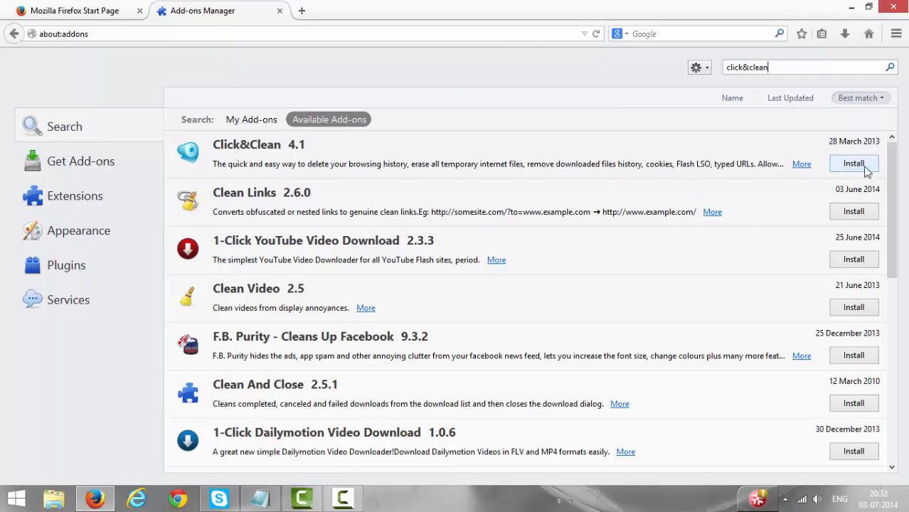
pyautogui.moveTo(853, 164)
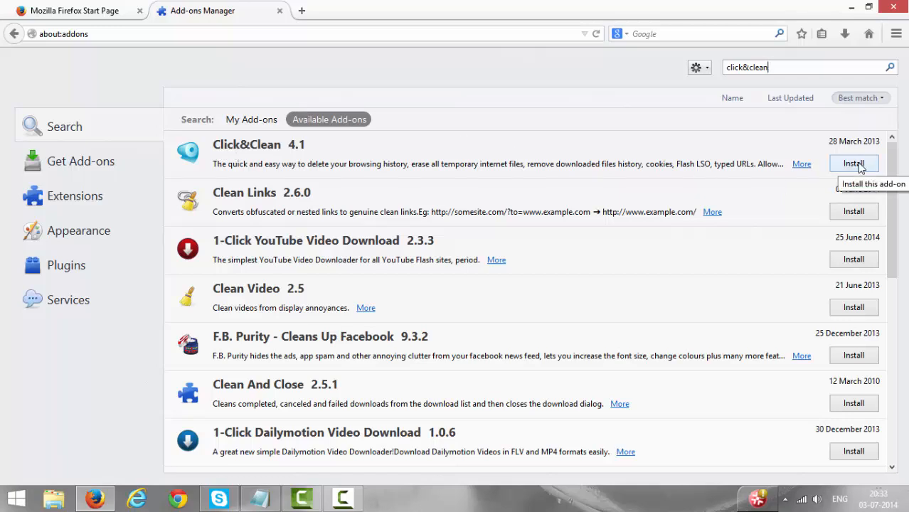
pyautogui.click(852, 163)
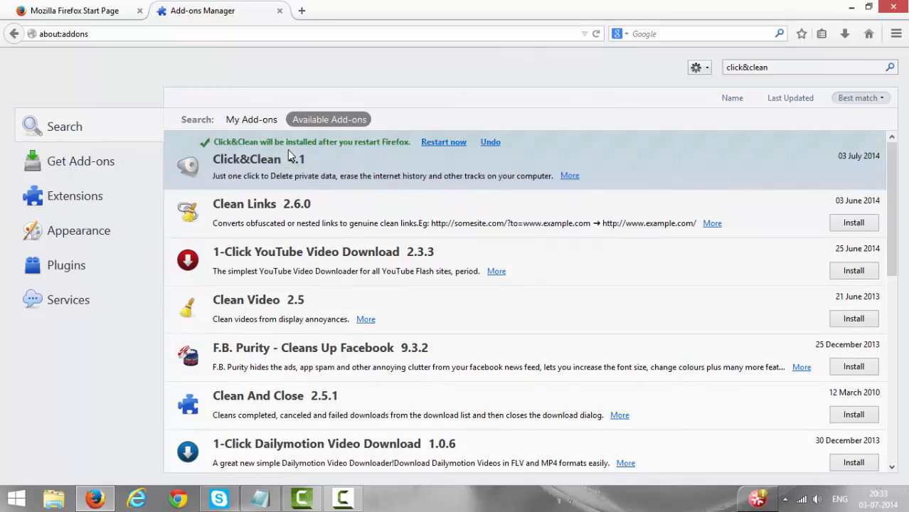
pyautogui.moveTo(357, 137)
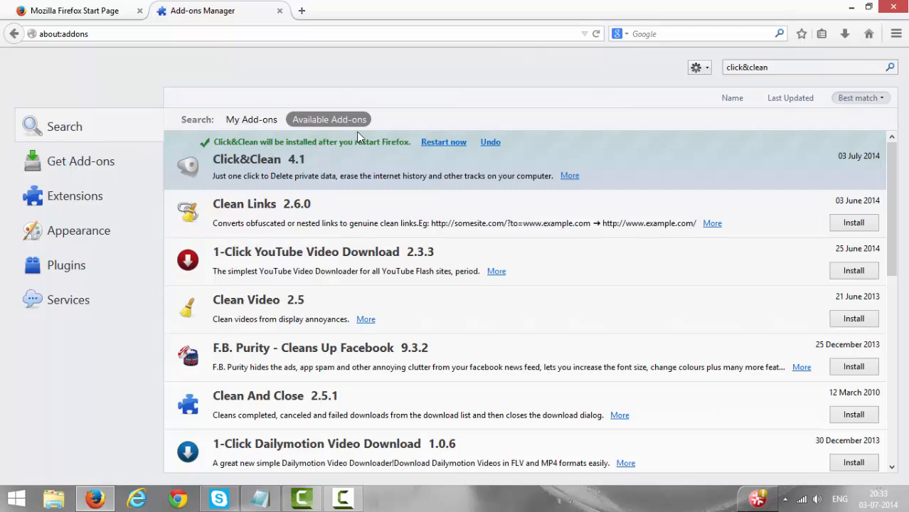
pyautogui.moveTo(250, 13)
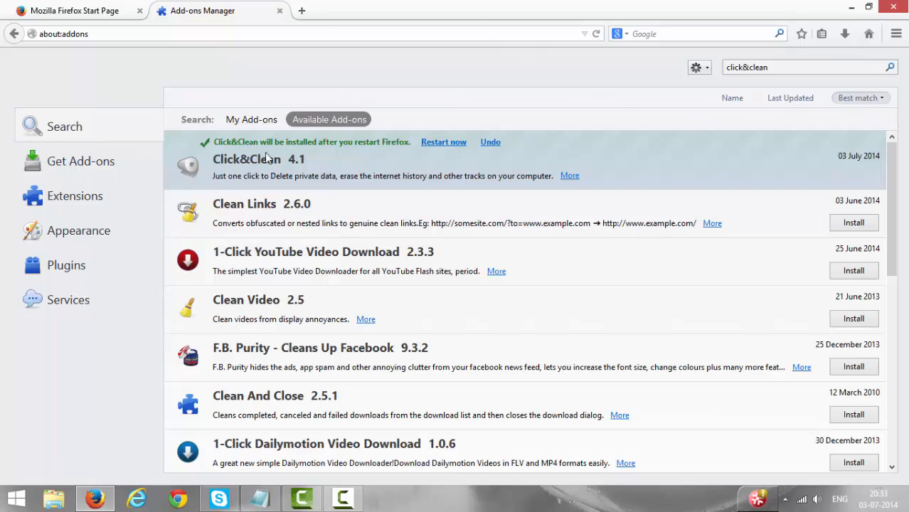
pyautogui.moveTo(255, 153)
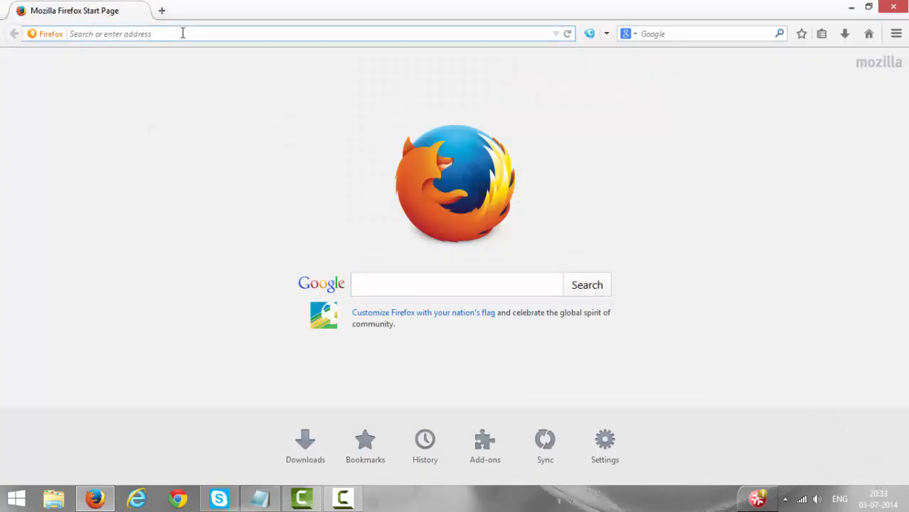
# - Set Firefox's Privacy history option to 'Never remember history' and confirm with OK
pyautogui.click(160, 6)
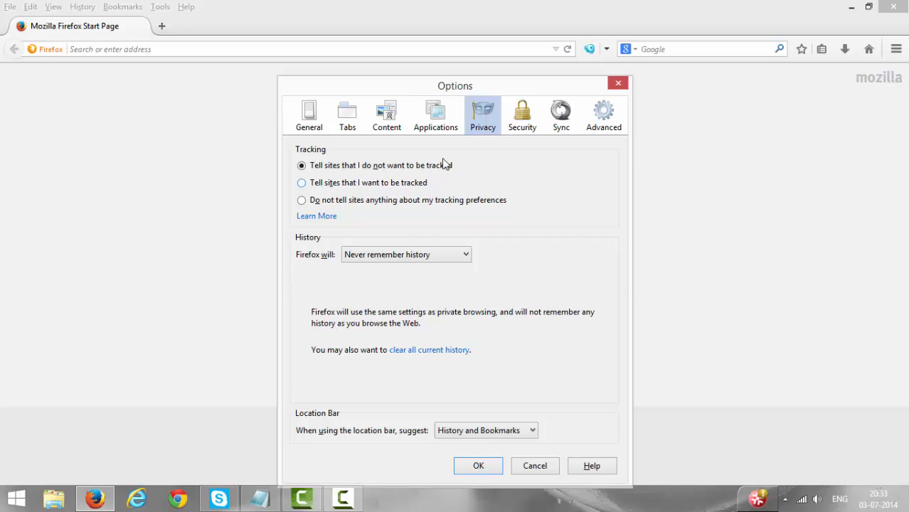
pyautogui.click(308, 115)
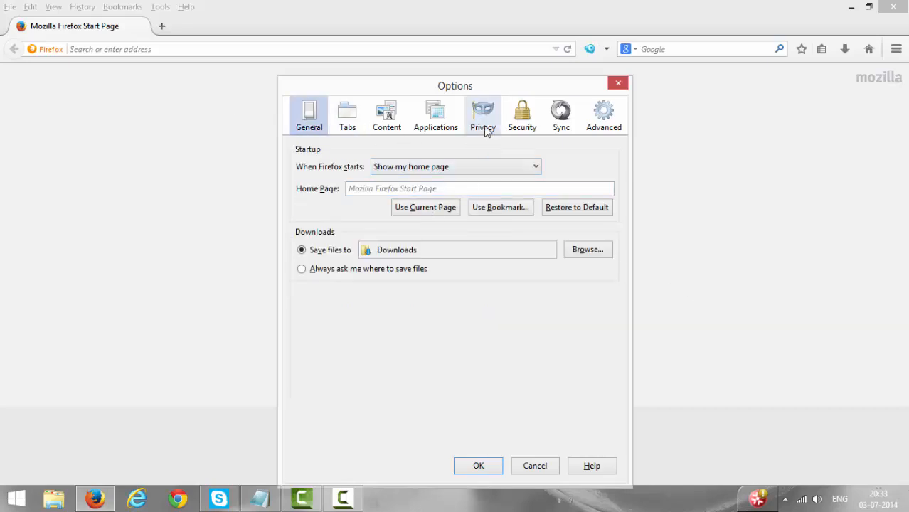
pyautogui.click(482, 114)
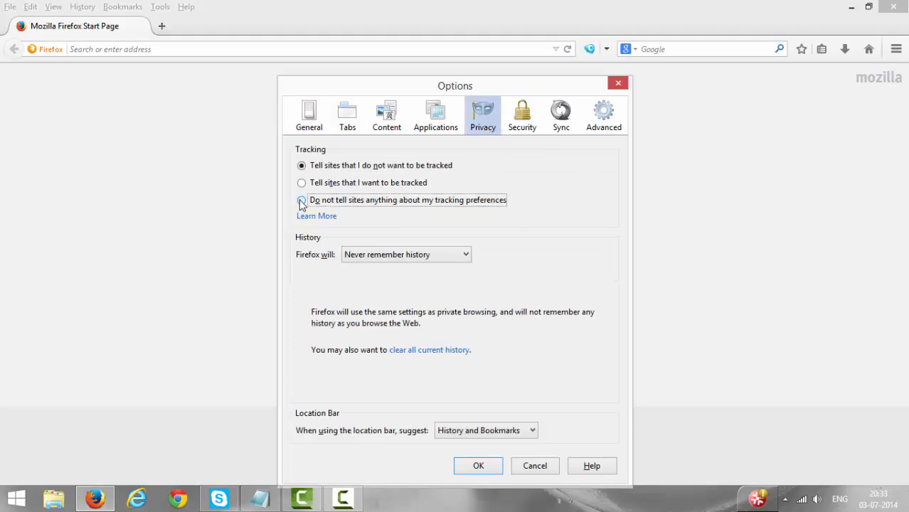
pyautogui.click(302, 165)
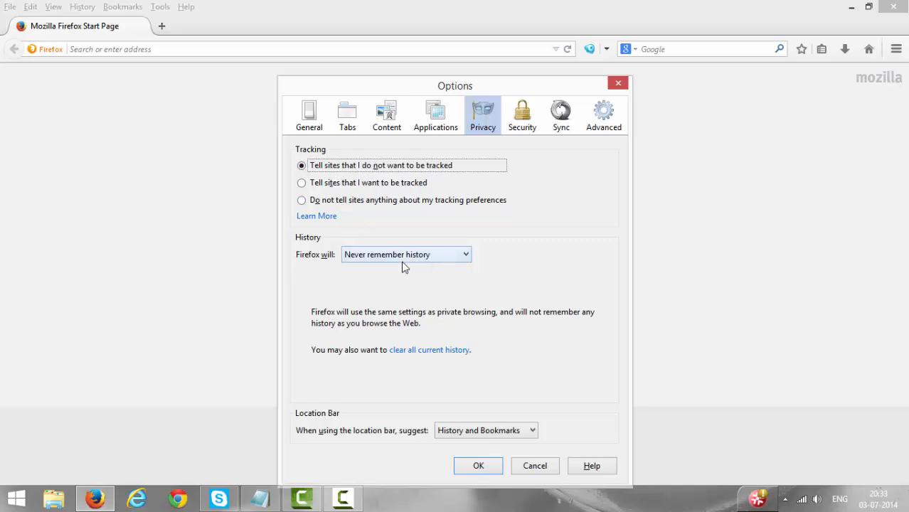
pyautogui.moveTo(335, 261)
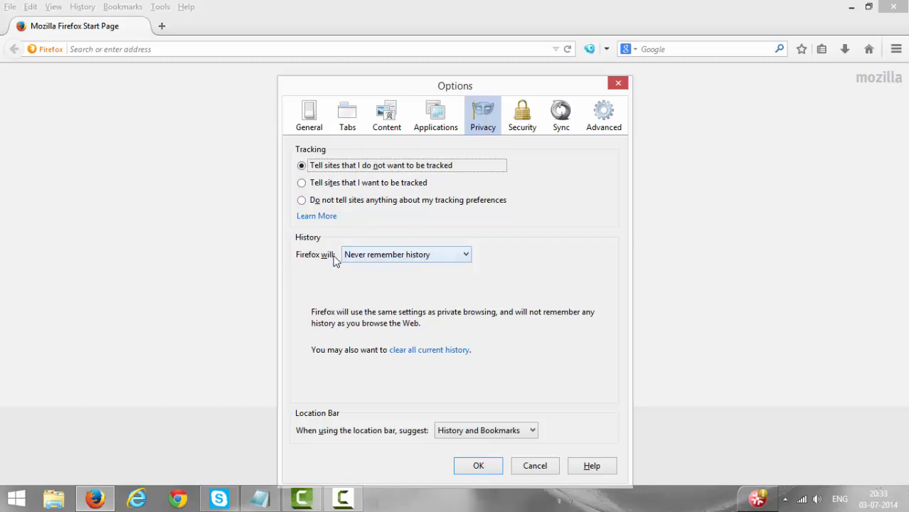
pyautogui.click(405, 254)
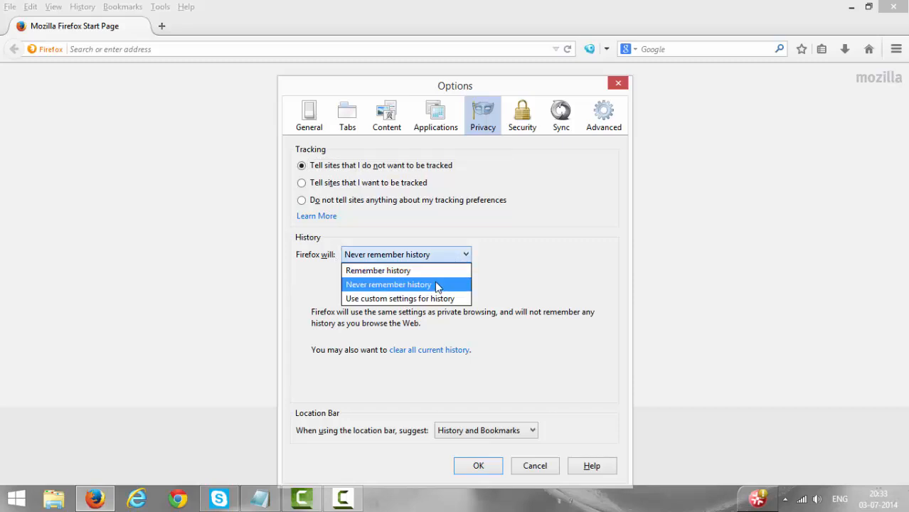
pyautogui.moveTo(406, 263)
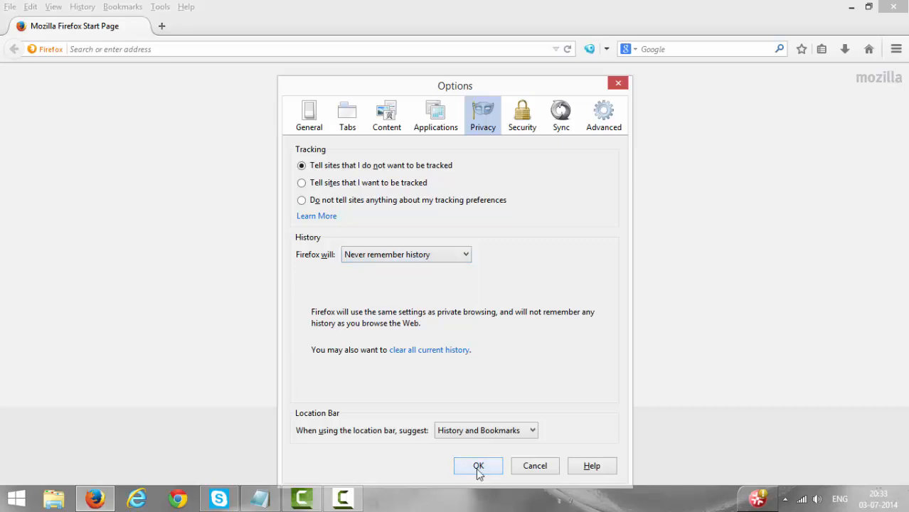
pyautogui.click(478, 466)
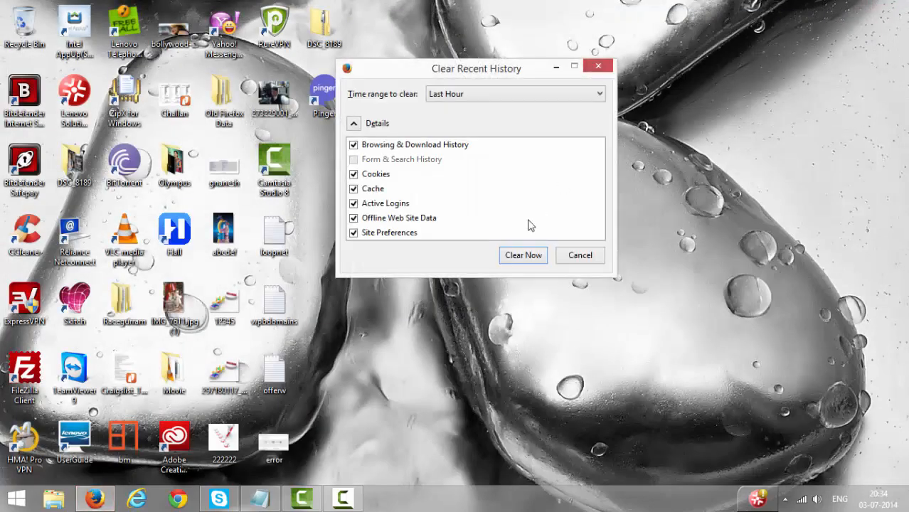
# - Clear the last hour of history, cookies, cache, logins and site data
pyautogui.click(523, 255)
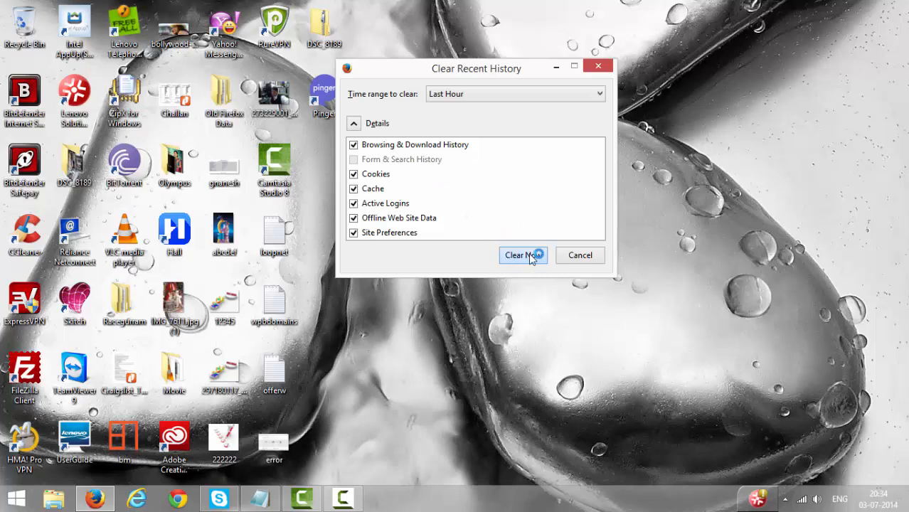
pyautogui.click(523, 255)
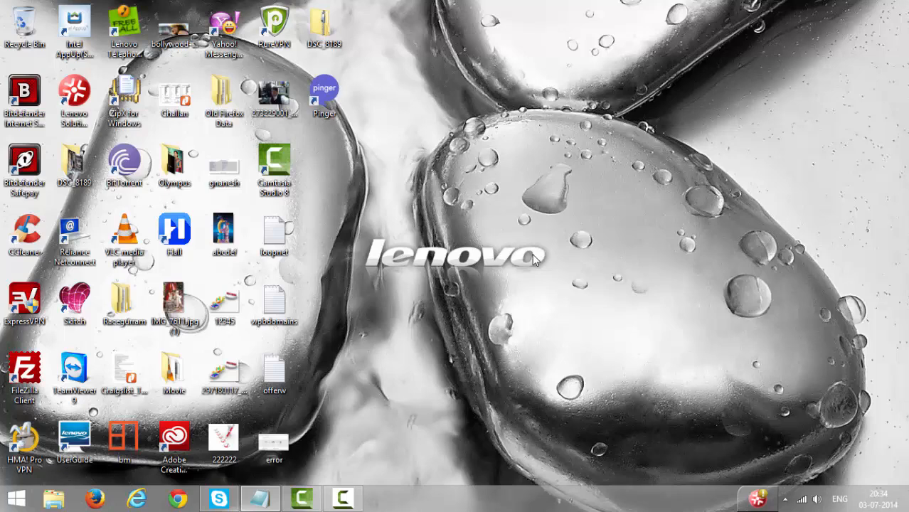
pyautogui.moveTo(448, 394)
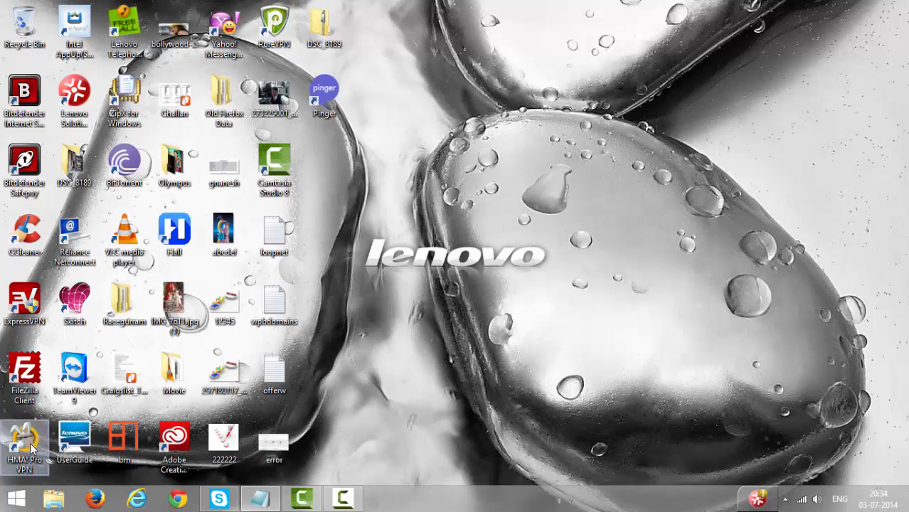
pyautogui.moveTo(26, 437)
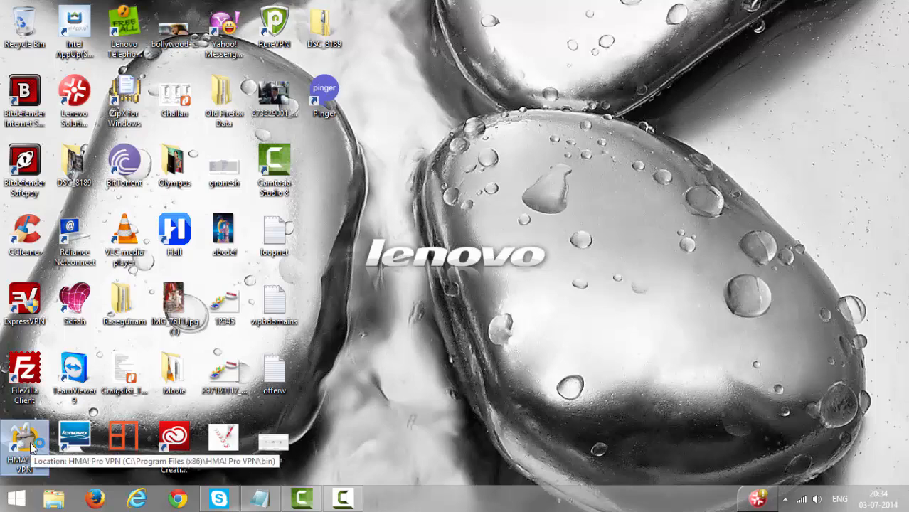
# - Launch HMA! Pro VPN, enter username 'chetan', and review the USA, Florida, Miami location
pyautogui.click(25, 441)
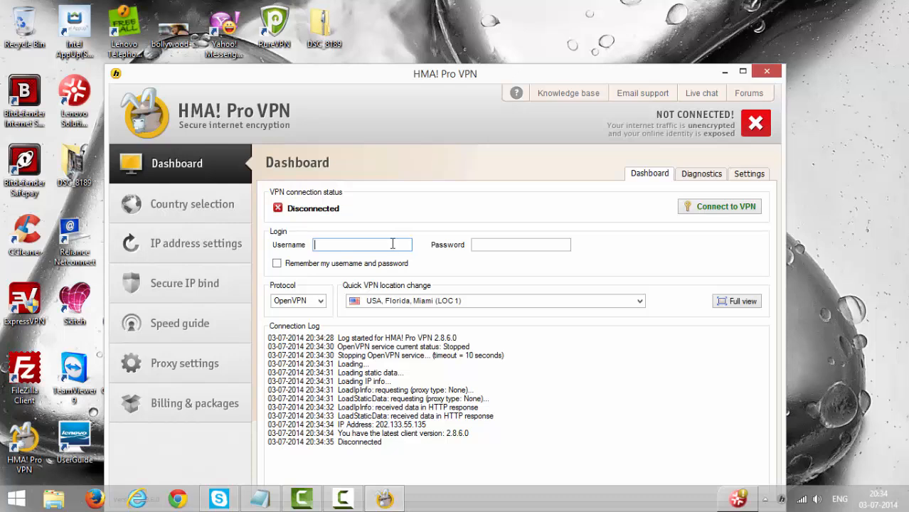
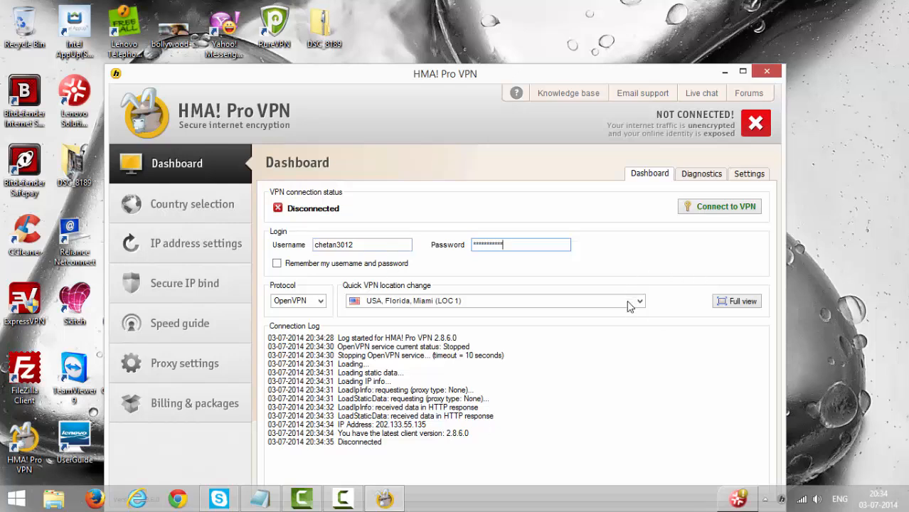
pyautogui.click(638, 301)
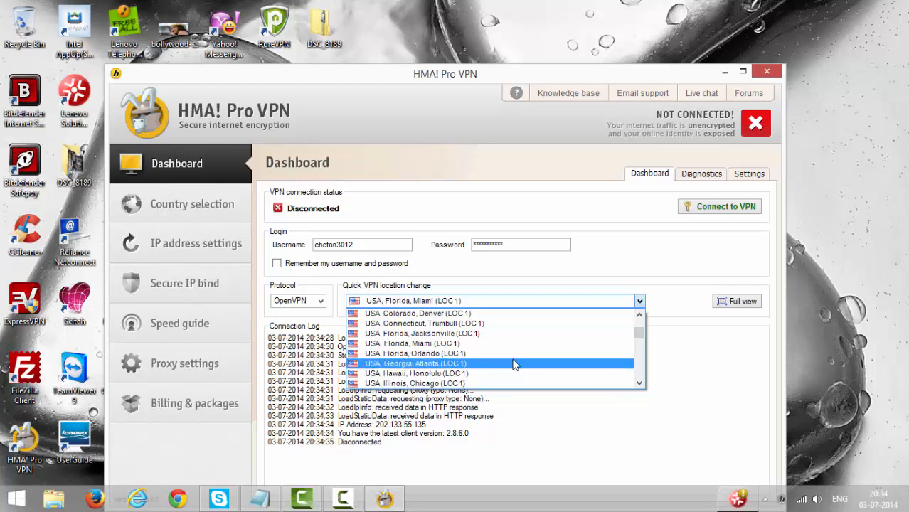
pyautogui.moveTo(415, 354)
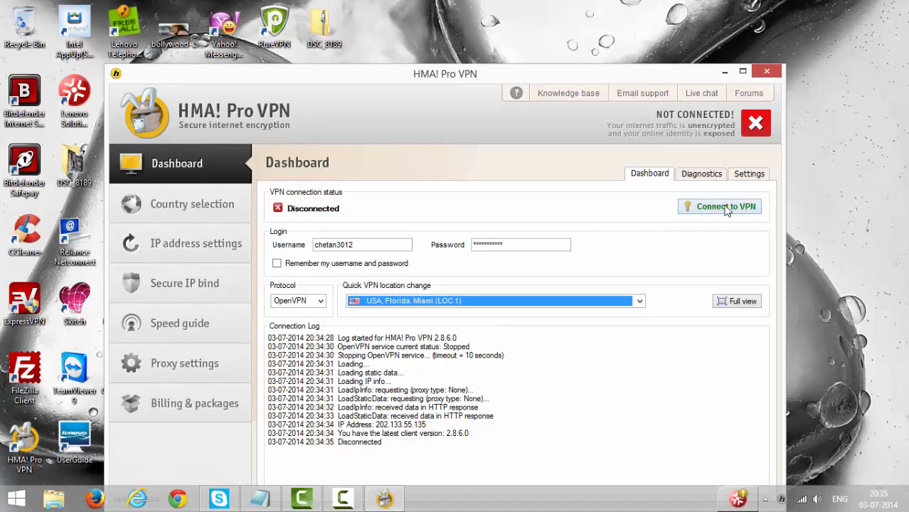
pyautogui.moveTo(720, 219)
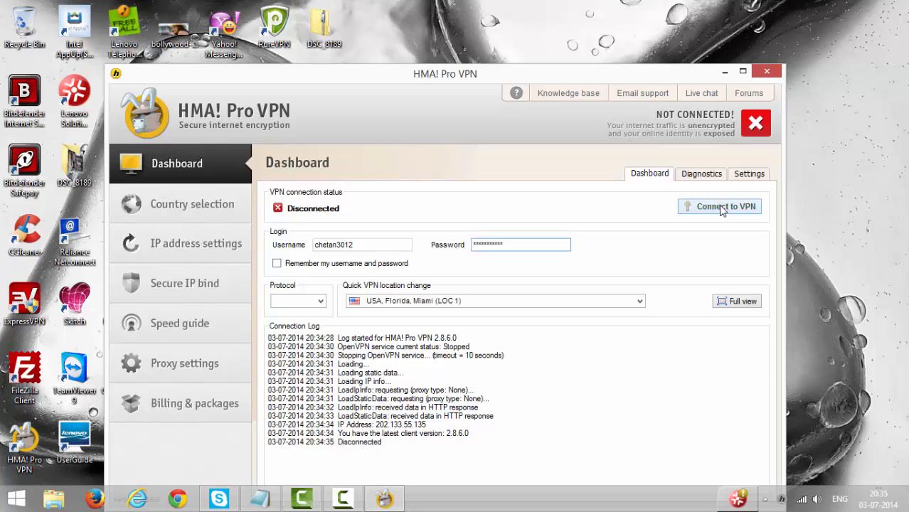
# - Connect HMA! Pro VPN through Miami, Florida, then reopen Firefox
pyautogui.click(719, 206)
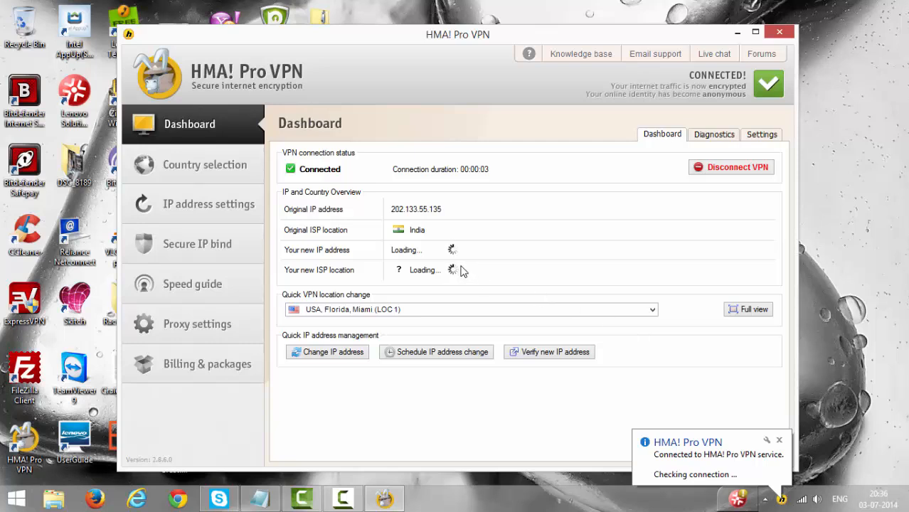
pyautogui.moveTo(614, 340)
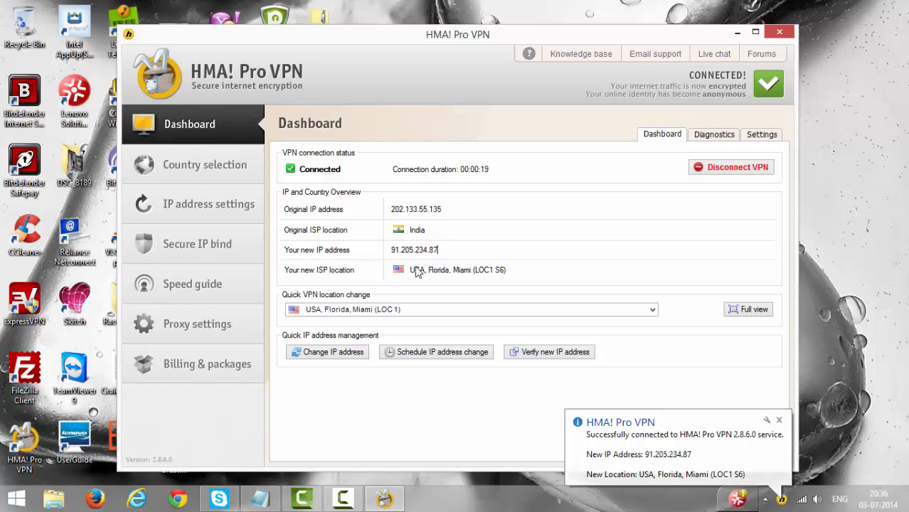
pyautogui.moveTo(561, 268)
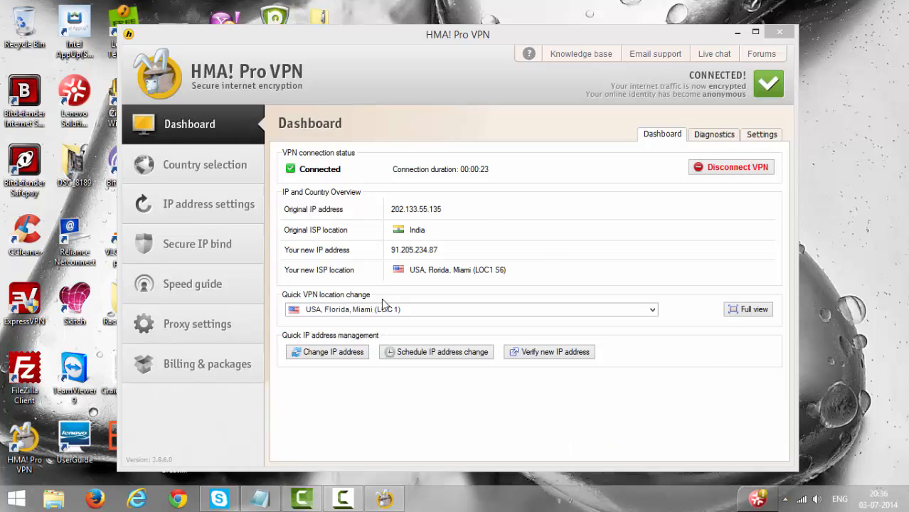
pyautogui.moveTo(104, 490)
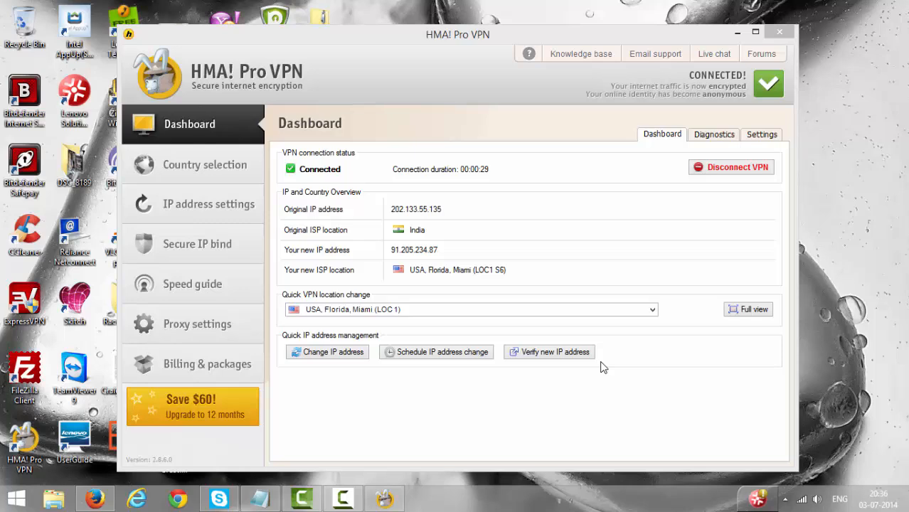
pyautogui.click(94, 498)
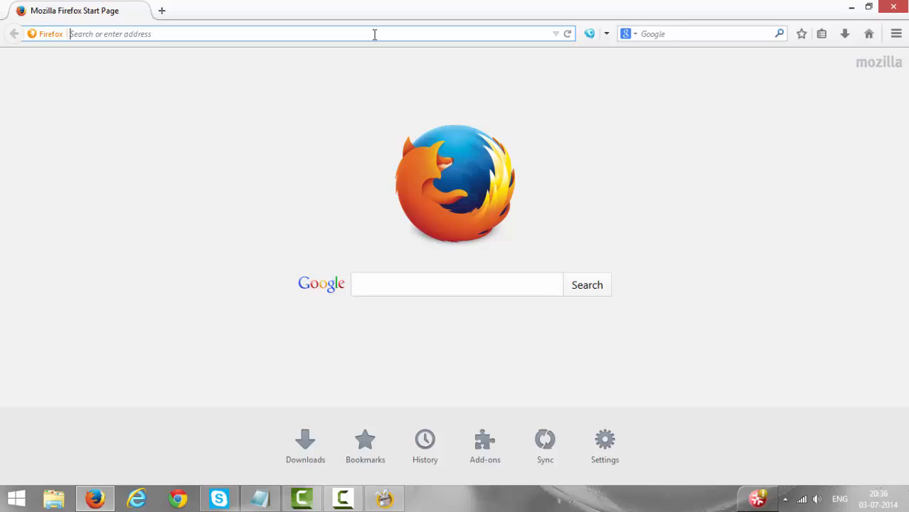
# - Go from Craigslist's sites list to South Florida's 'pbc' page and select its URL
pyautogui.write('craigslist.org/about/sites#US')
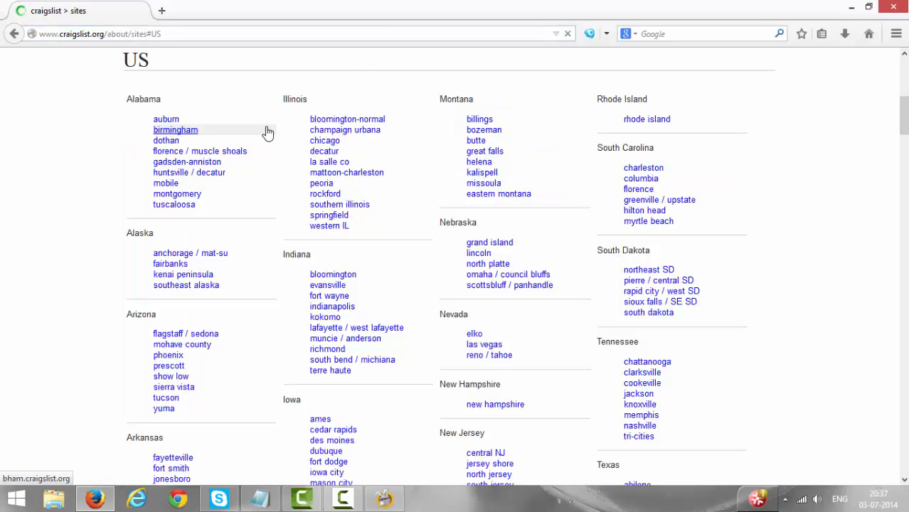
pyautogui.scroll(-3)
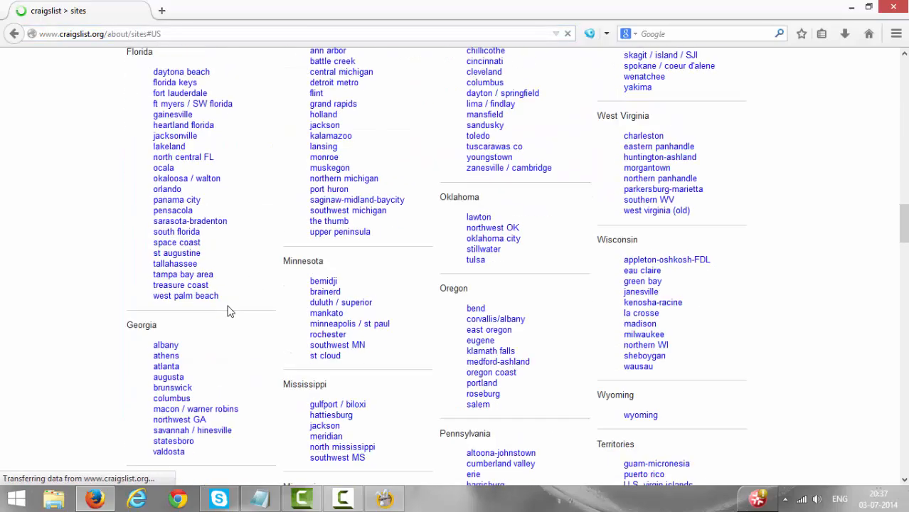
pyautogui.scroll(3)
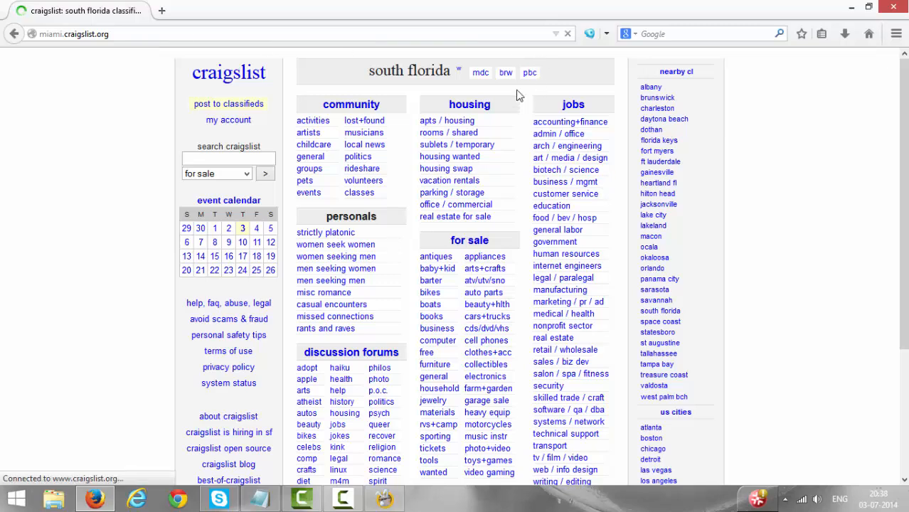
pyautogui.click(529, 72)
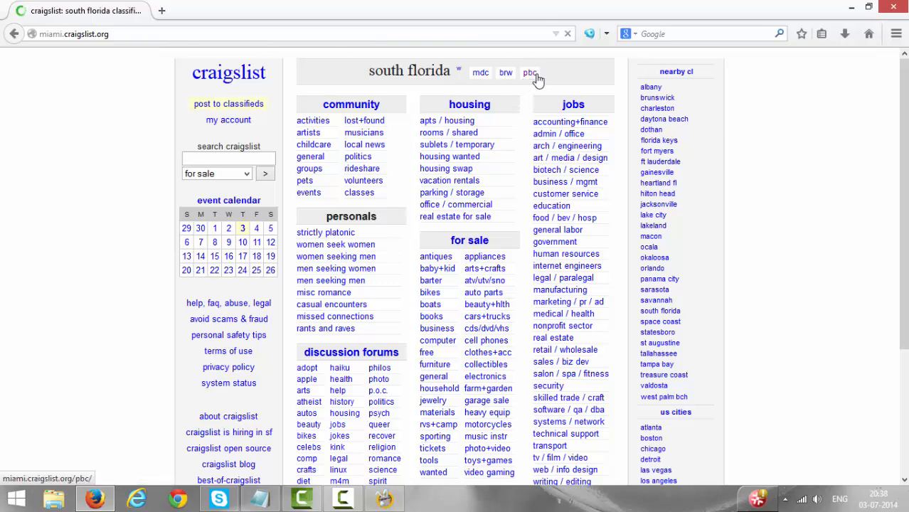
pyautogui.moveTo(530, 73)
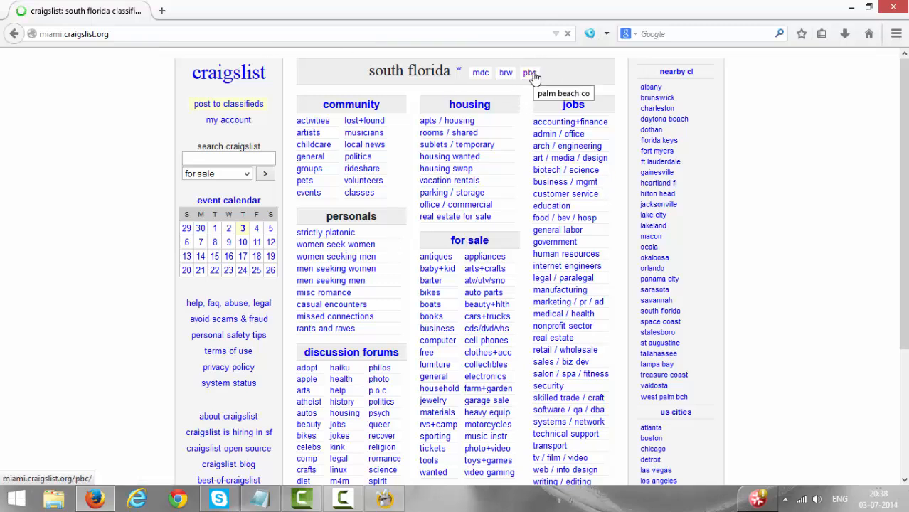
pyautogui.click(529, 72)
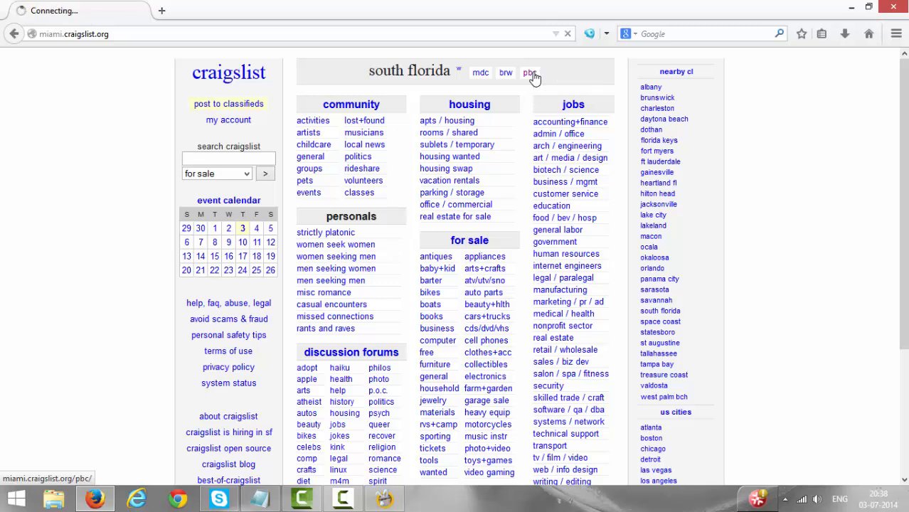
pyautogui.click(530, 72)
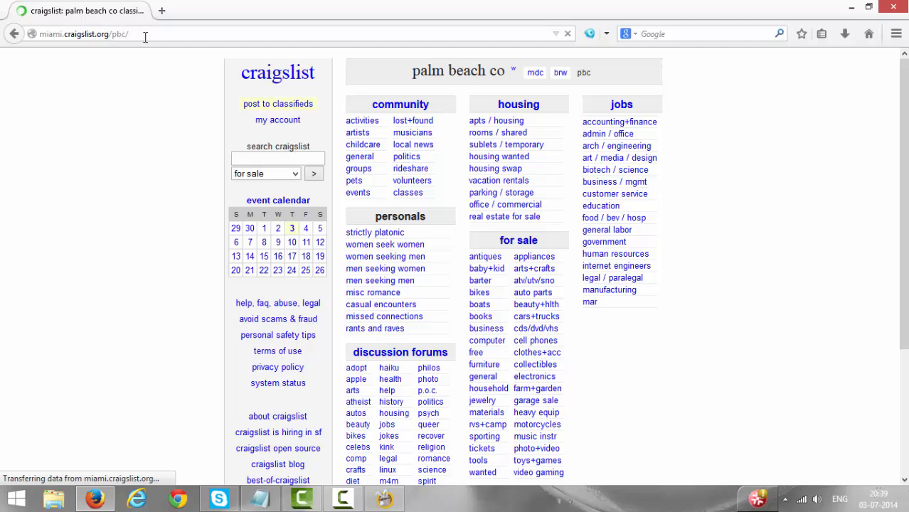
pyautogui.click(584, 71)
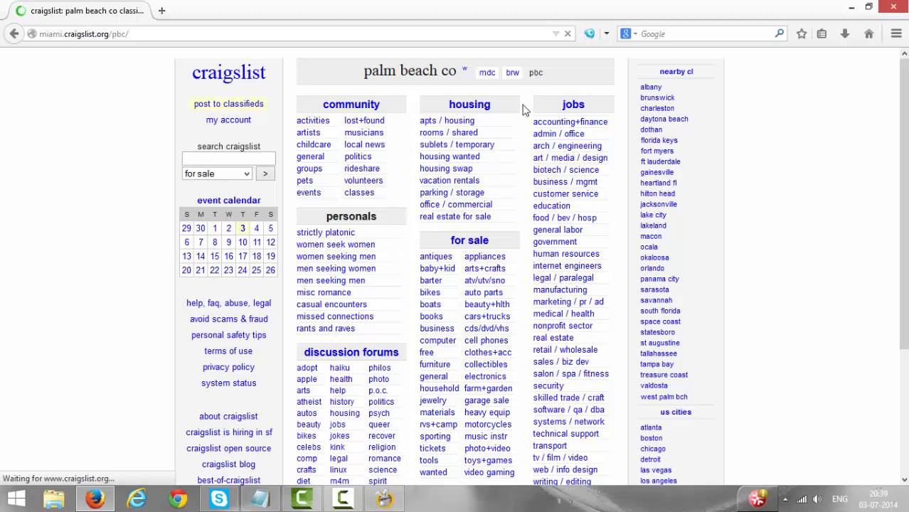
pyautogui.moveTo(135, 55)
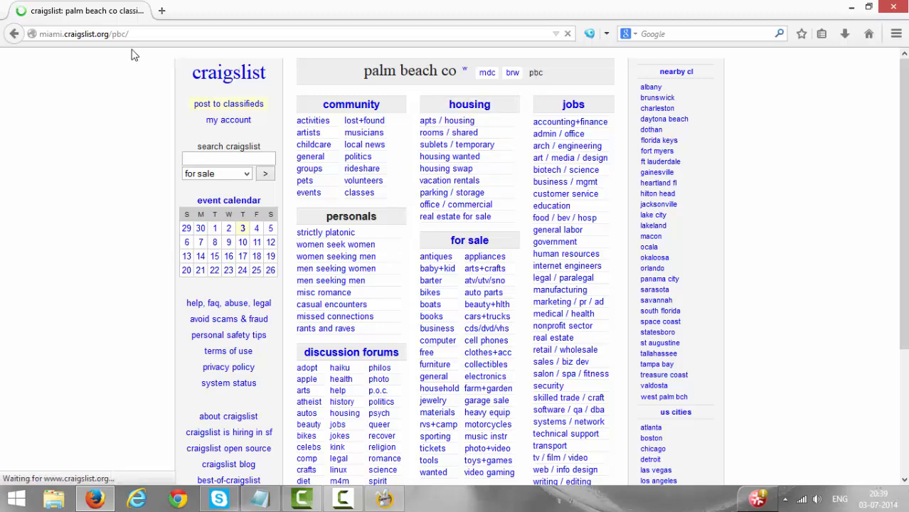
pyautogui.click(107, 33)
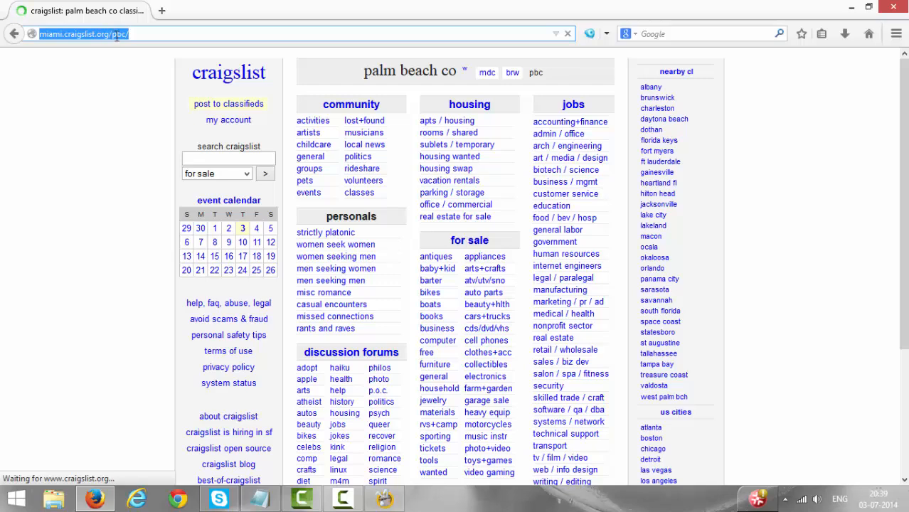
pyautogui.moveTo(137, 79)
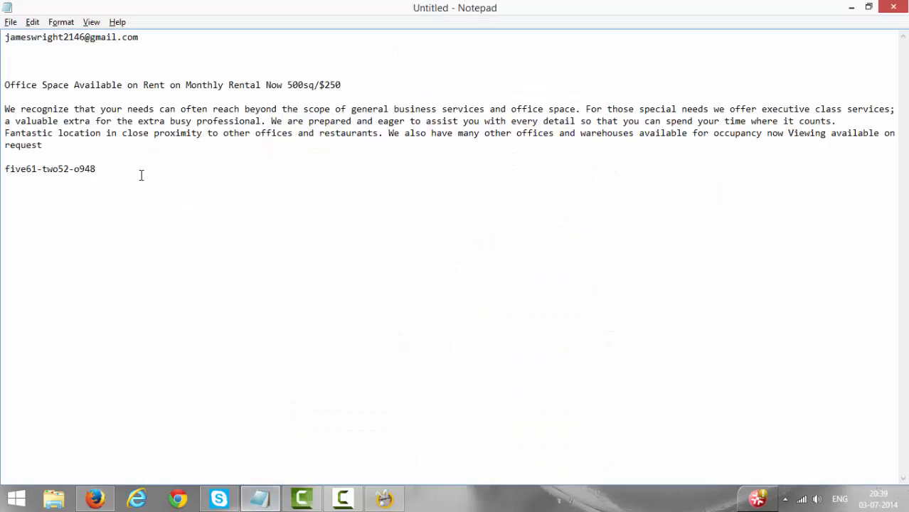
pyautogui.write('http://miami.craigslist.org/pbc/')
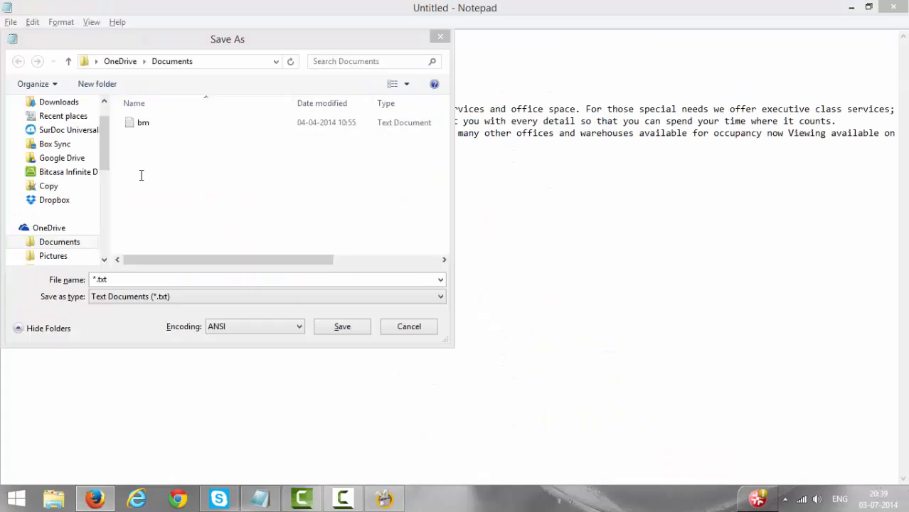
pyautogui.click(95, 497)
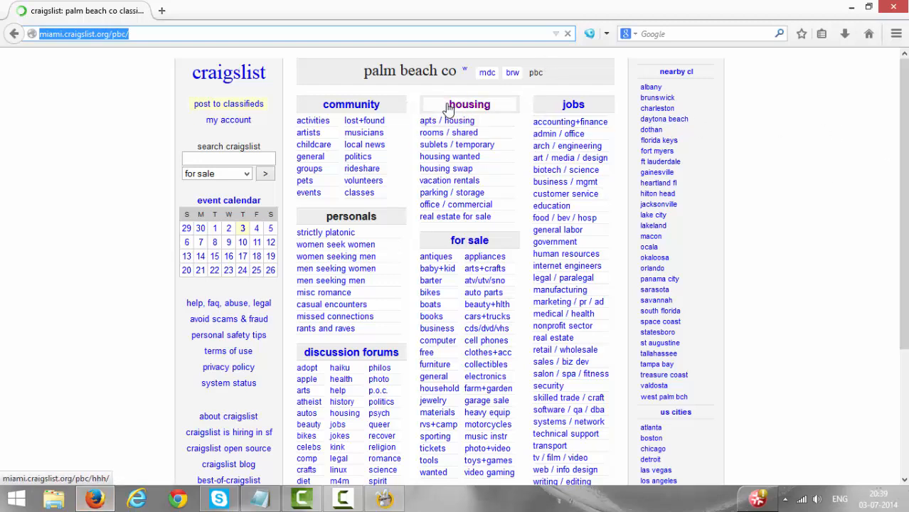
pyautogui.moveTo(435, 117)
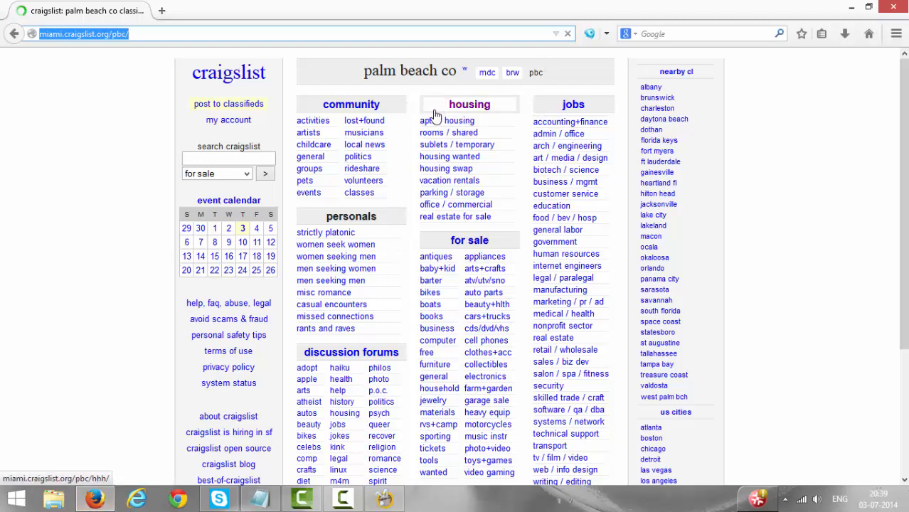
pyautogui.moveTo(435, 98)
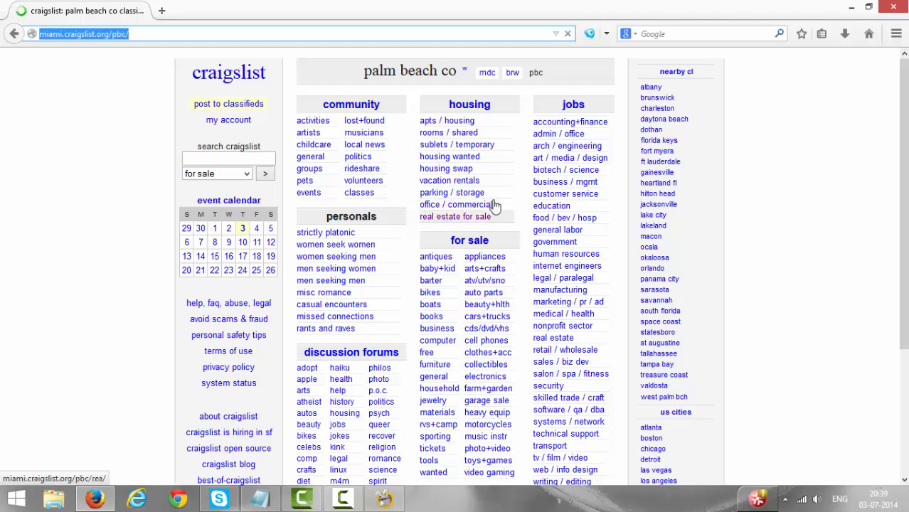
# - Open the Palm Beach County 'office / commercial' housing listings and scroll through them
pyautogui.click(454, 204)
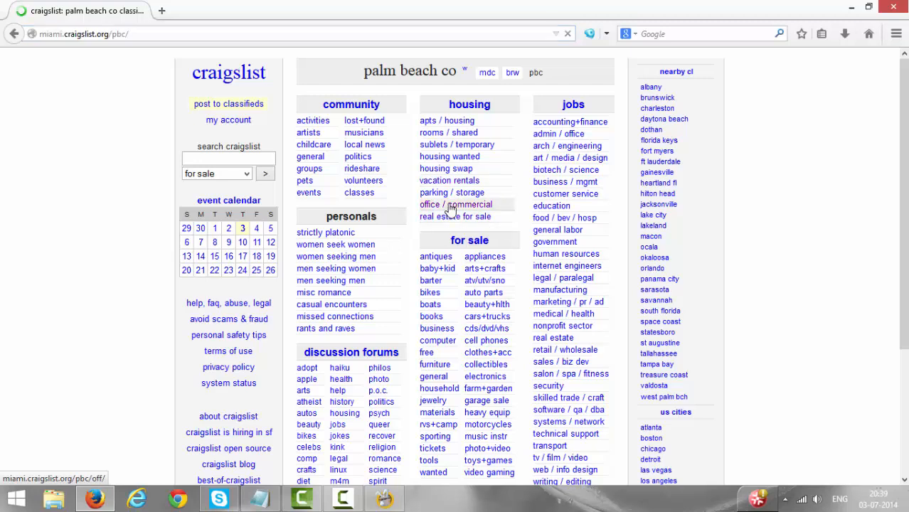
pyautogui.click(454, 204)
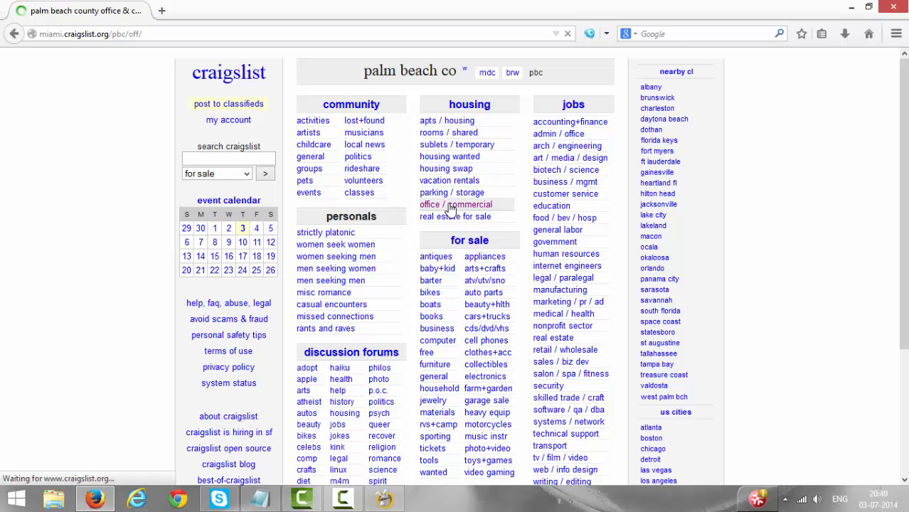
pyautogui.click(429, 205)
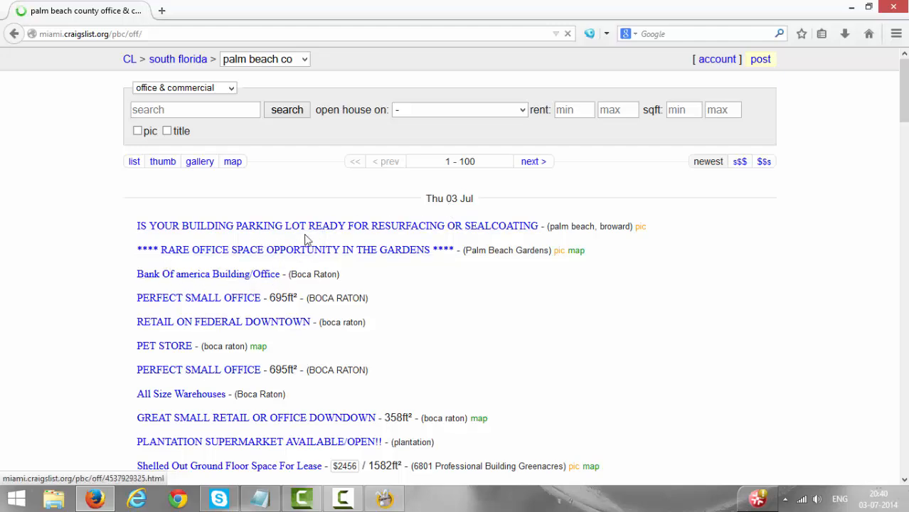
pyautogui.scroll(-3)
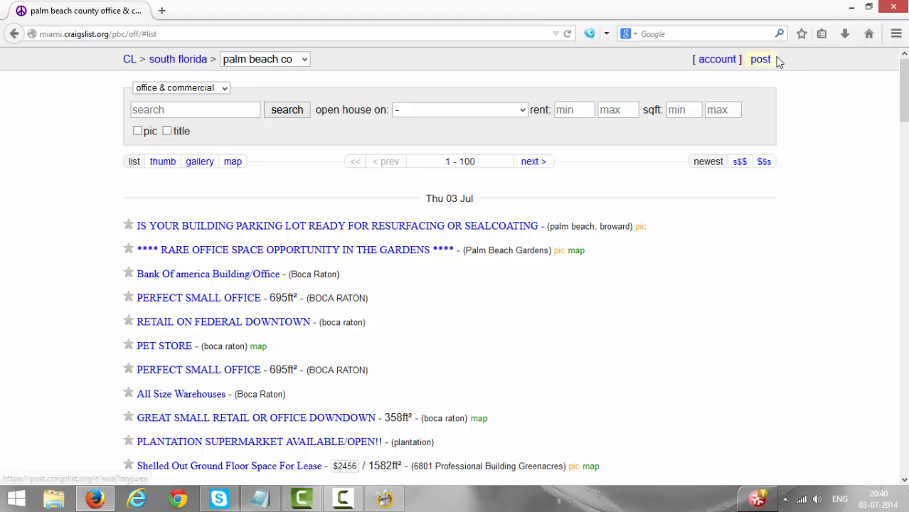
pyautogui.moveTo(761, 59)
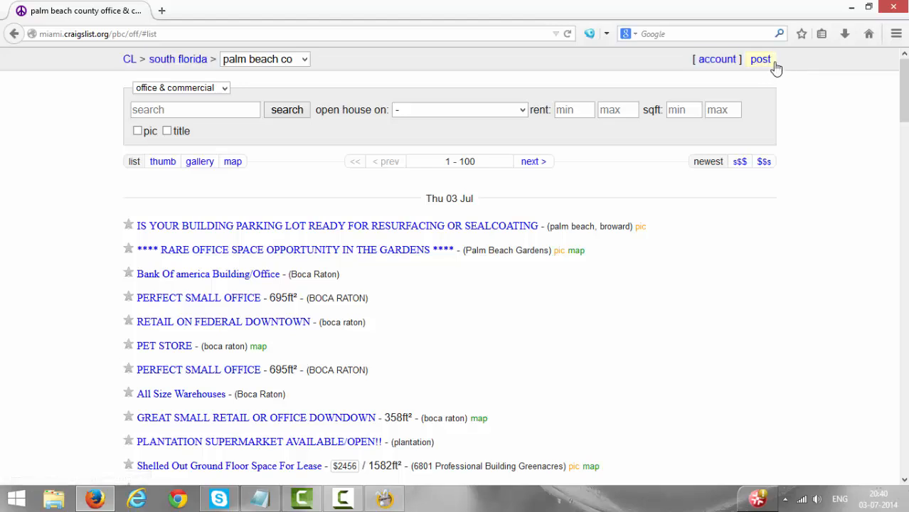
# - Start a new Craigslist post and choose 'housing offered' as the posting type
pyautogui.click(760, 59)
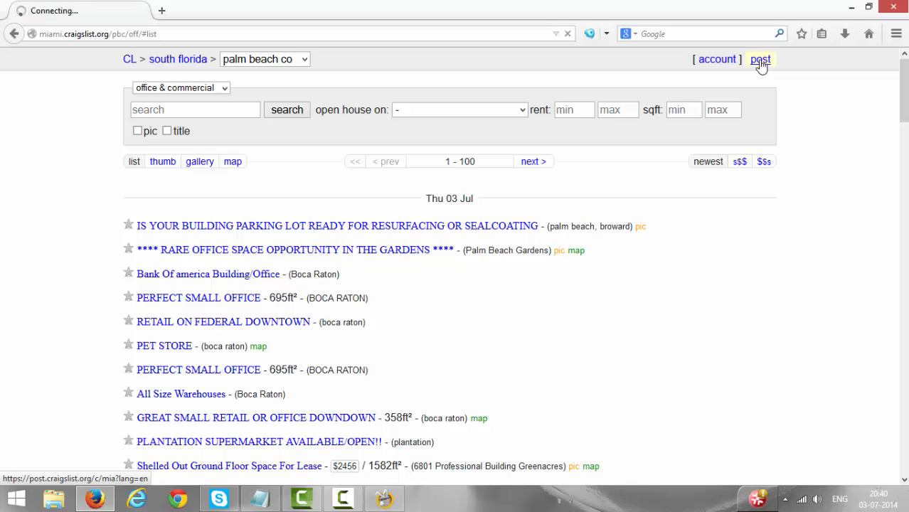
pyautogui.click(760, 59)
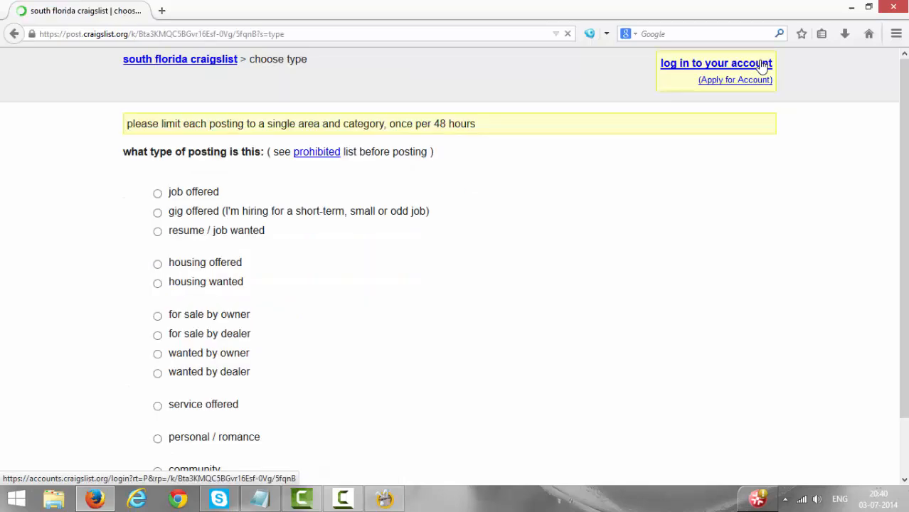
pyautogui.click(715, 63)
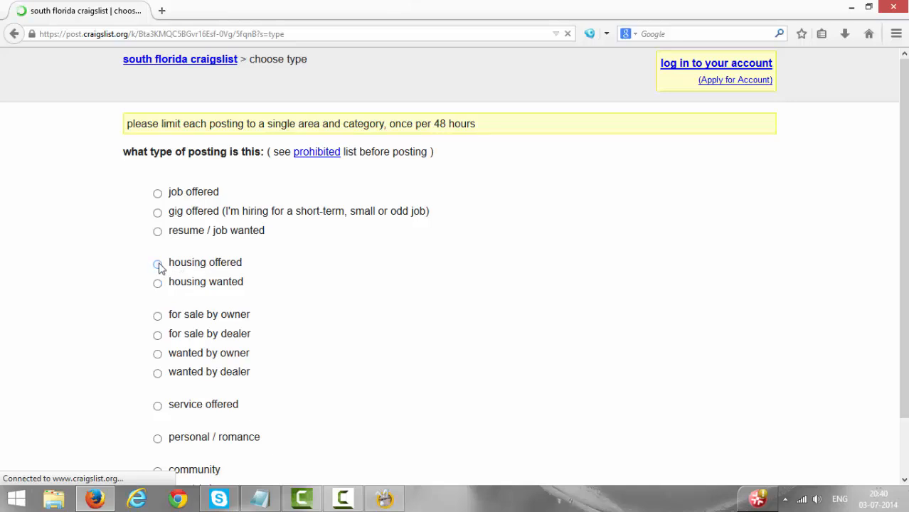
pyautogui.click(157, 263)
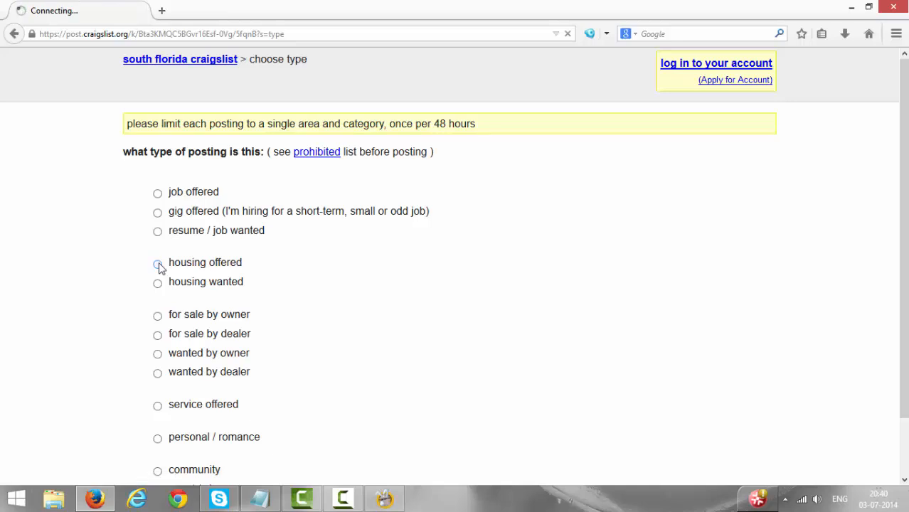
pyautogui.click(157, 262)
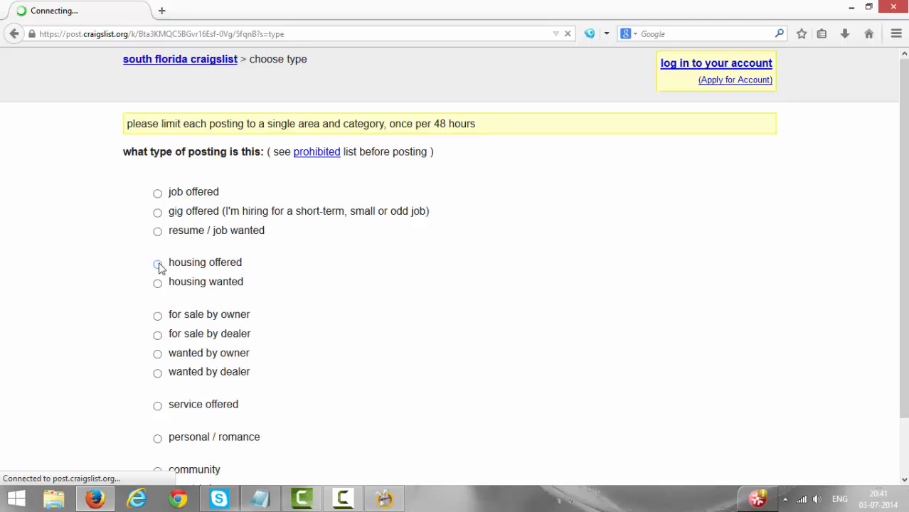
pyautogui.click(157, 263)
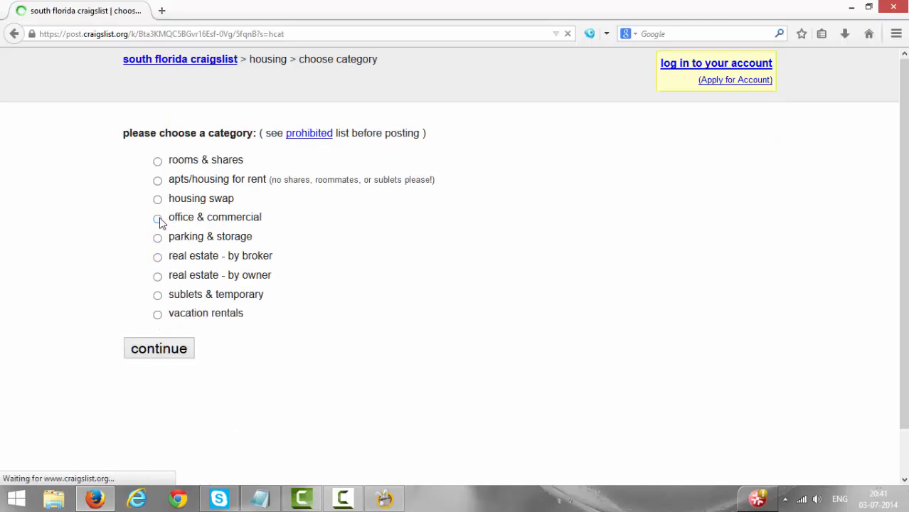
# - Choose the 'office & commercial' category and 'palm beach county' as the area
pyautogui.click(157, 219)
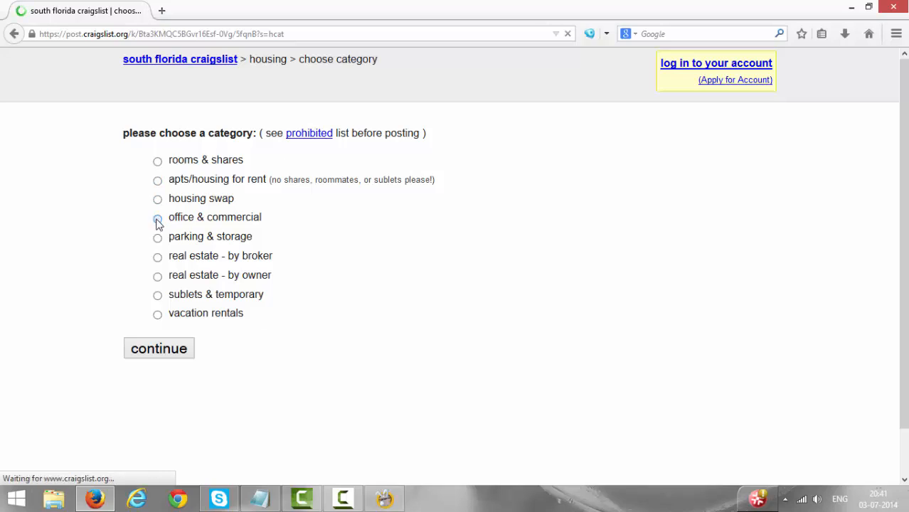
pyautogui.click(157, 221)
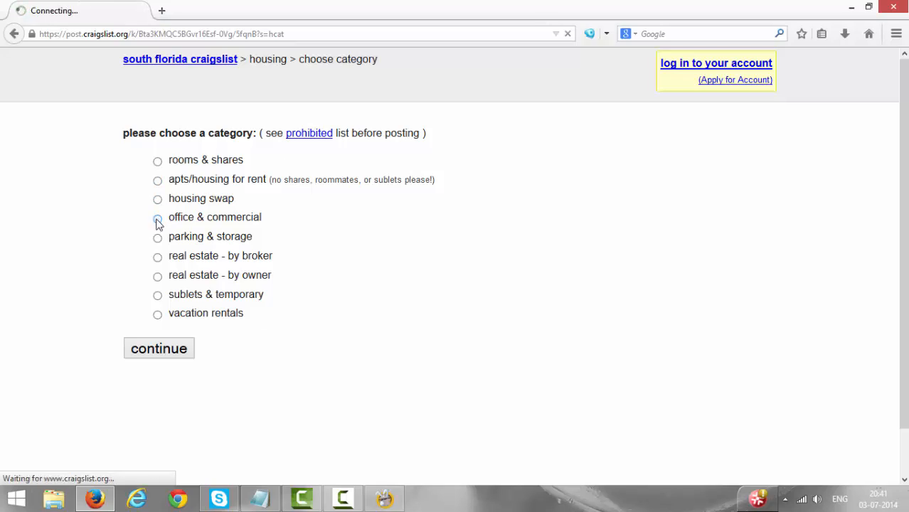
pyautogui.click(157, 220)
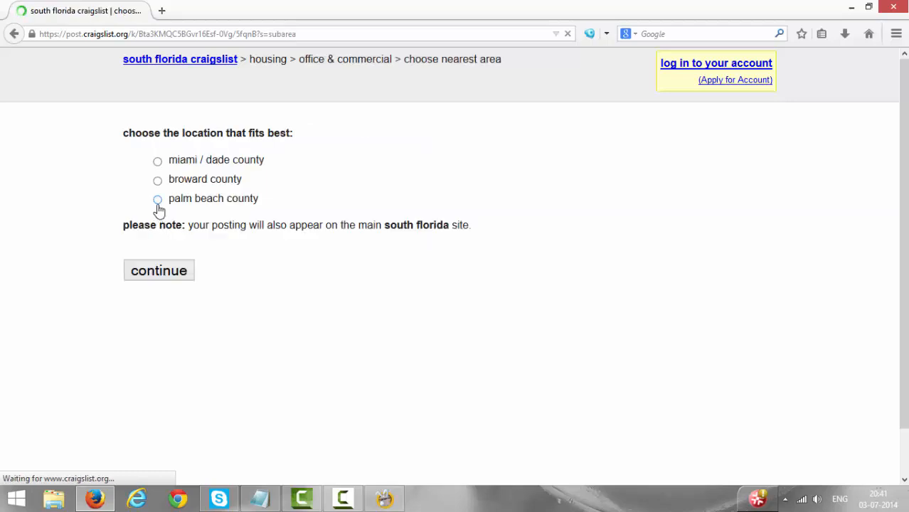
pyautogui.click(158, 199)
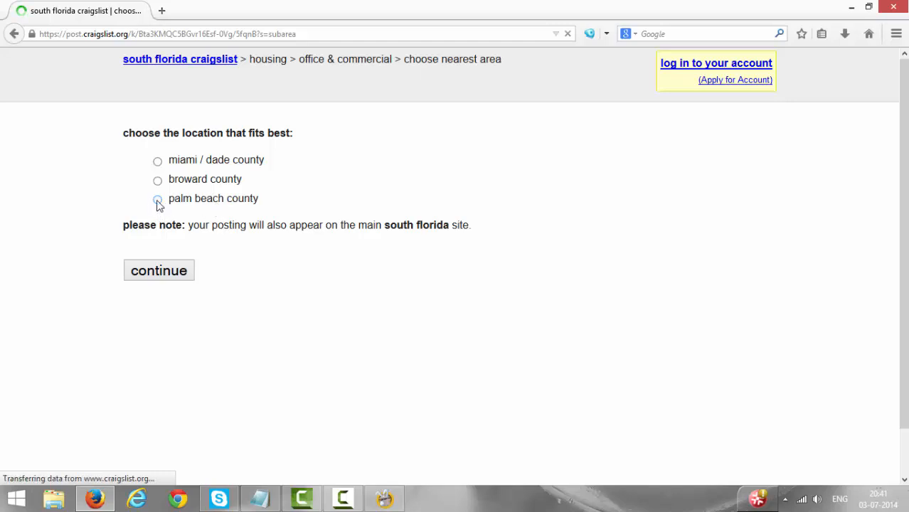
pyautogui.click(159, 270)
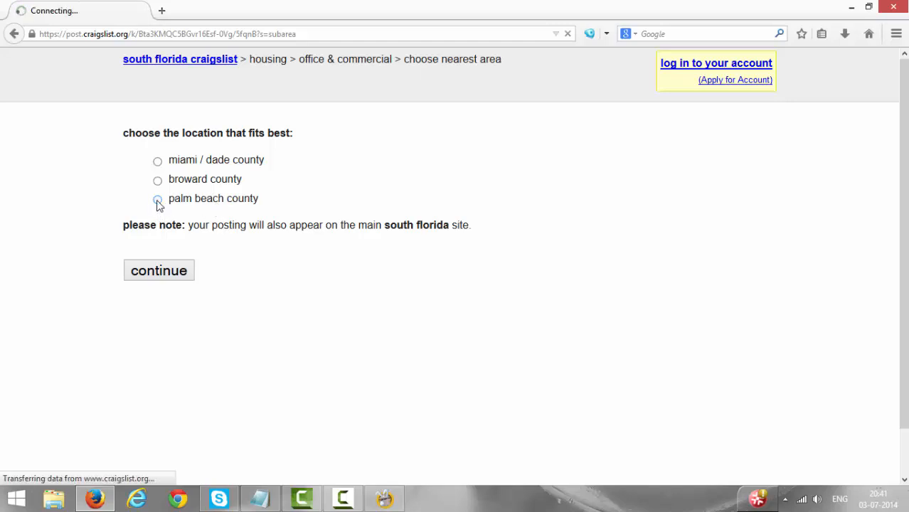
pyautogui.click(157, 200)
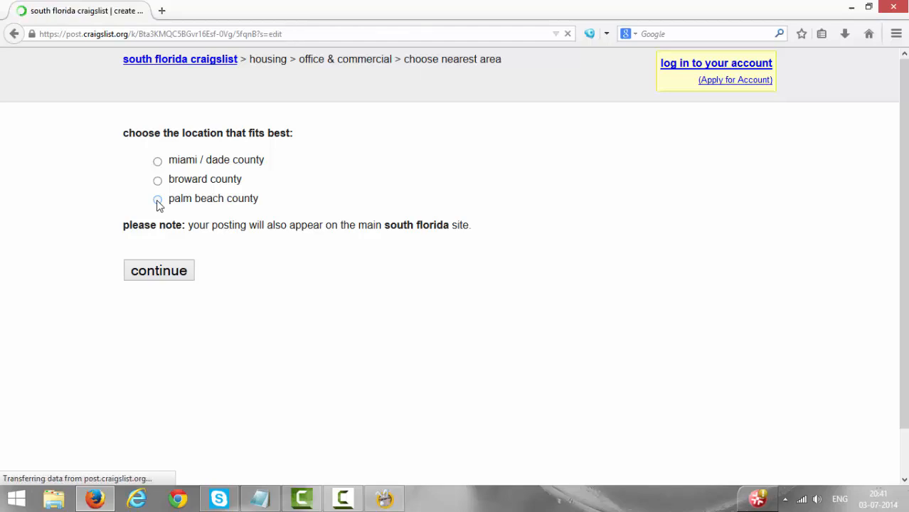
pyautogui.click(159, 271)
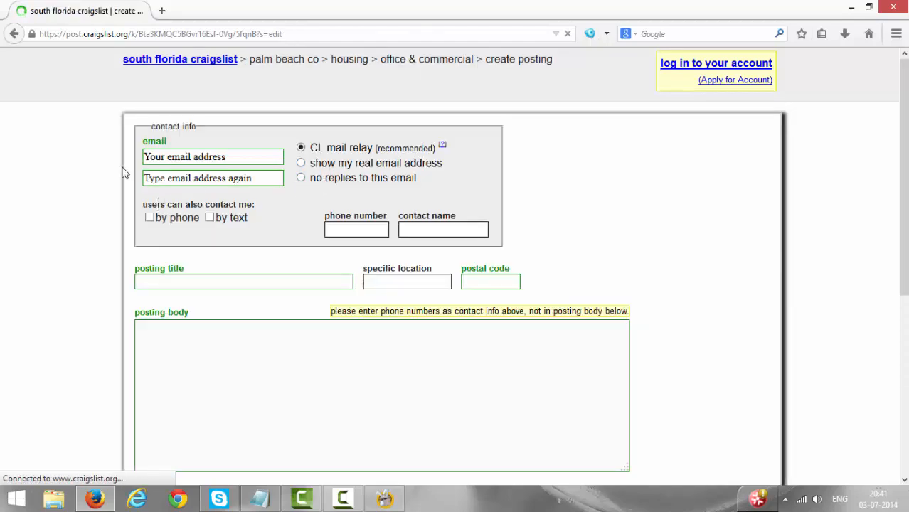
pyautogui.scroll(-3)
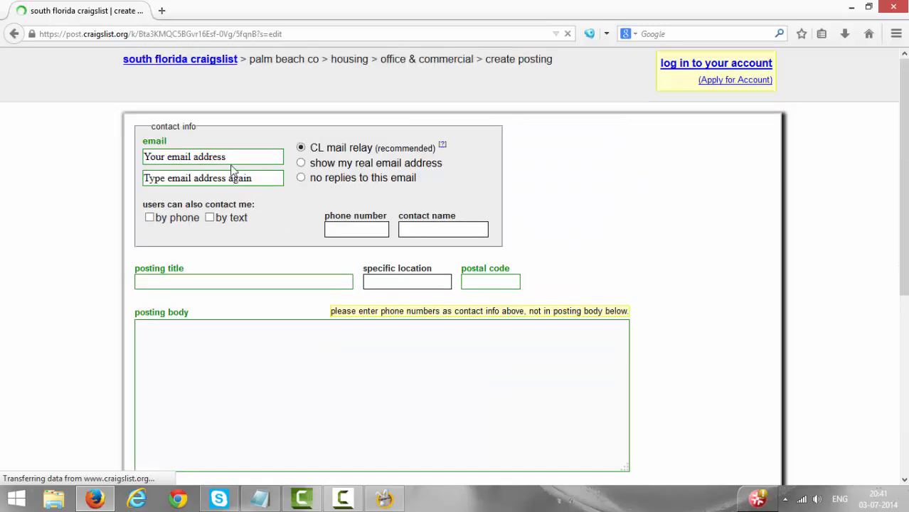
pyautogui.click(212, 157)
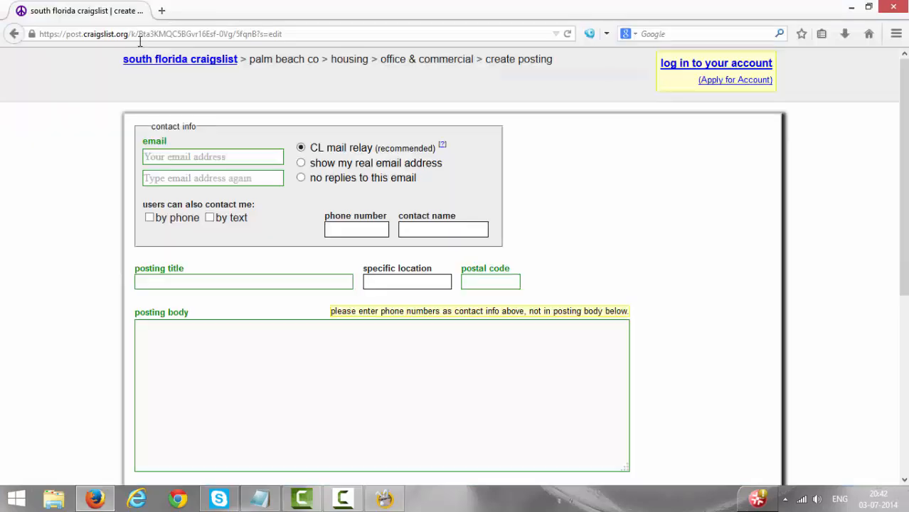
pyautogui.click(212, 156)
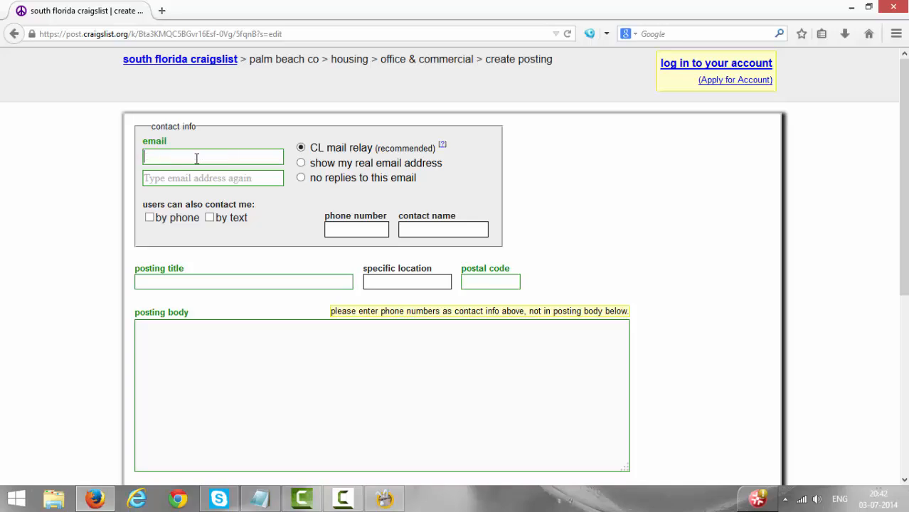
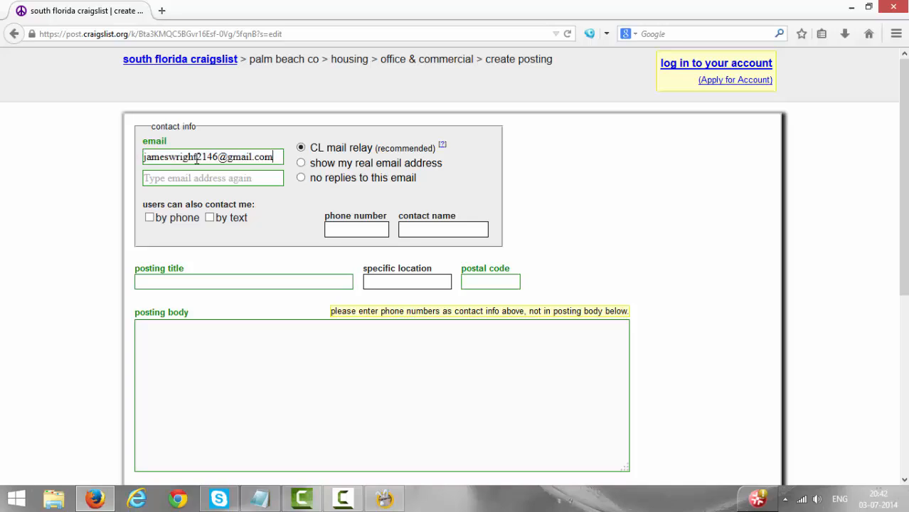
pyautogui.click(212, 178)
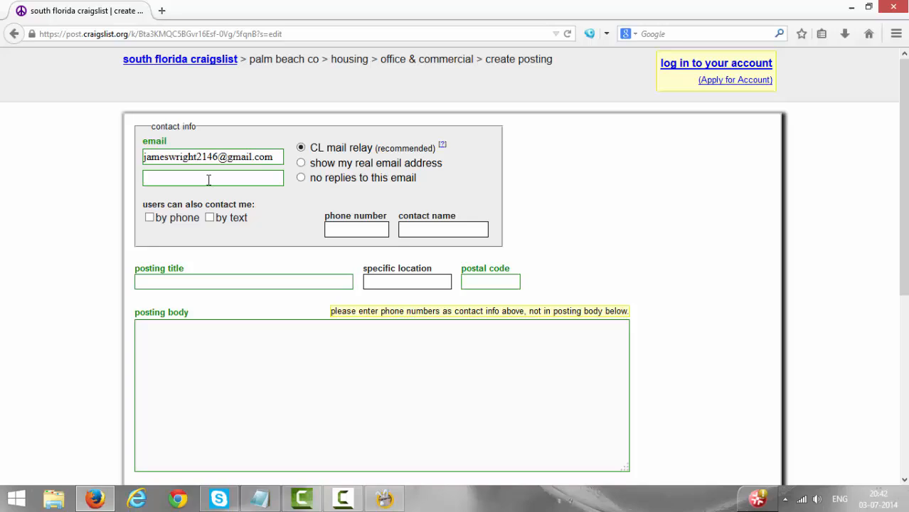
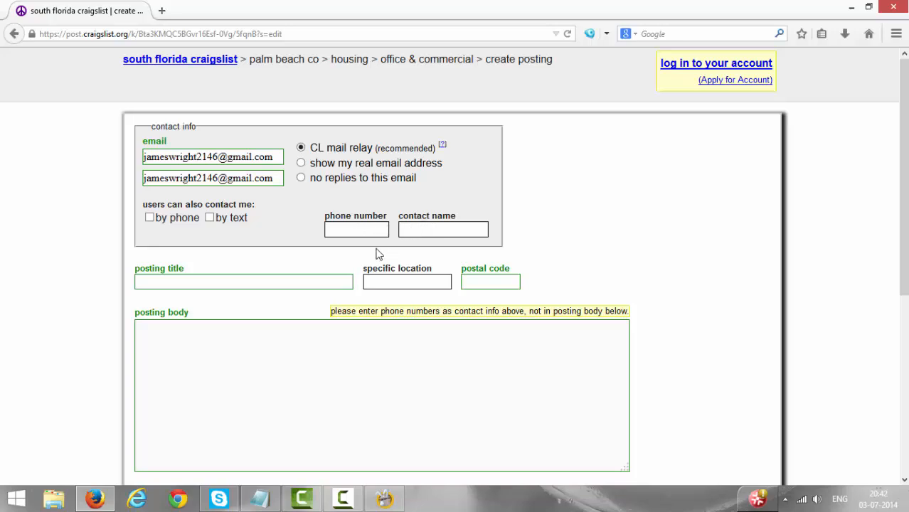
pyautogui.moveTo(288, 295)
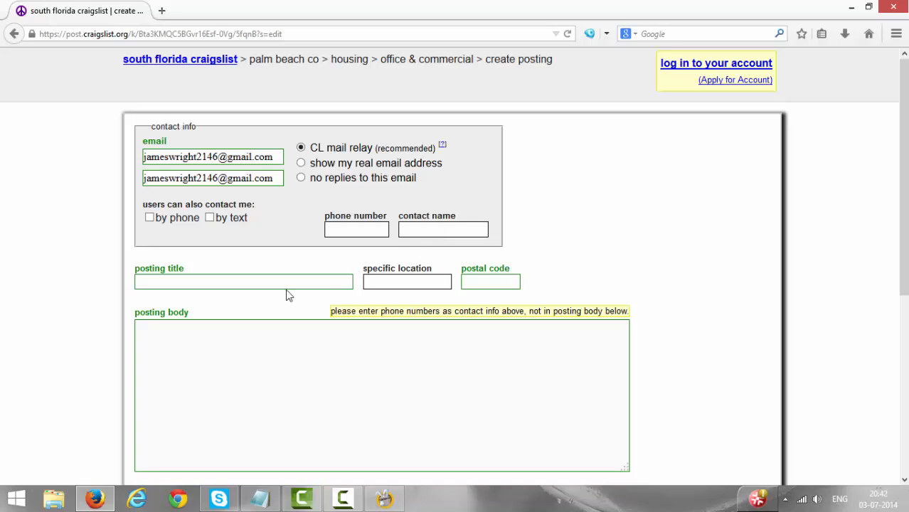
pyautogui.scroll(-3)
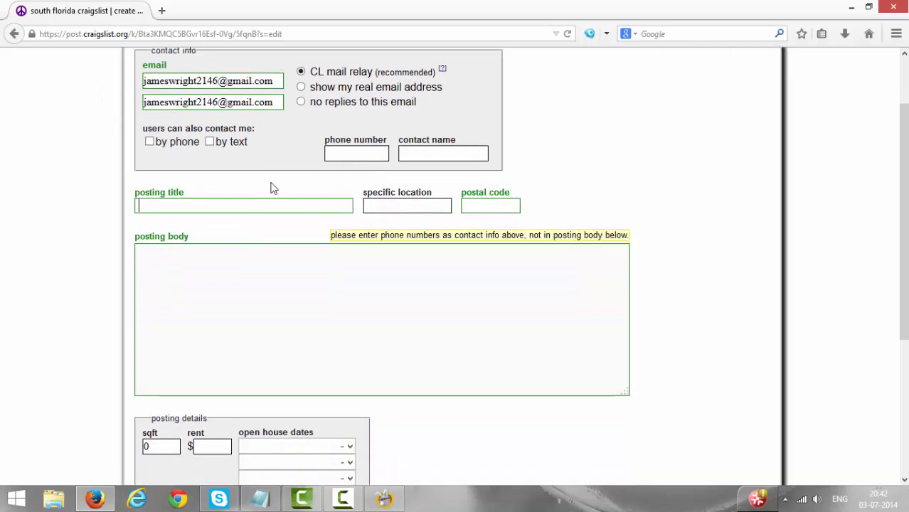
pyautogui.click(259, 498)
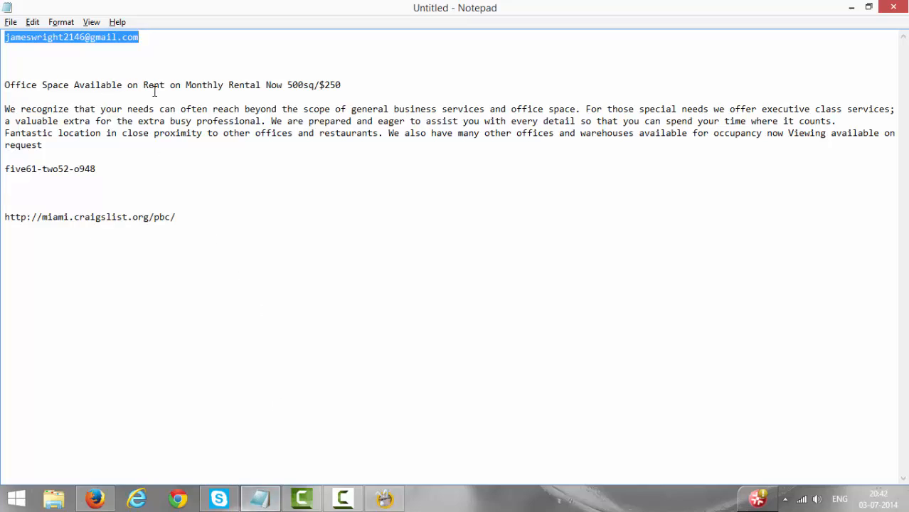
pyautogui.moveTo(290, 85)
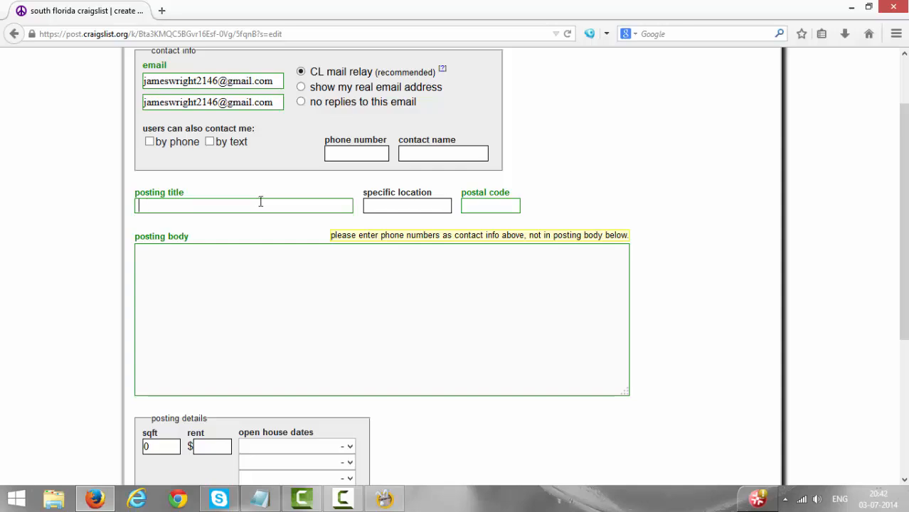
# - Enter a posting title offering office space available on monthly rental for $250
pyautogui.write('Office Space')
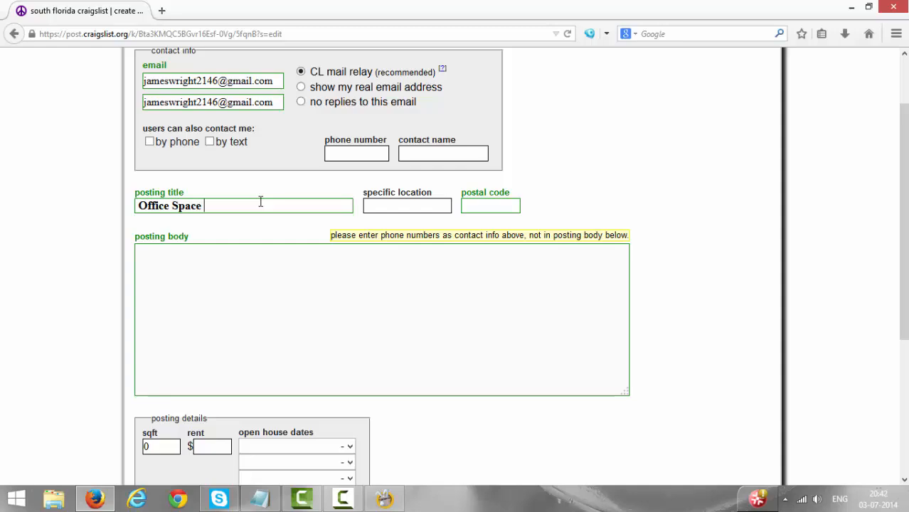
pyautogui.write('A')
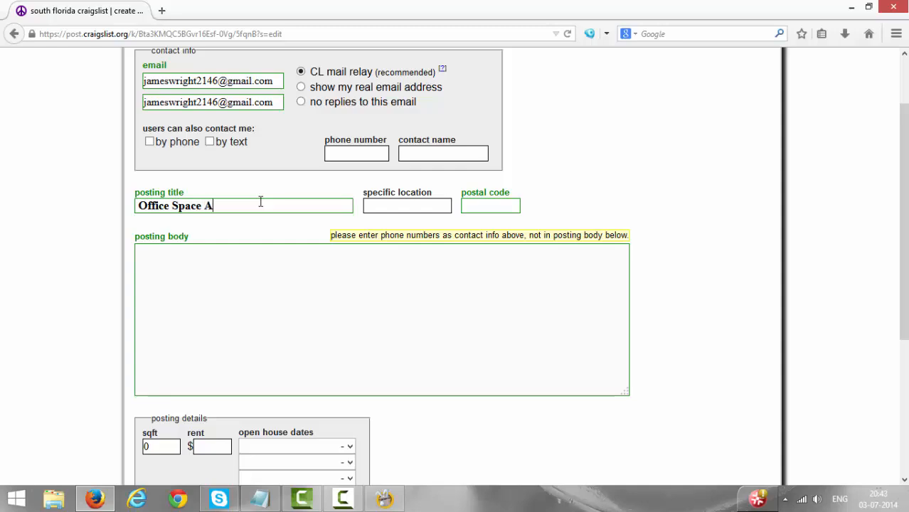
pyautogui.write('vailable on')
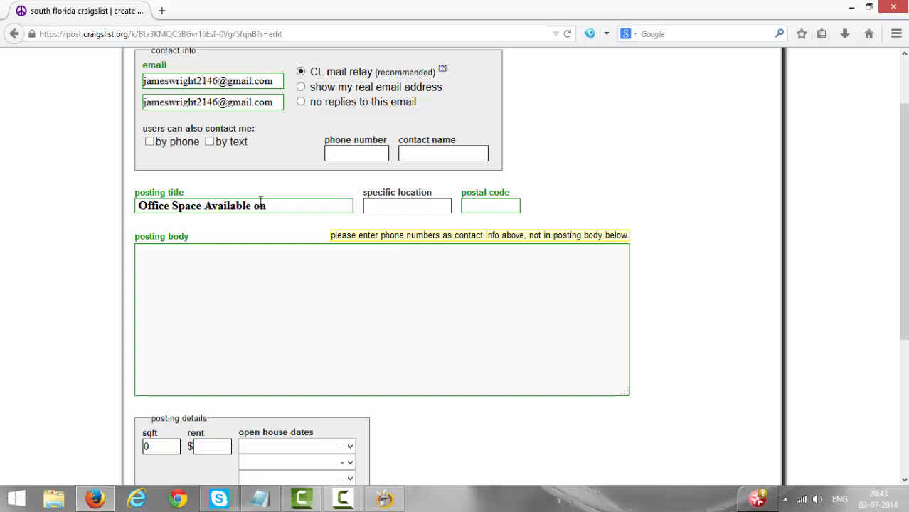
pyautogui.write('Monthly Re')
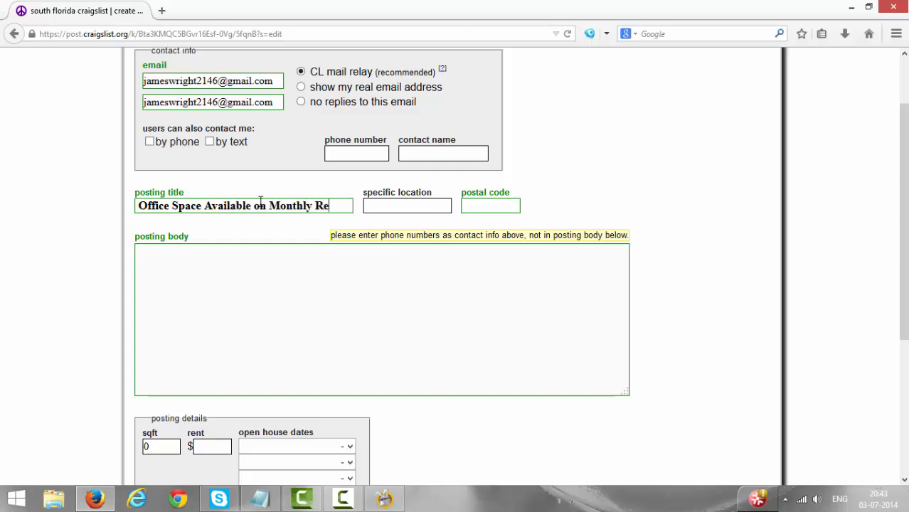
pyautogui.write('ntal')
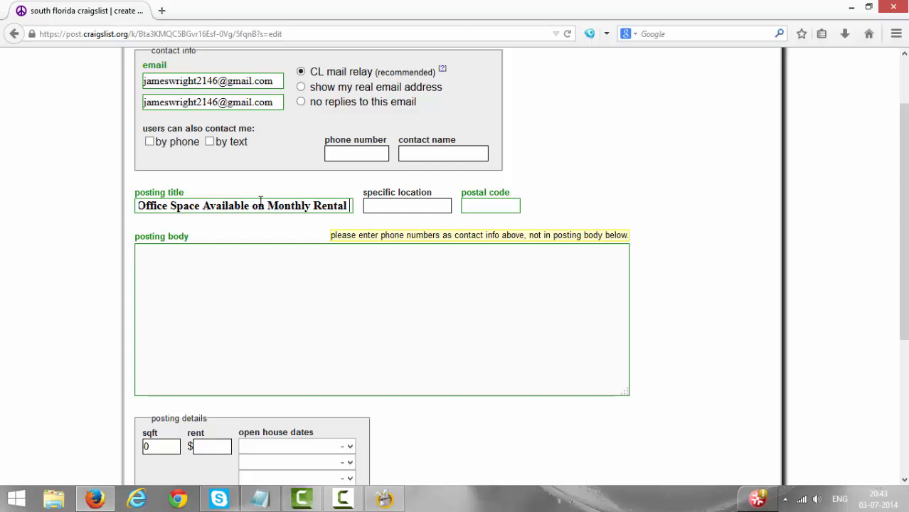
pyautogui.write('in')
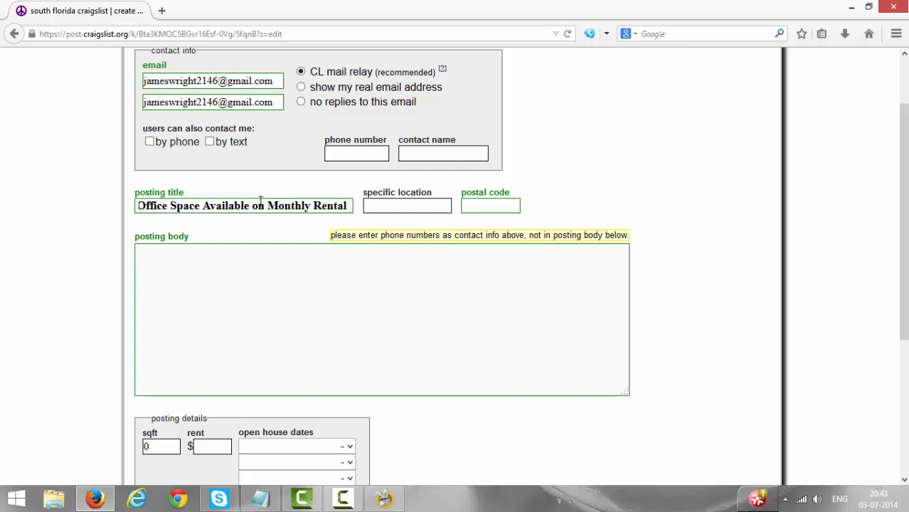
pyautogui.write('of')
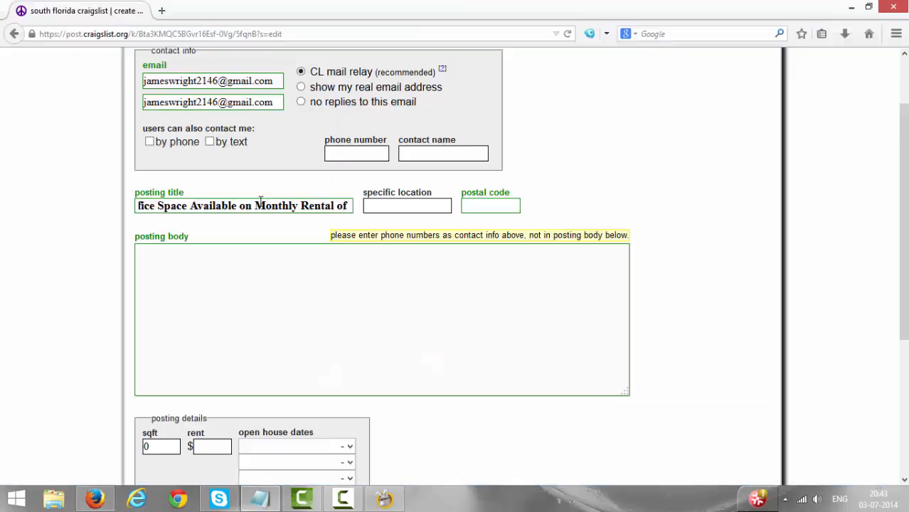
pyautogui.write('$25')
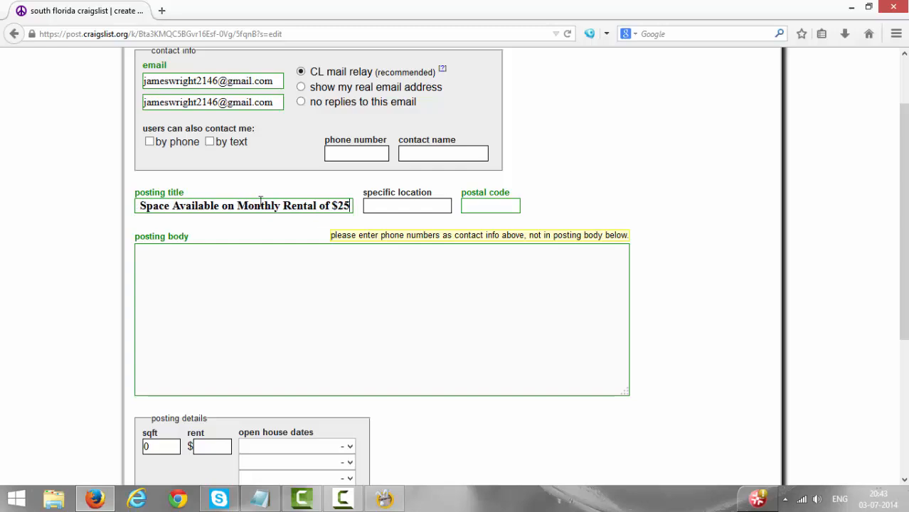
pyautogui.write('0 / 500sf')
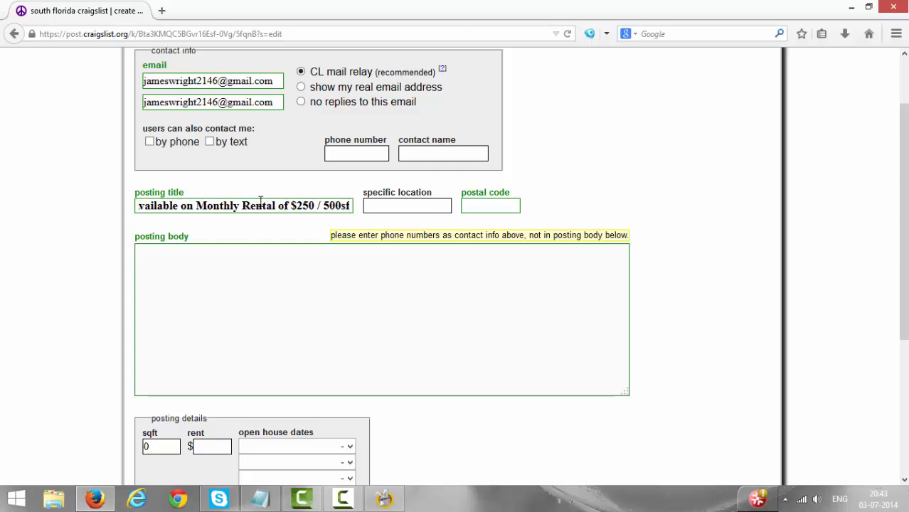
# - Set the specific location to West Palm Beach FL
pyautogui.click(407, 206)
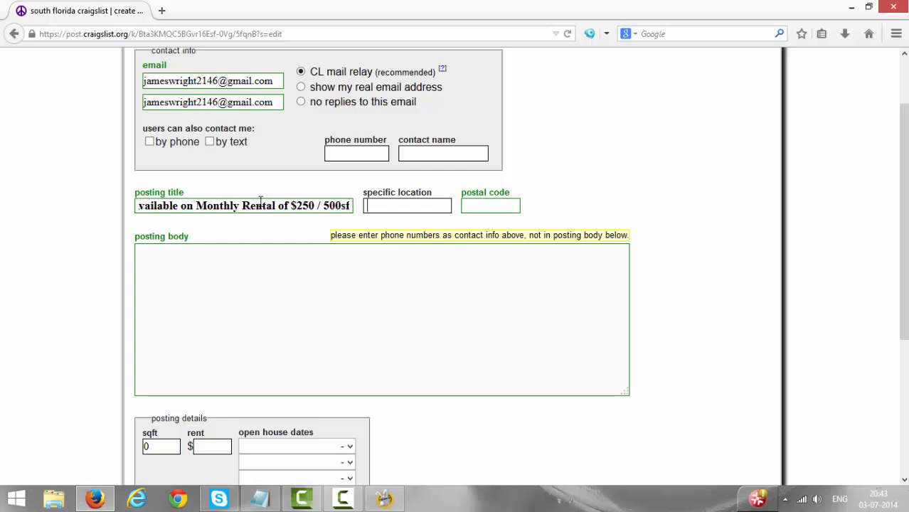
pyautogui.write('West')
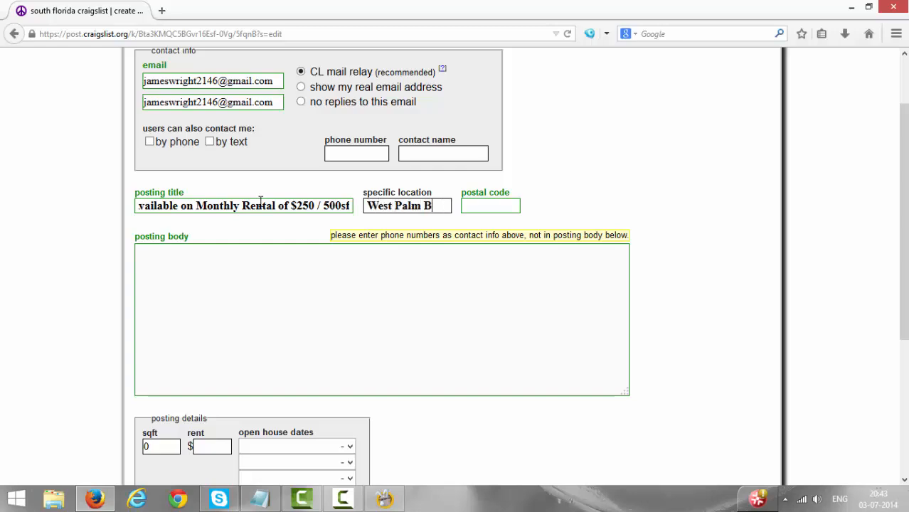
pyautogui.write('Palm Beach FL')
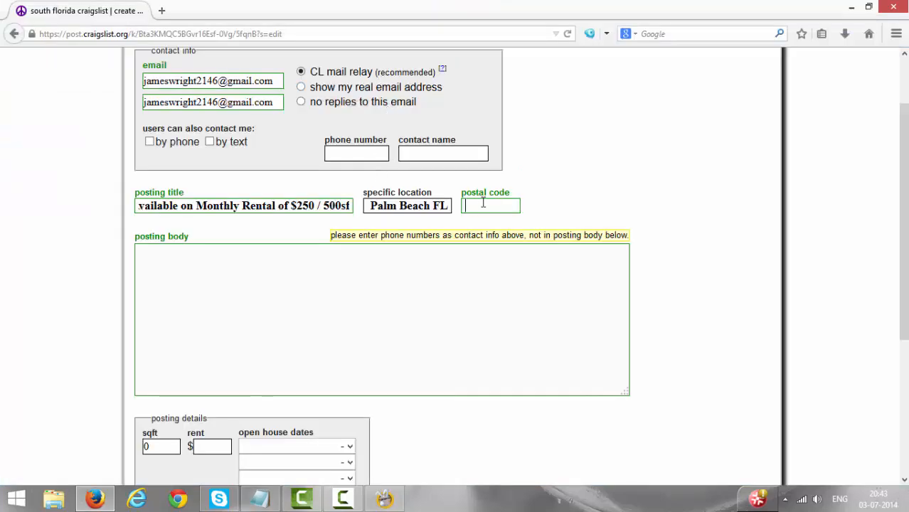
# - Enter 33409 as the listing's postal code
pyautogui.write('33409')
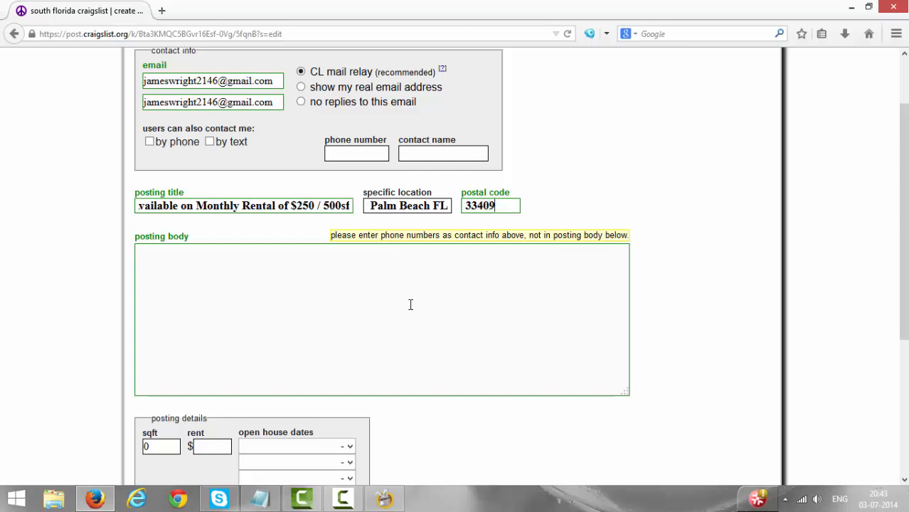
pyautogui.moveTo(368, 407)
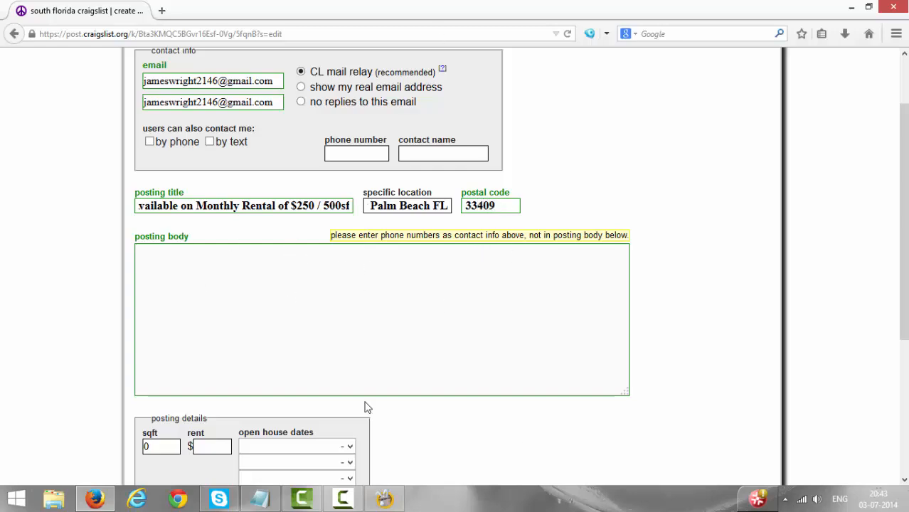
# - Paste the 'We recognize that your needs...' description from Notepad into the body, adding a period
pyautogui.click(262, 315)
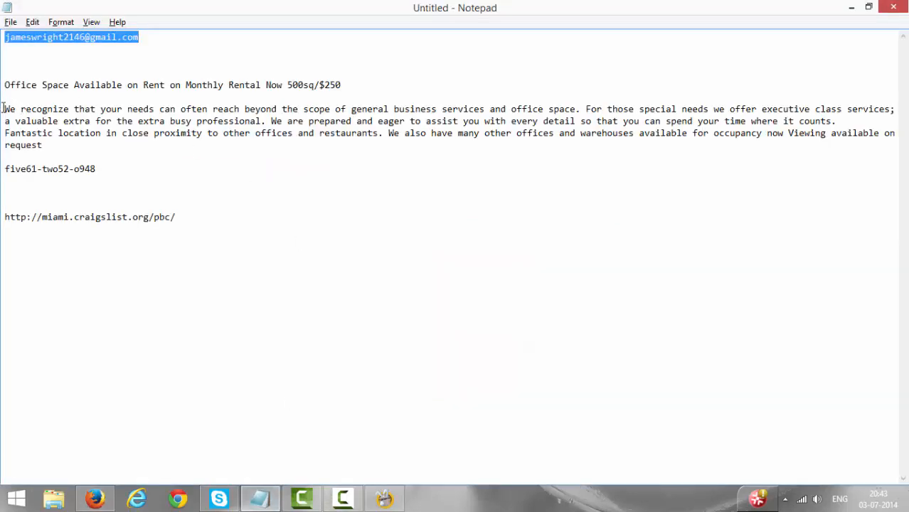
pyautogui.moveTo(216, 133)
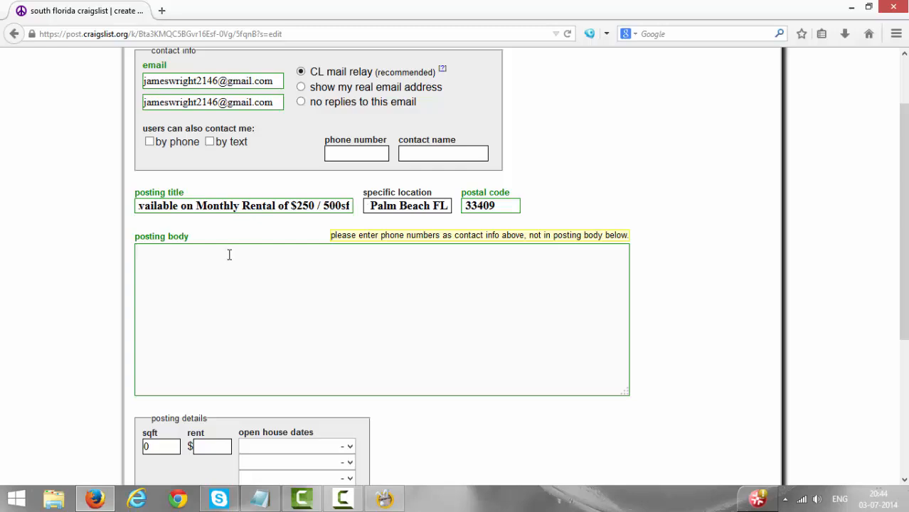
pyautogui.write('We recognize that your needs can often reach beyond the scope of general business services and office space. For those special needs we offer executive class services; a valuable extra for the extra busy professional. We are prepared and eager to assist you with every detail so that you can spend your time where it counts.')
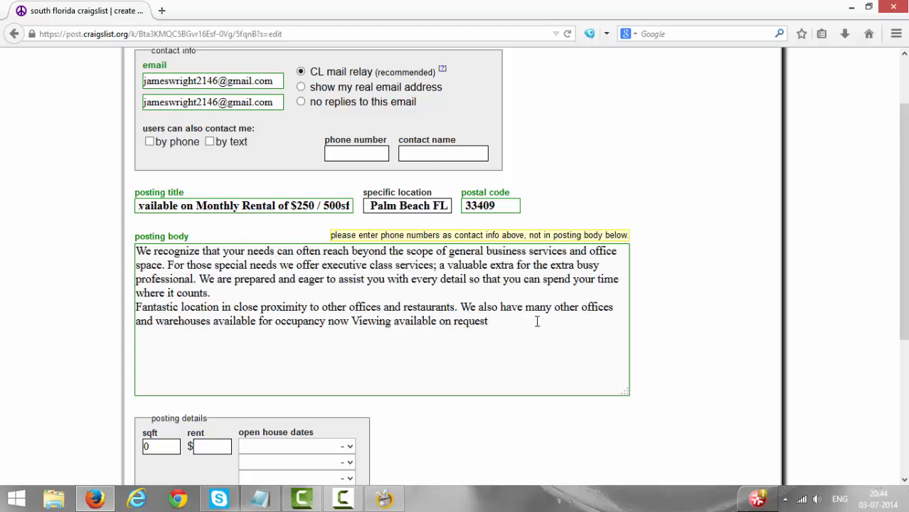
pyautogui.write('.')
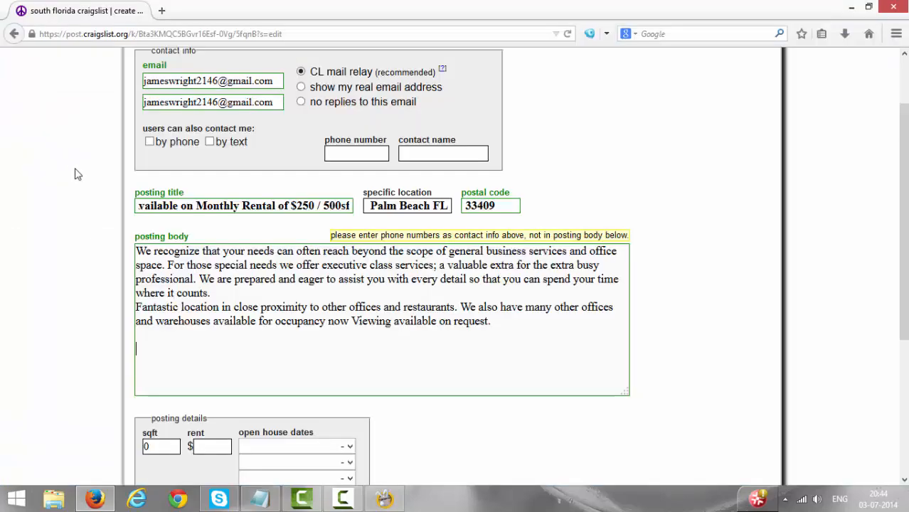
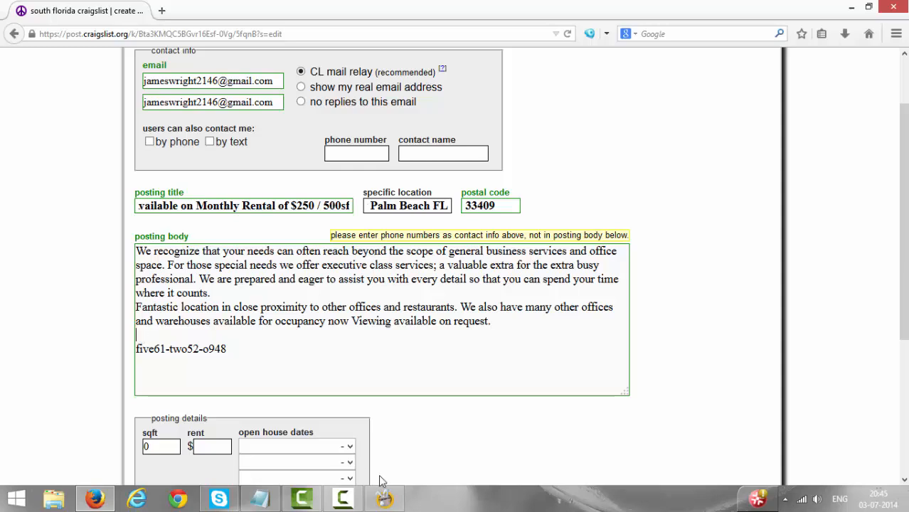
pyautogui.write('Call')
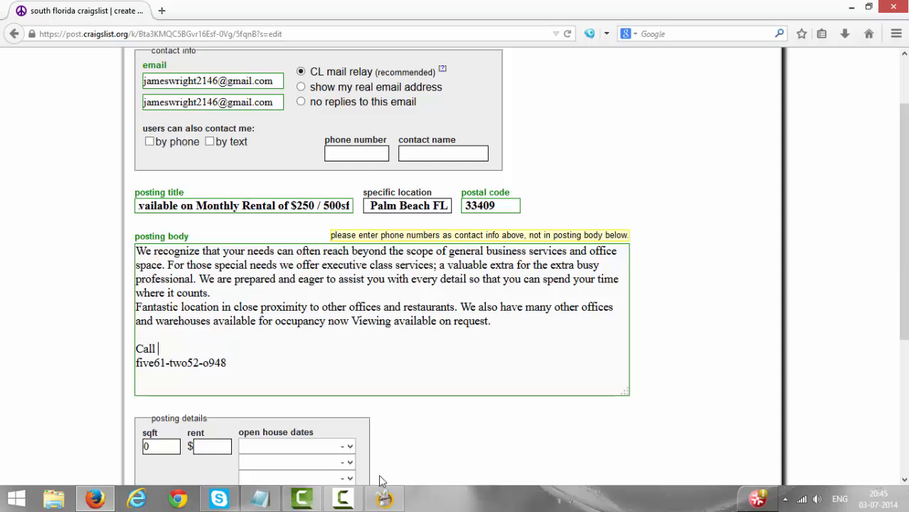
pyautogui.write('For')
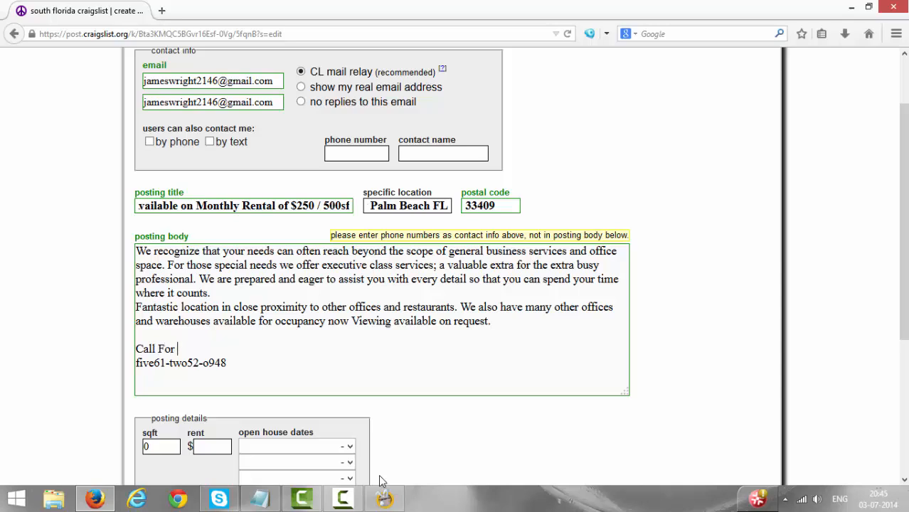
pyautogui.write('Showing')
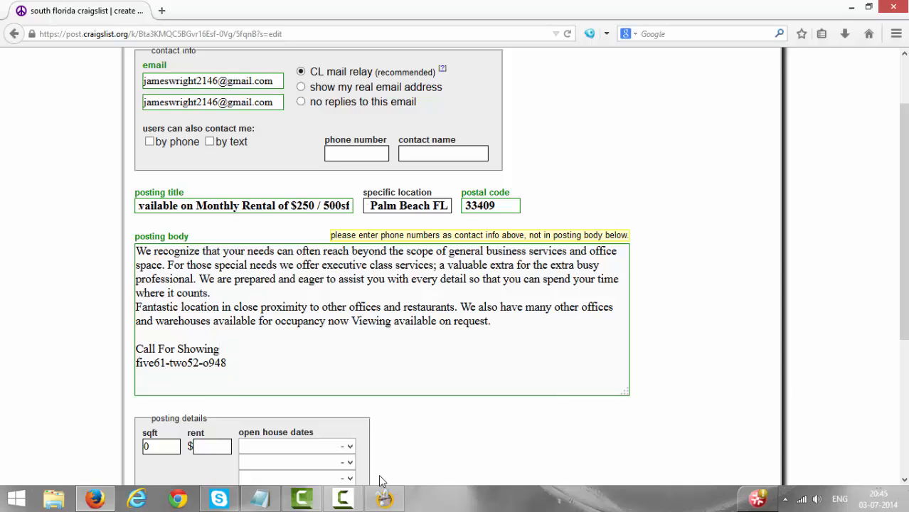
pyautogui.write('Phone :')
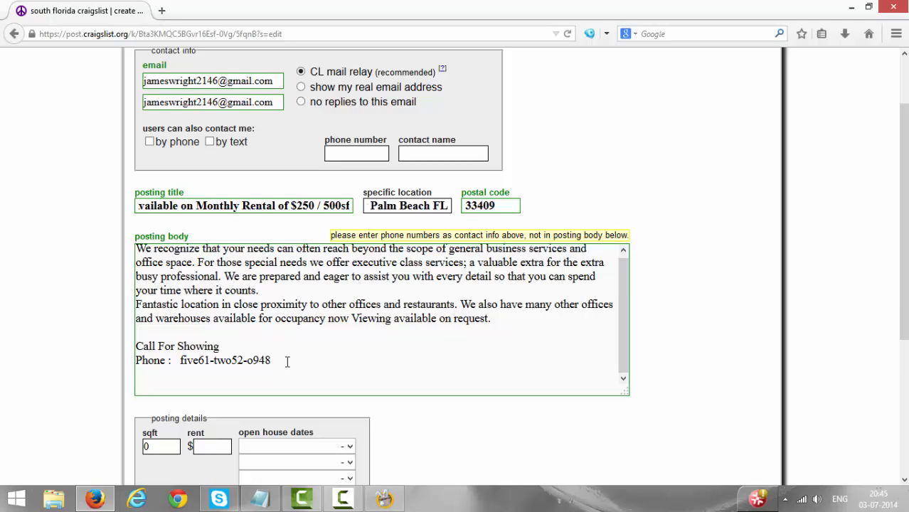
pyautogui.write('Hight')
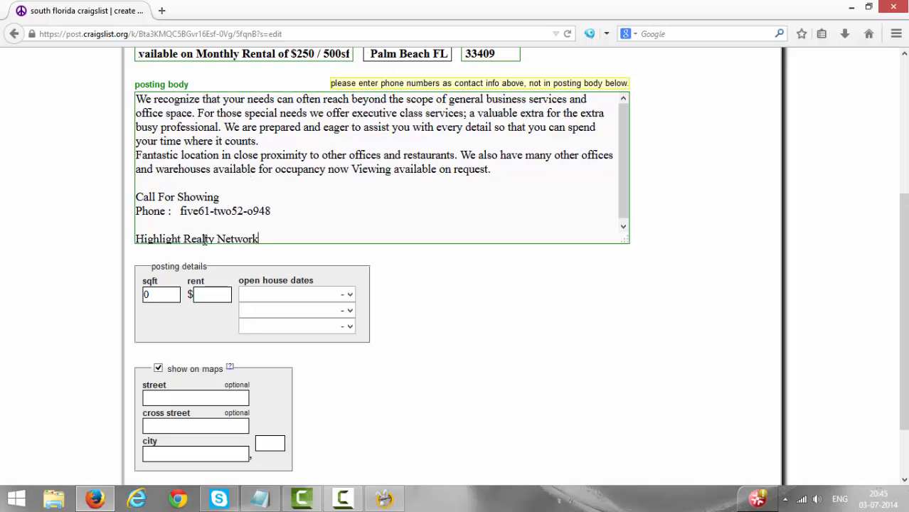
# - Enter 500 square feet and $250 rent for the listing
pyautogui.click(160, 294)
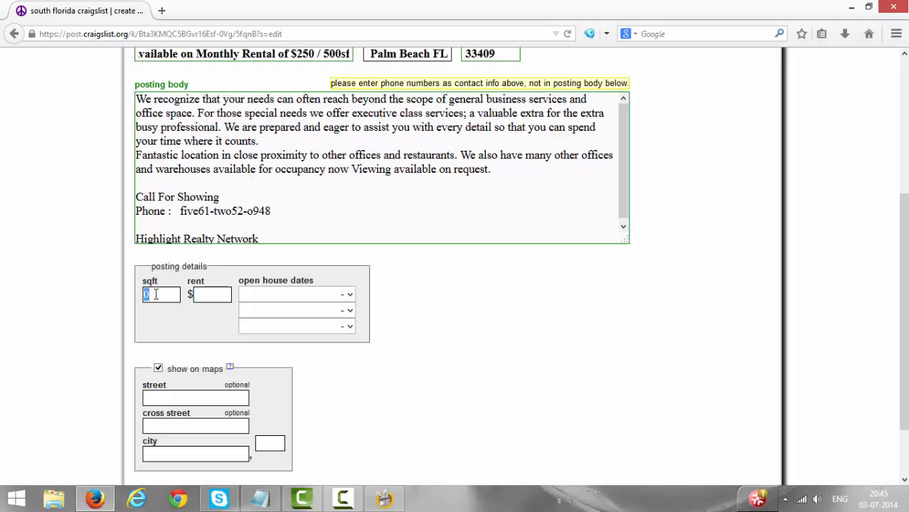
pyautogui.write('500')
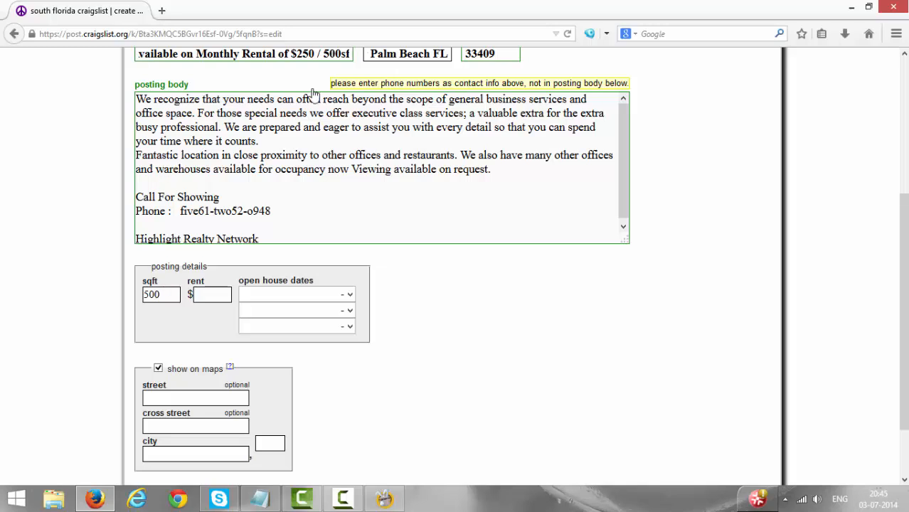
pyautogui.click(212, 295)
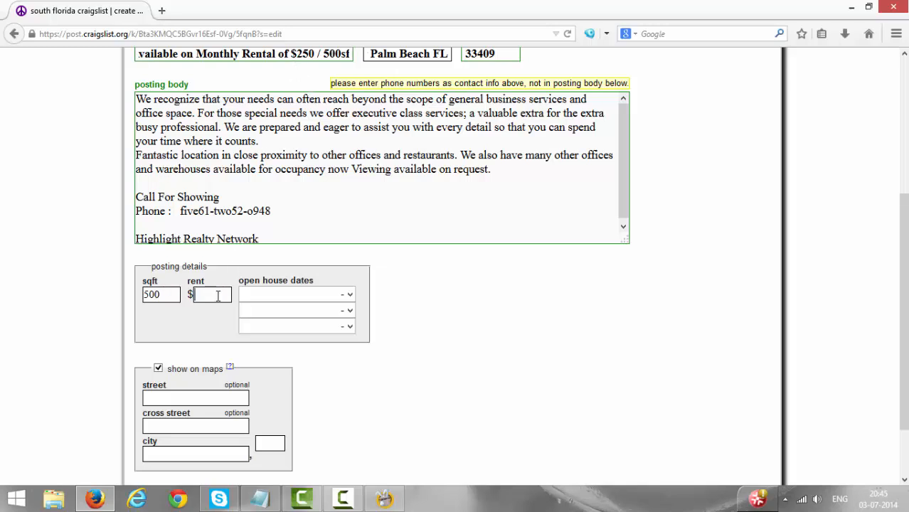
pyautogui.write('250')
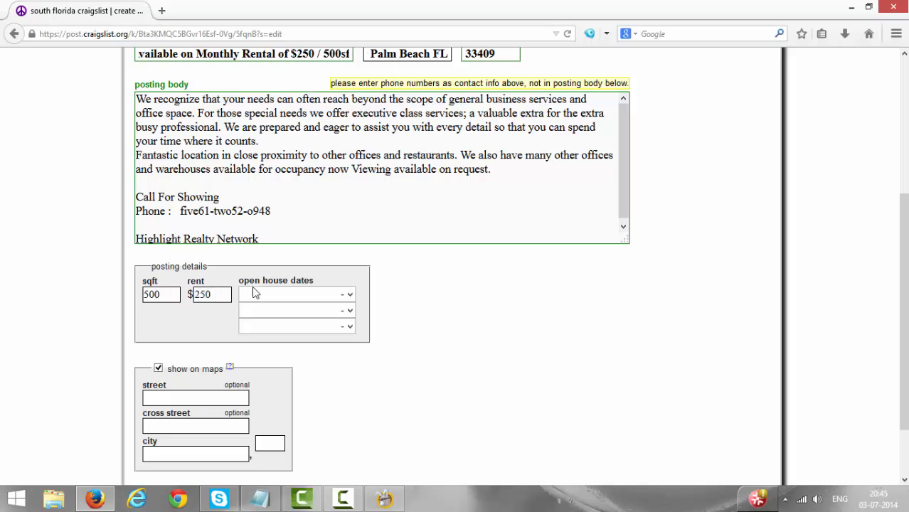
pyautogui.moveTo(439, 347)
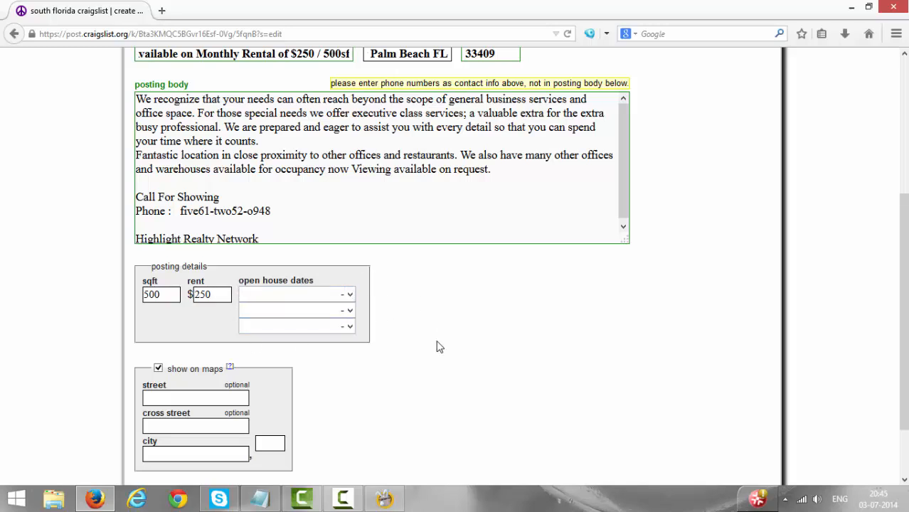
# - Uncheck 'show on maps' so the listing doesn't appear on maps
pyautogui.scroll(-3)
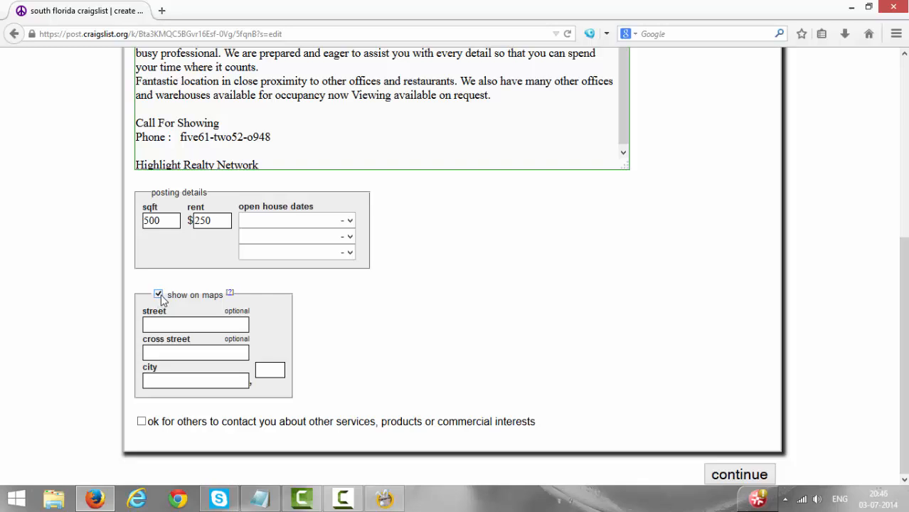
pyautogui.click(212, 220)
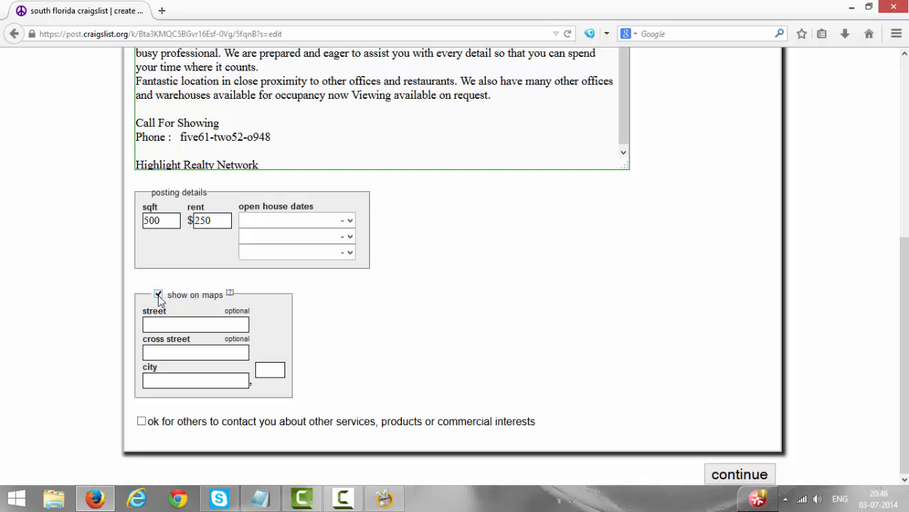
pyautogui.click(157, 295)
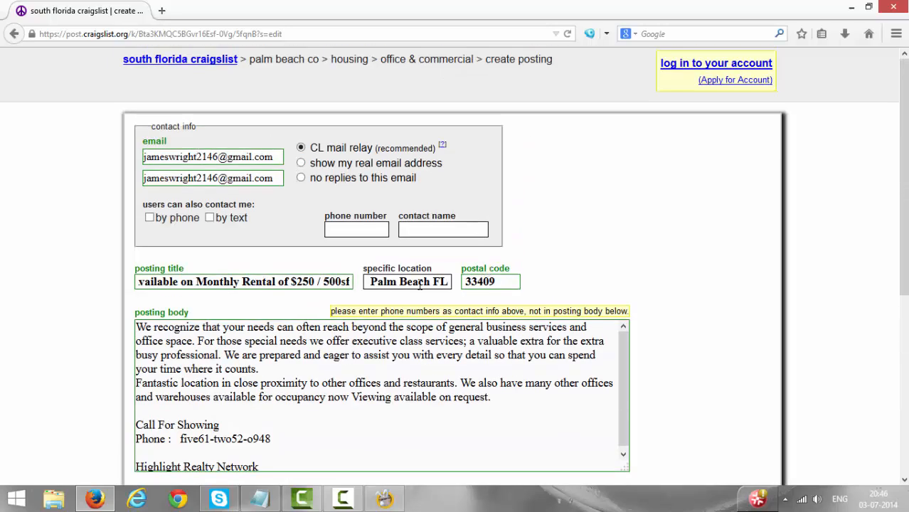
pyautogui.scroll(-3)
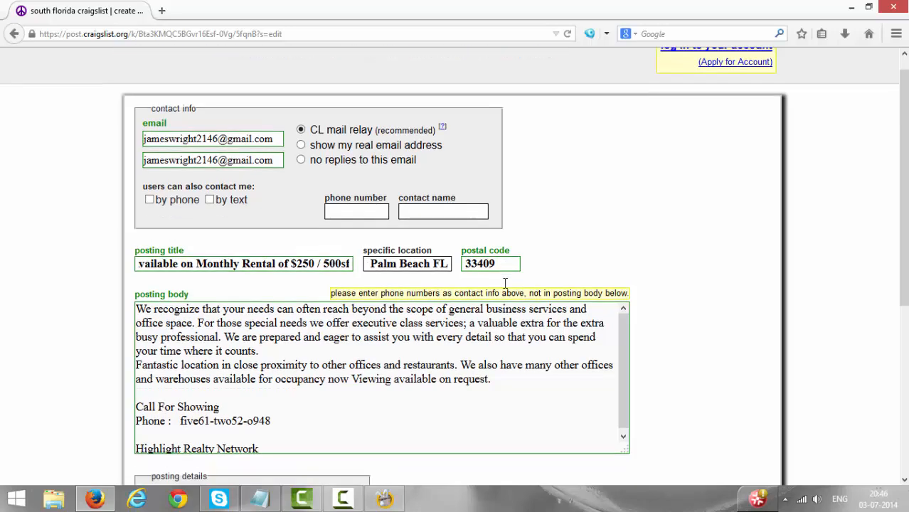
pyautogui.scroll(-3)
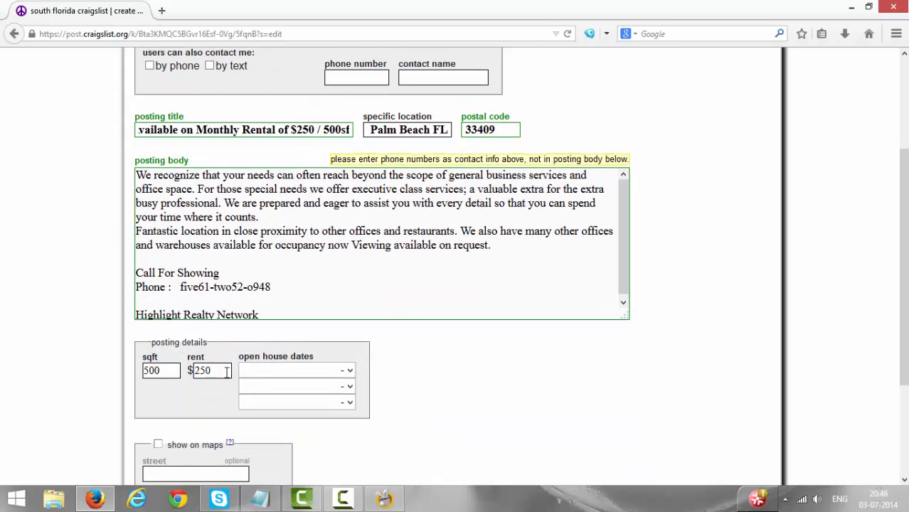
pyautogui.scroll(-3)
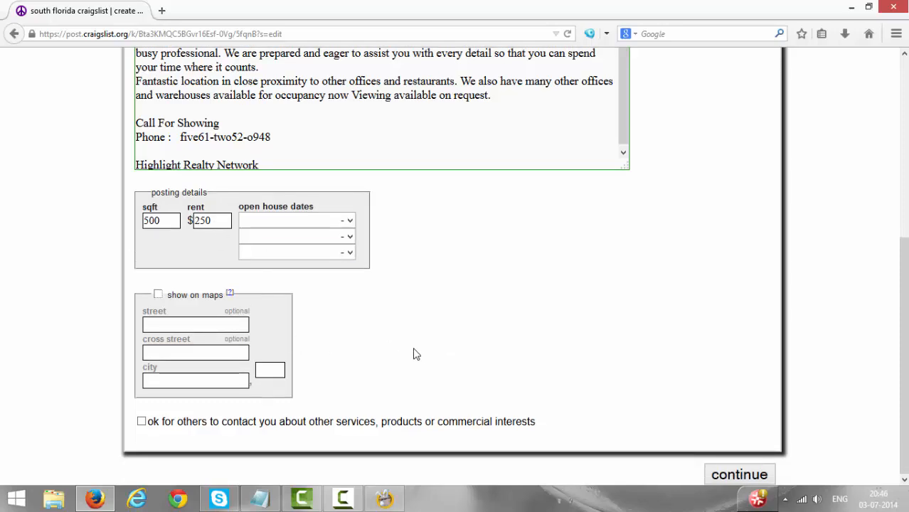
pyautogui.moveTo(402, 286)
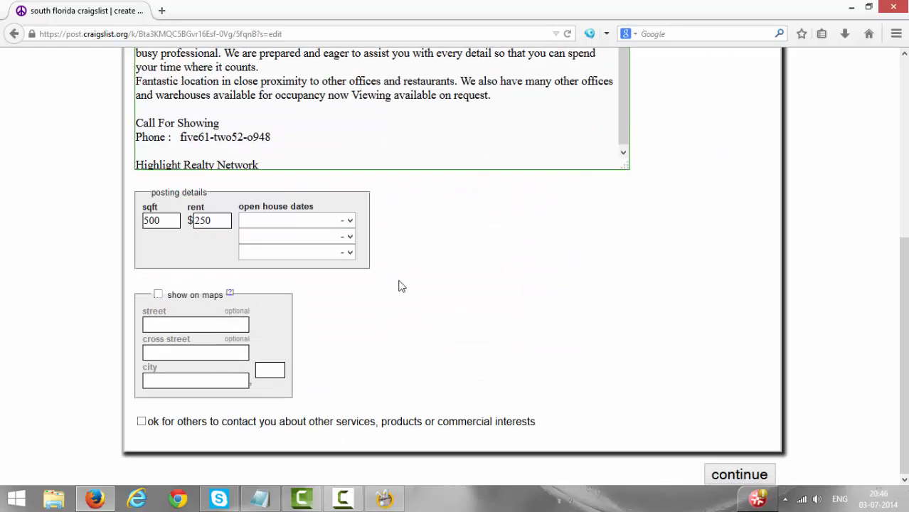
# - Submit the completed posting form with the continue button to reach image upload
pyautogui.click(739, 475)
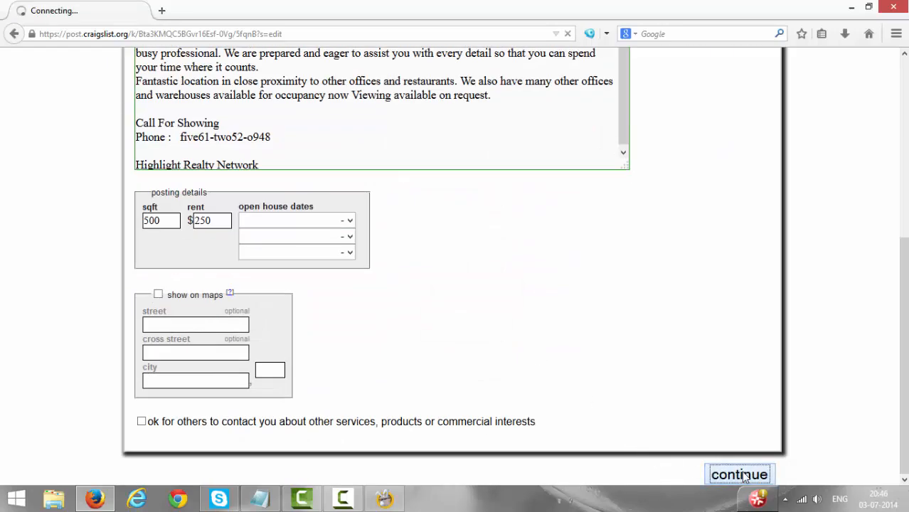
pyautogui.moveTo(884, 456)
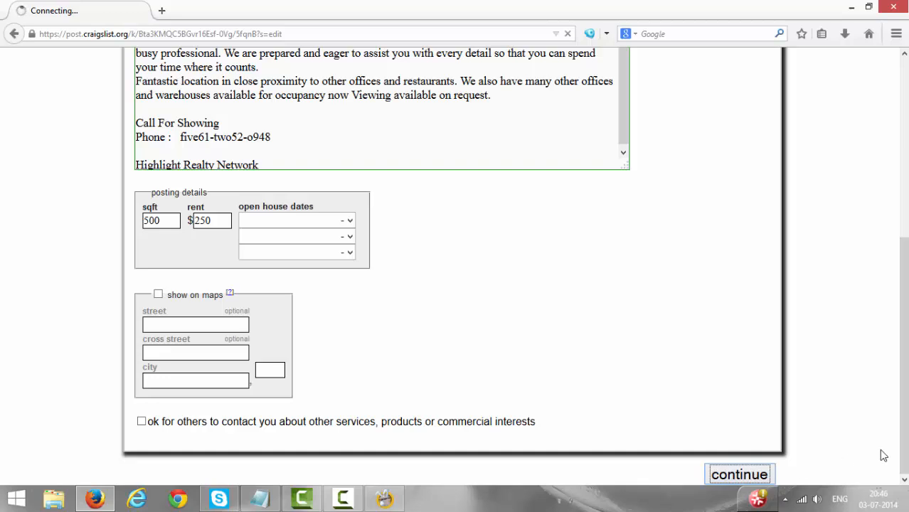
pyautogui.click(739, 474)
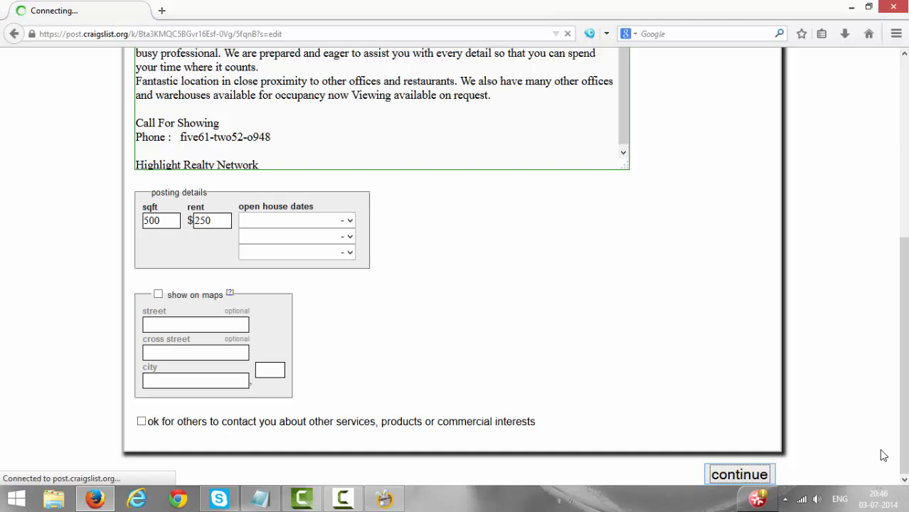
pyautogui.click(739, 474)
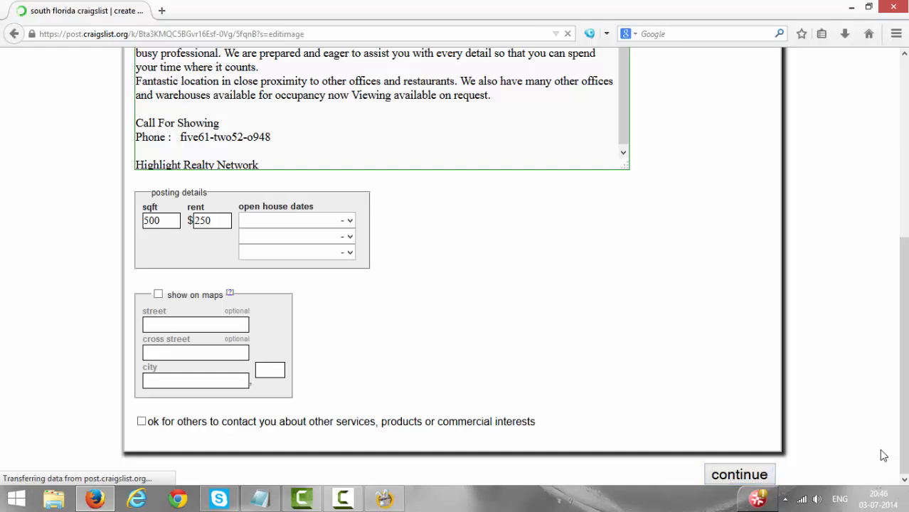
pyautogui.click(739, 474)
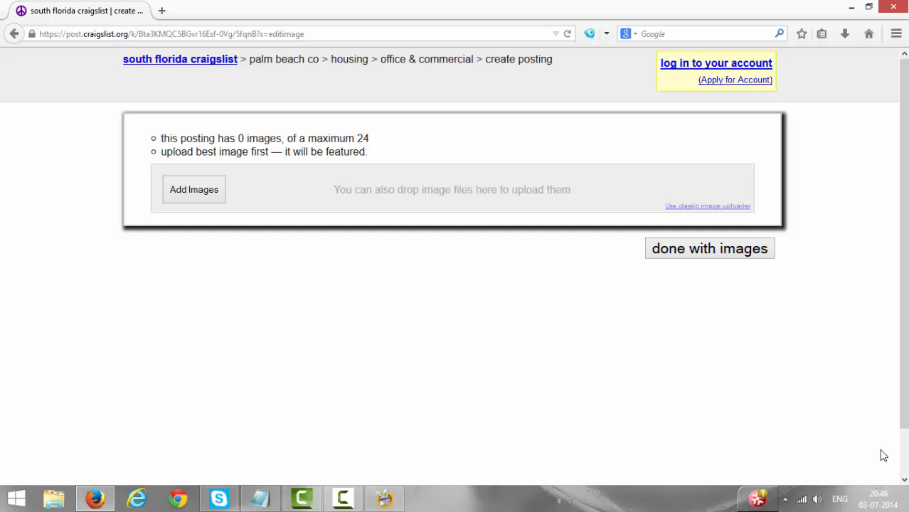
pyautogui.moveTo(258, 202)
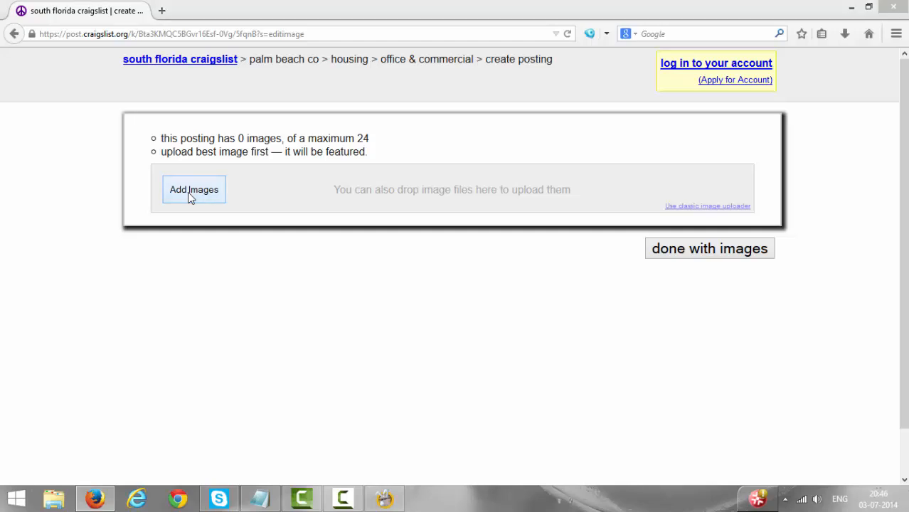
# - Choose the 'unnamed' picture from Documents > Upload in the file upload dialog
pyautogui.click(194, 189)
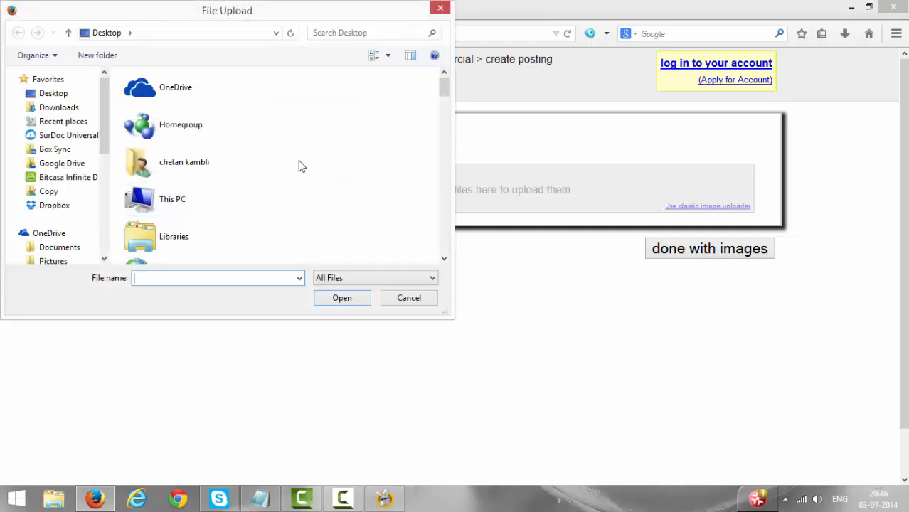
pyautogui.scroll(-3)
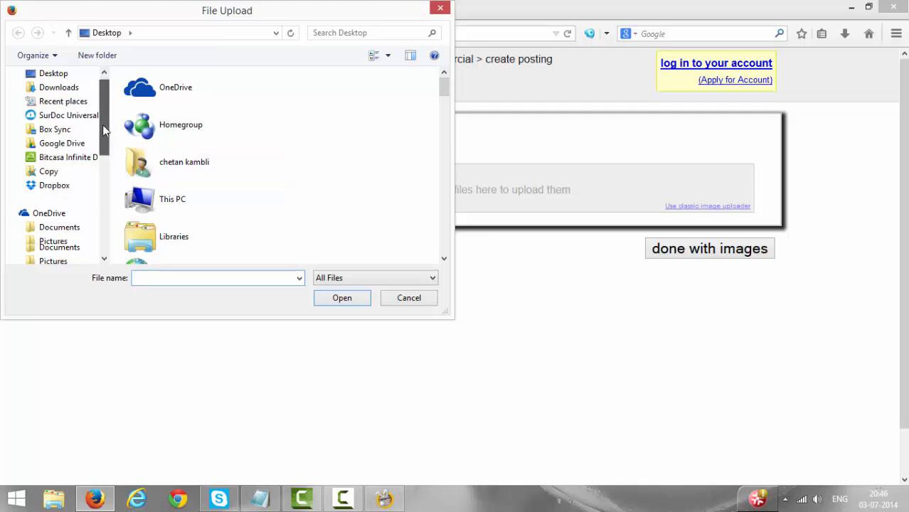
pyautogui.click(60, 170)
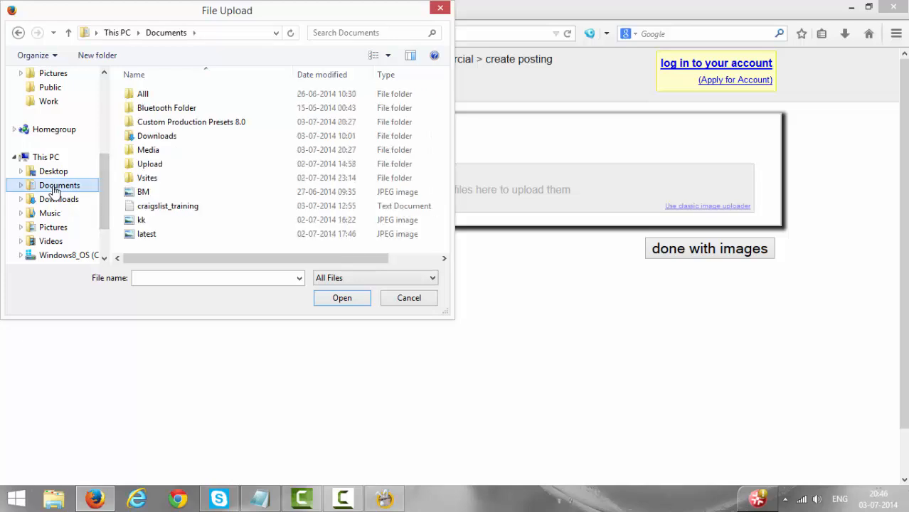
pyautogui.click(146, 178)
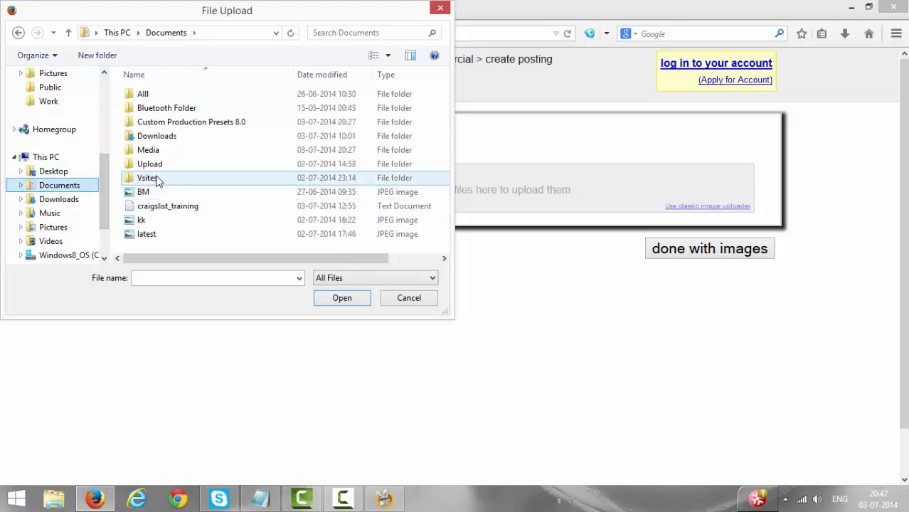
pyautogui.doubleClick(148, 178)
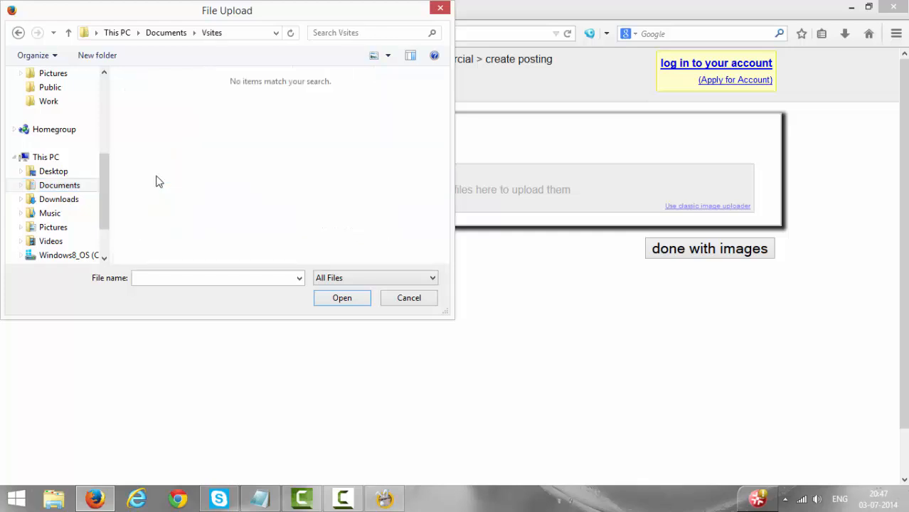
pyautogui.moveTo(377, 98)
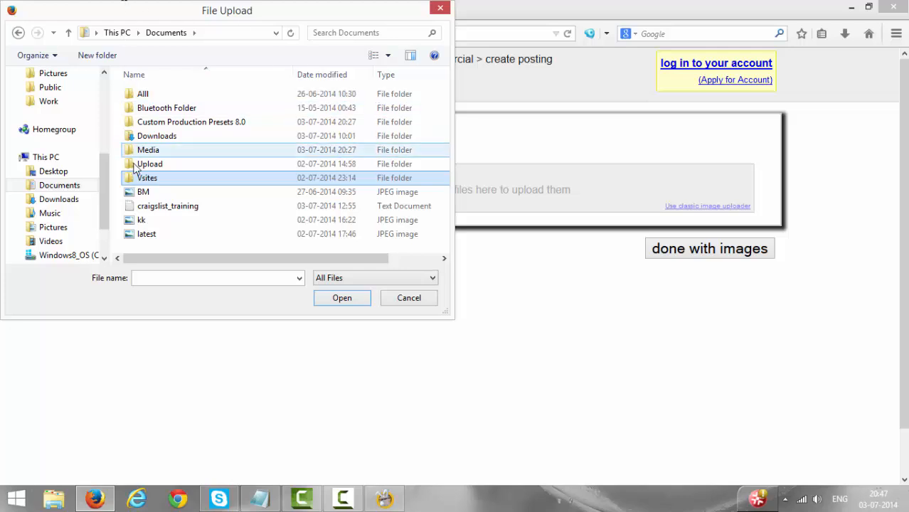
pyautogui.doubleClick(149, 164)
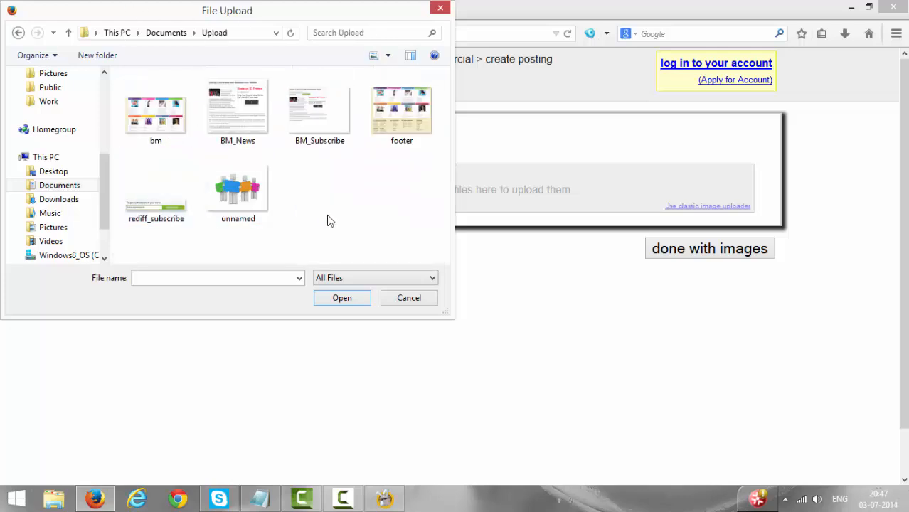
pyautogui.click(237, 187)
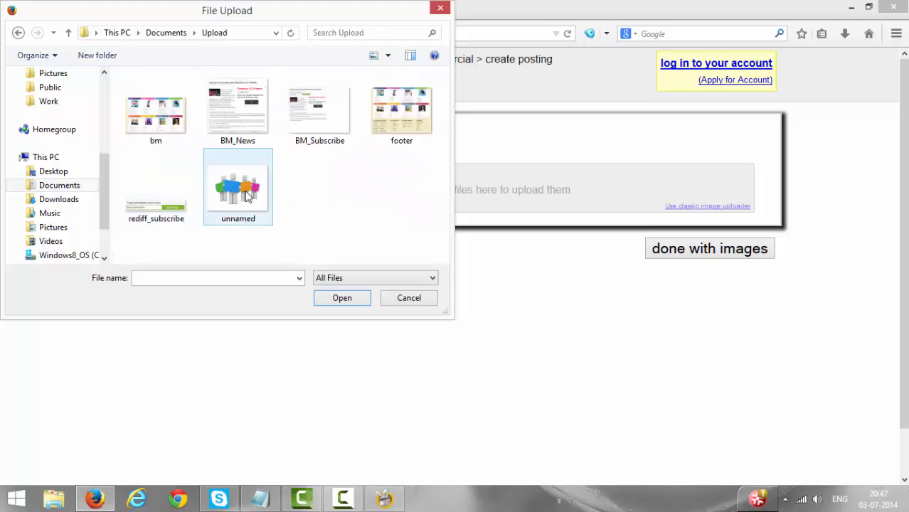
pyautogui.moveTo(211, 193)
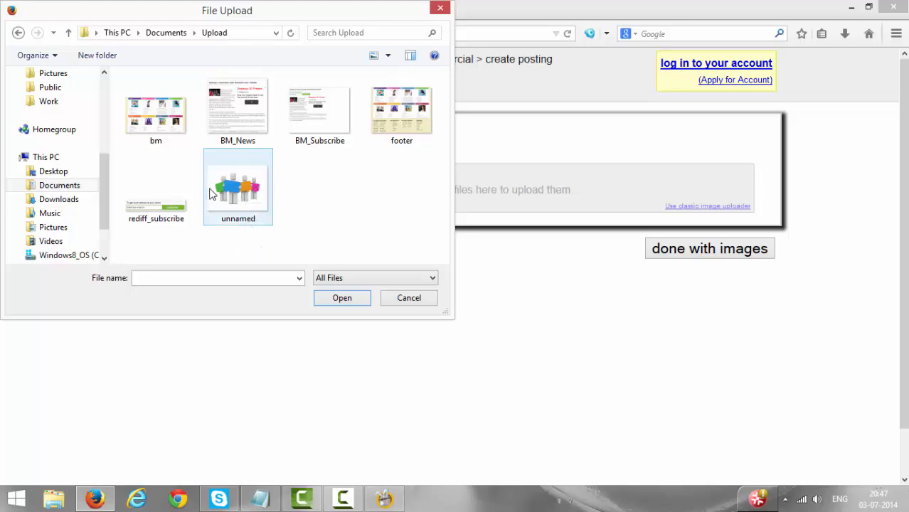
pyautogui.click(238, 185)
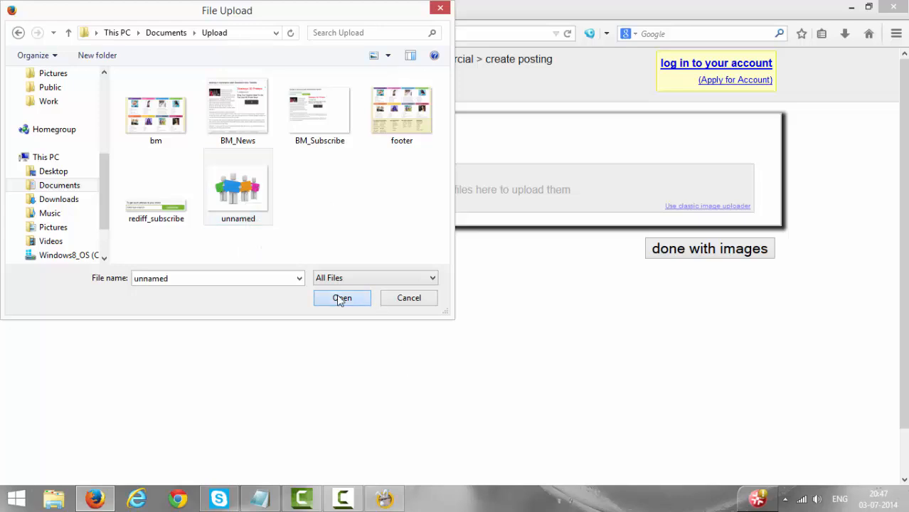
# - Upload the speech-bubble figures picture as the featured image and finish with images
pyautogui.click(342, 297)
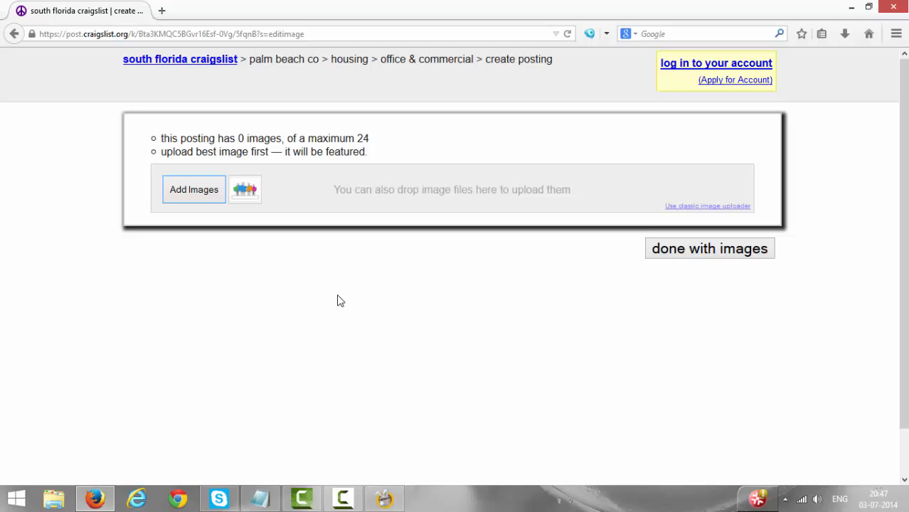
pyautogui.moveTo(338, 295)
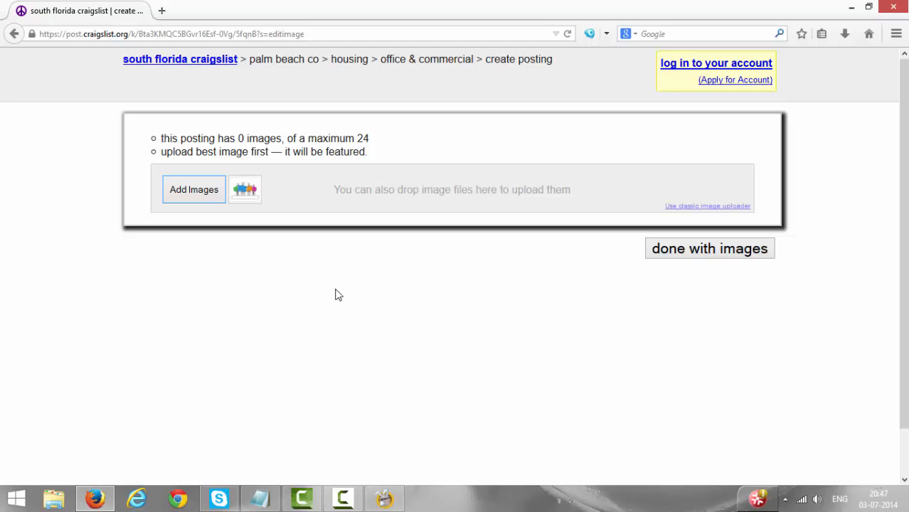
pyautogui.moveTo(332, 273)
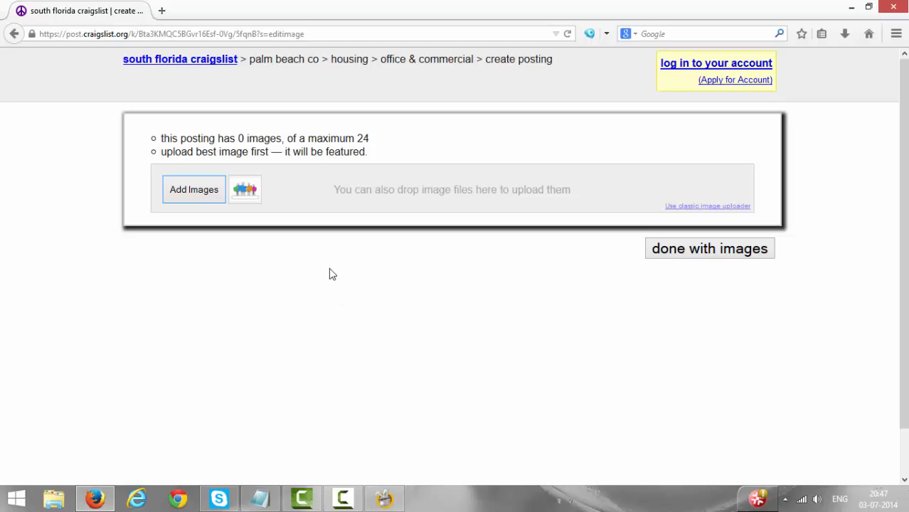
pyautogui.moveTo(313, 261)
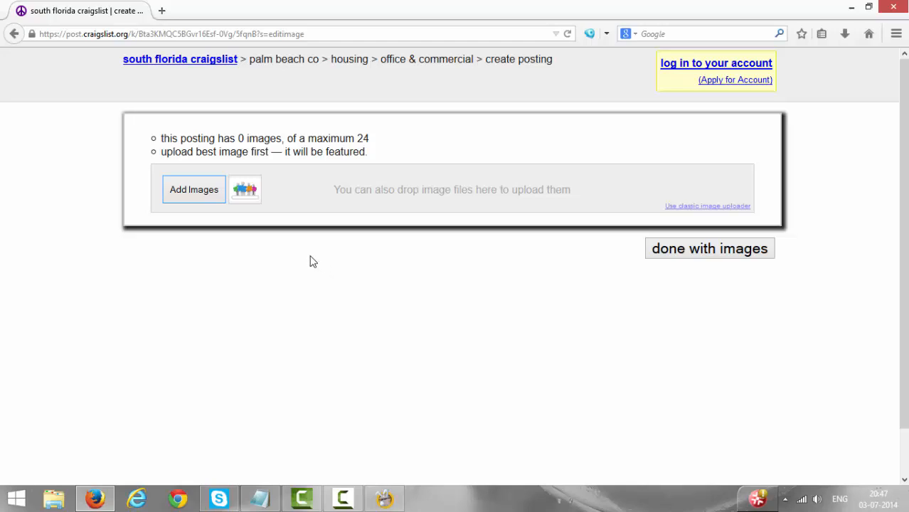
pyautogui.click(194, 189)
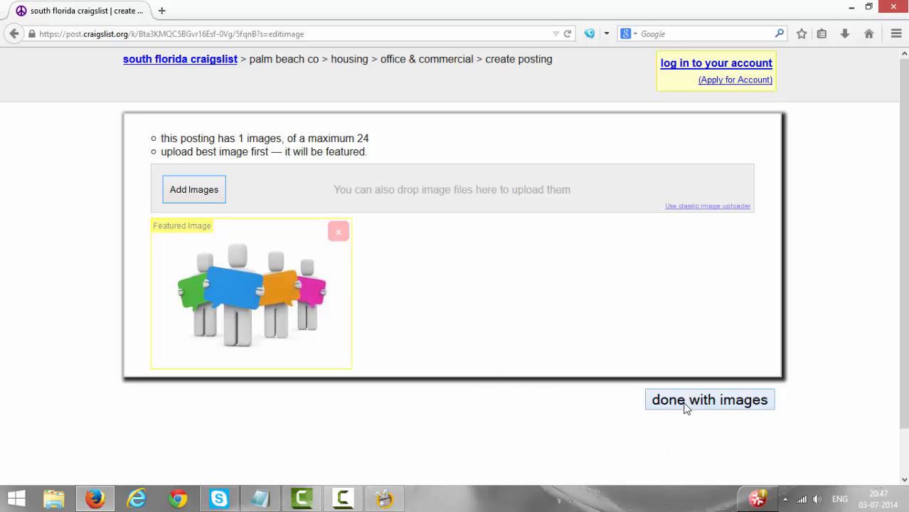
pyautogui.click(709, 399)
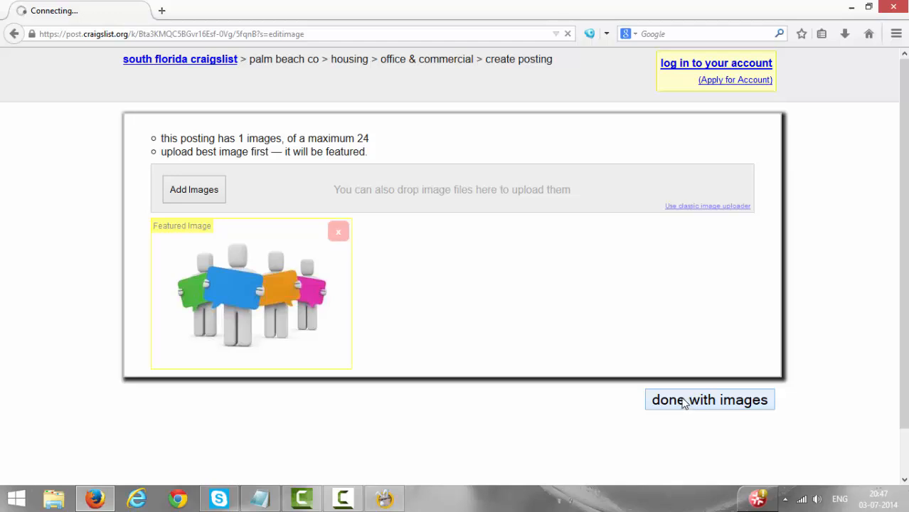
pyautogui.moveTo(656, 386)
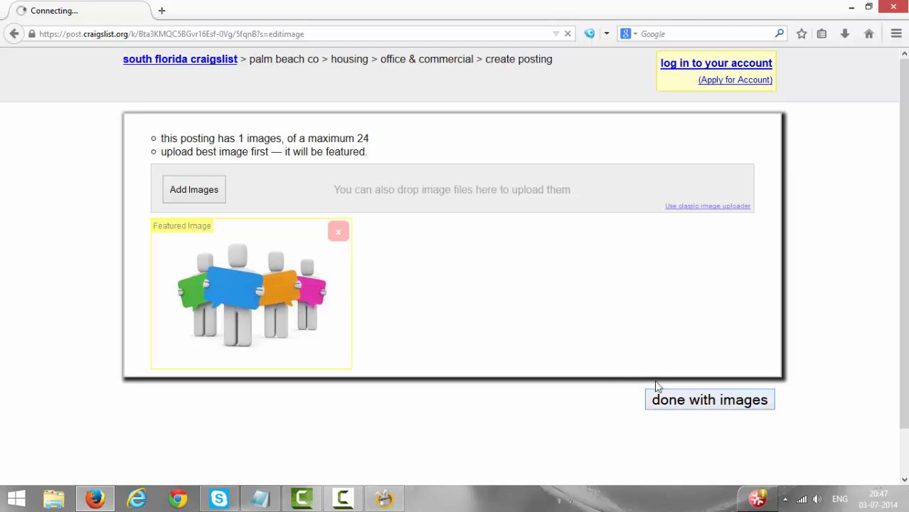
# - Load the draft preview titled '$250 / 500ft² office space available on monthly rent'
pyautogui.click(709, 399)
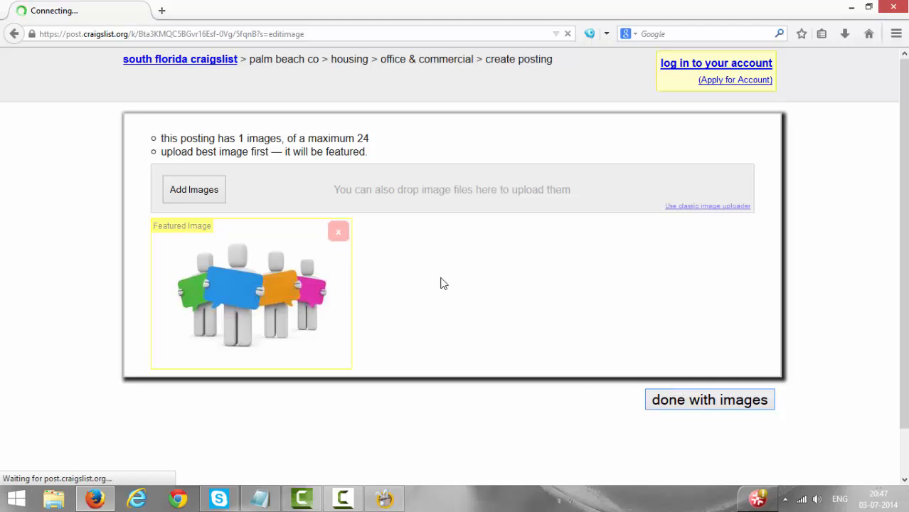
pyautogui.click(709, 399)
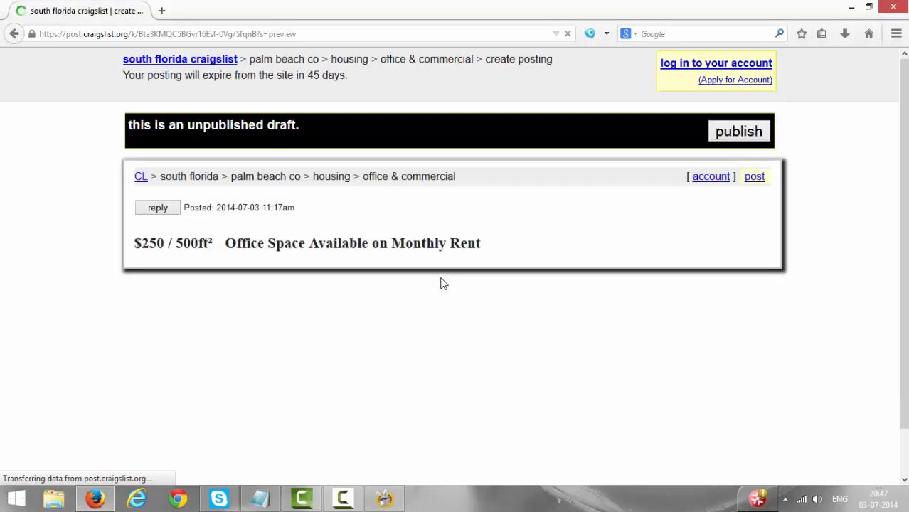
# - Scroll through the draft preview's picture and description, then publish the ad
pyautogui.scroll(-3)
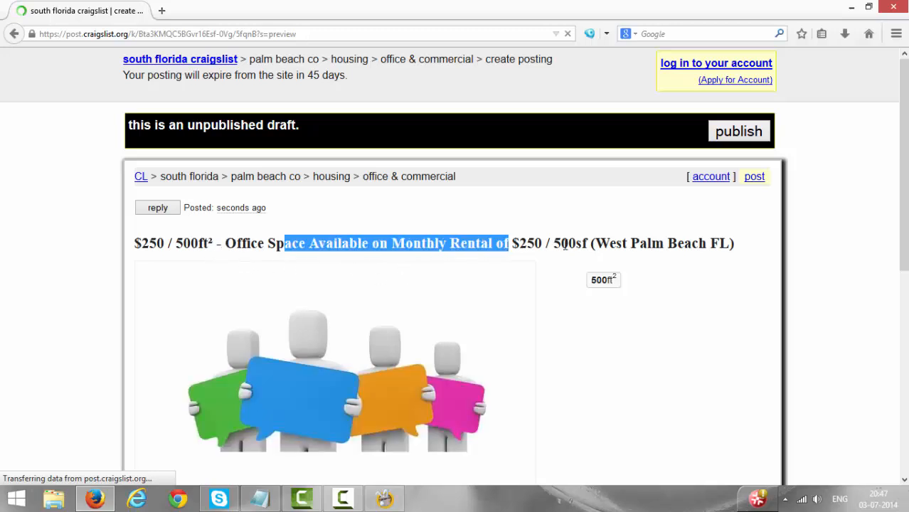
pyautogui.scroll(-3)
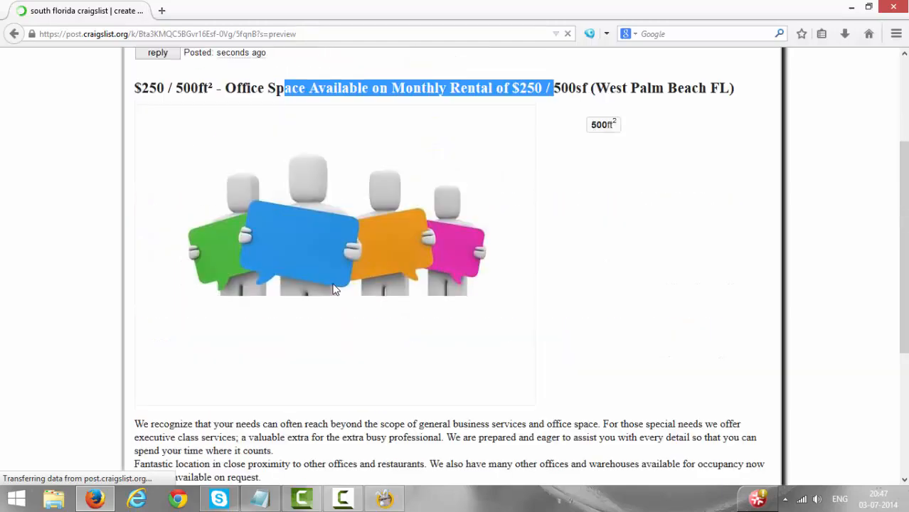
pyautogui.scroll(-3)
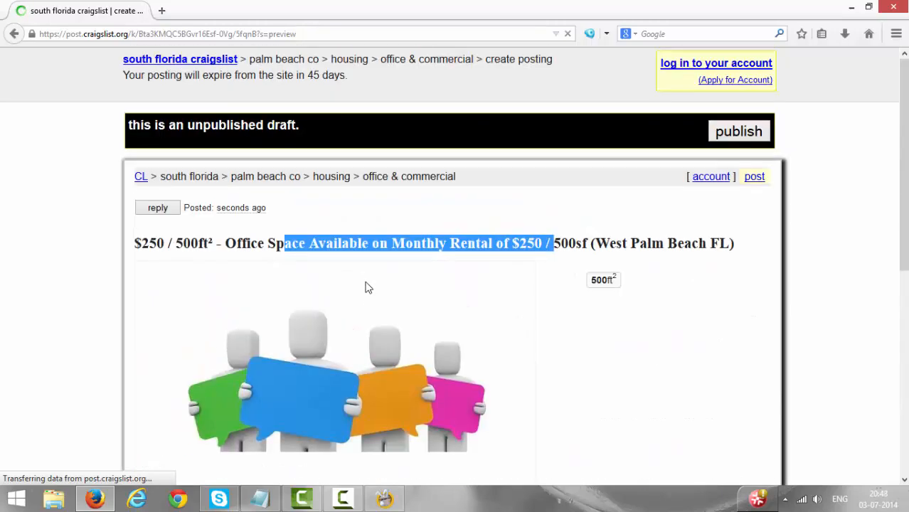
pyautogui.moveTo(575, 247)
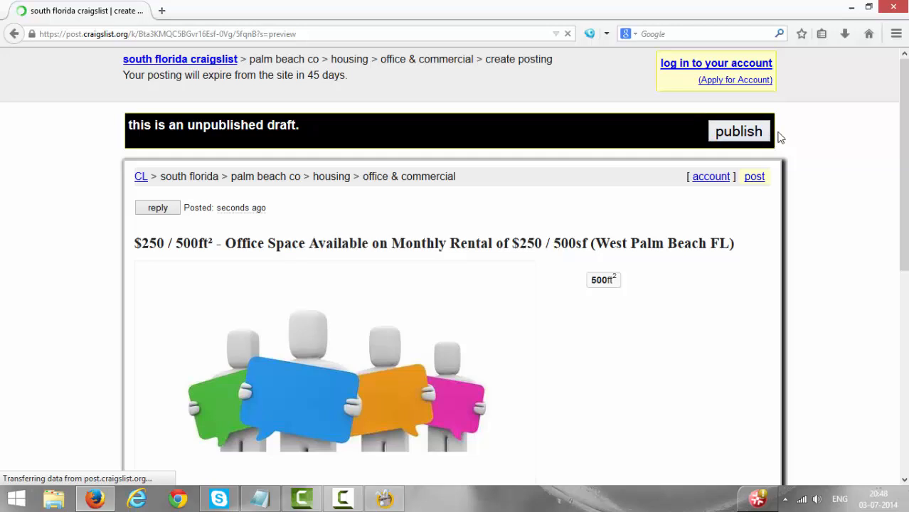
pyautogui.click(738, 131)
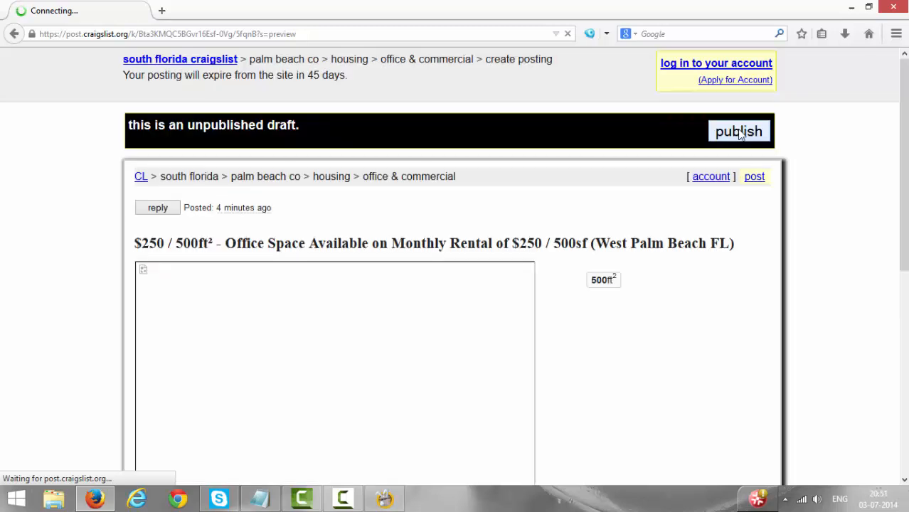
# - Publish the draft ad again to reach the 'further action is required' email notice
pyautogui.click(738, 131)
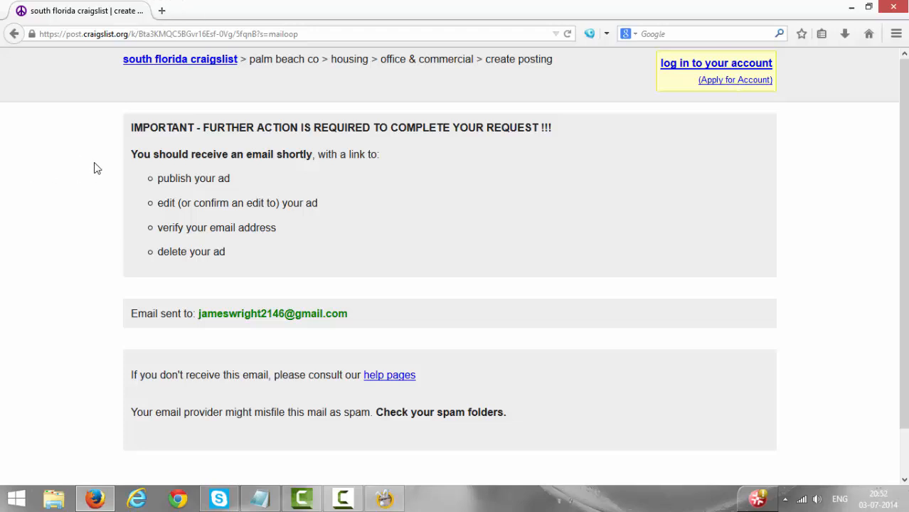
pyautogui.moveTo(190, 173)
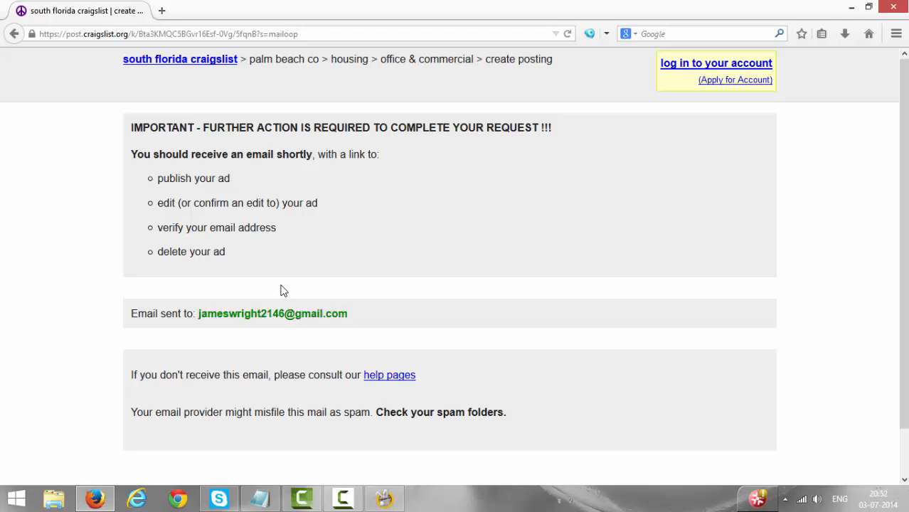
pyautogui.moveTo(439, 261)
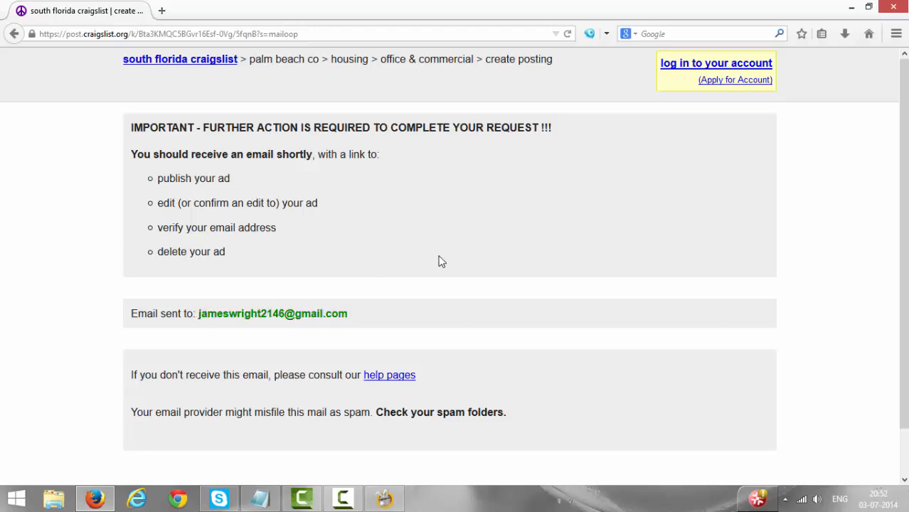
pyautogui.moveTo(254, 173)
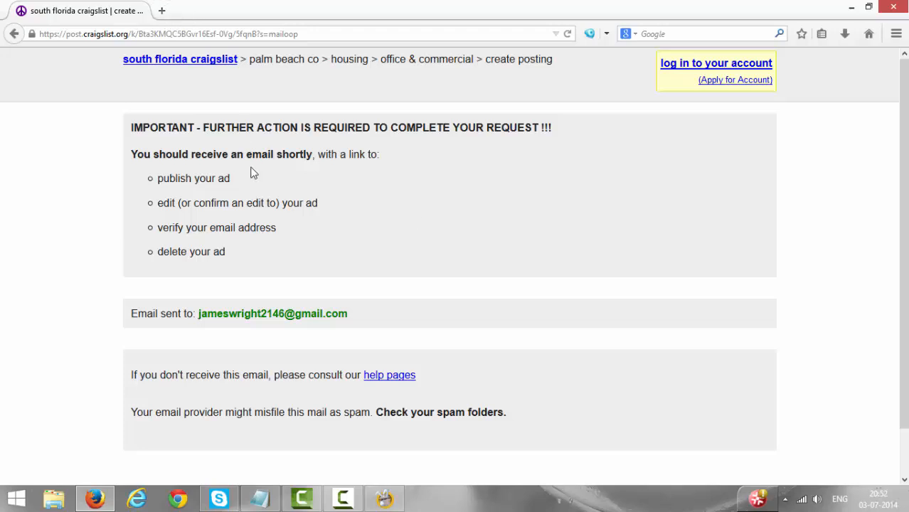
# - Open gmail.com in a new tab and copy the recipient address from the craigslist page
pyautogui.click(162, 10)
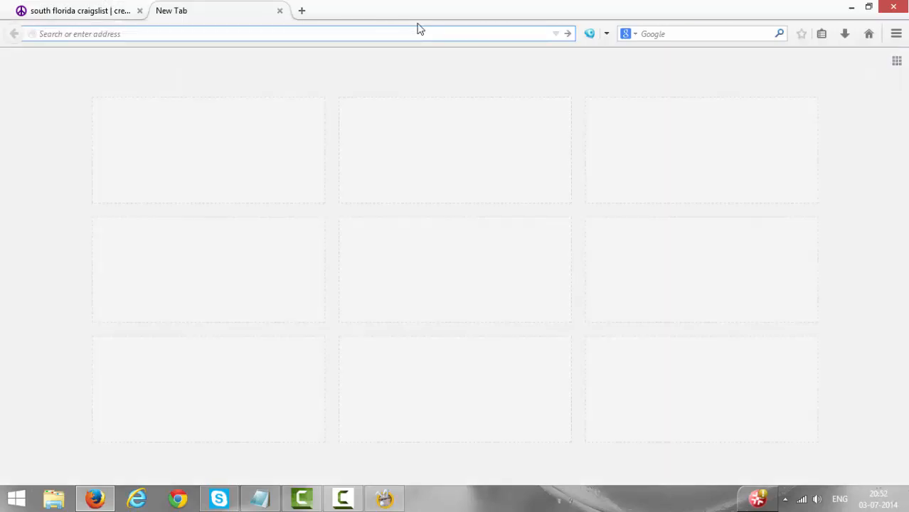
pyautogui.write('gmail.com')
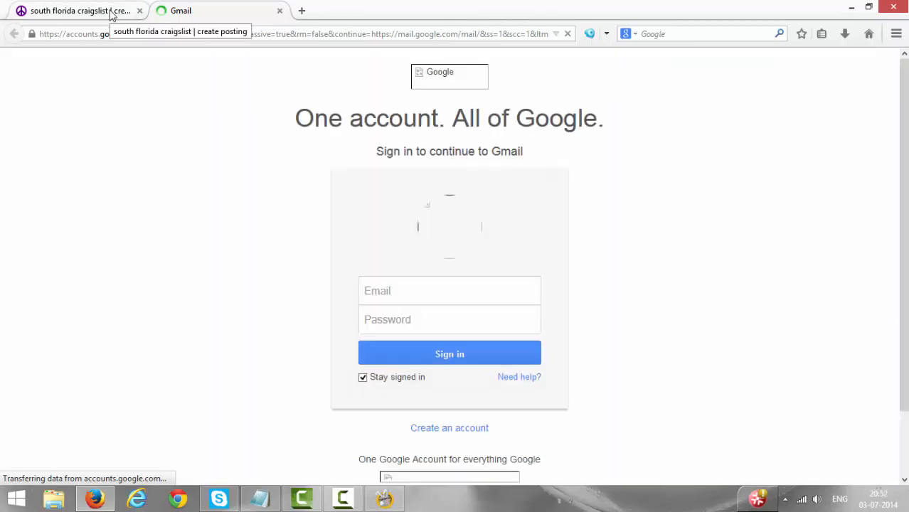
pyautogui.click(76, 11)
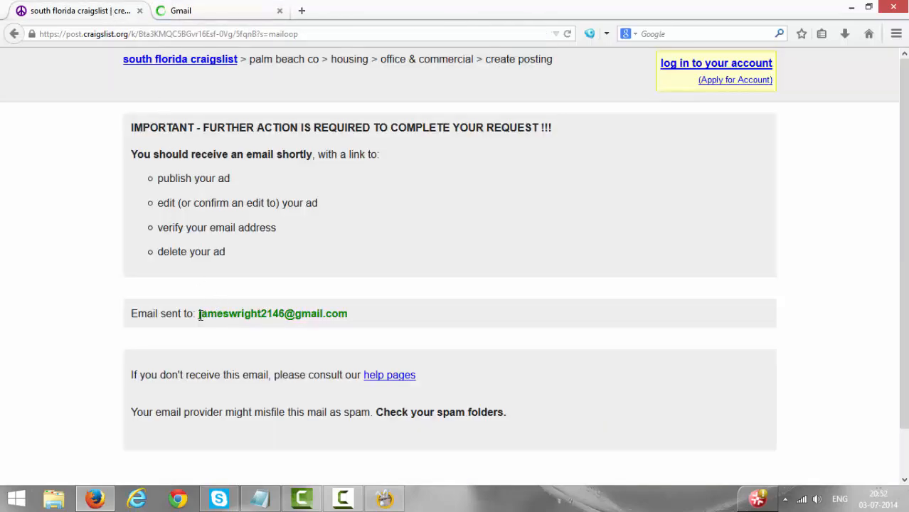
pyautogui.moveTo(349, 316)
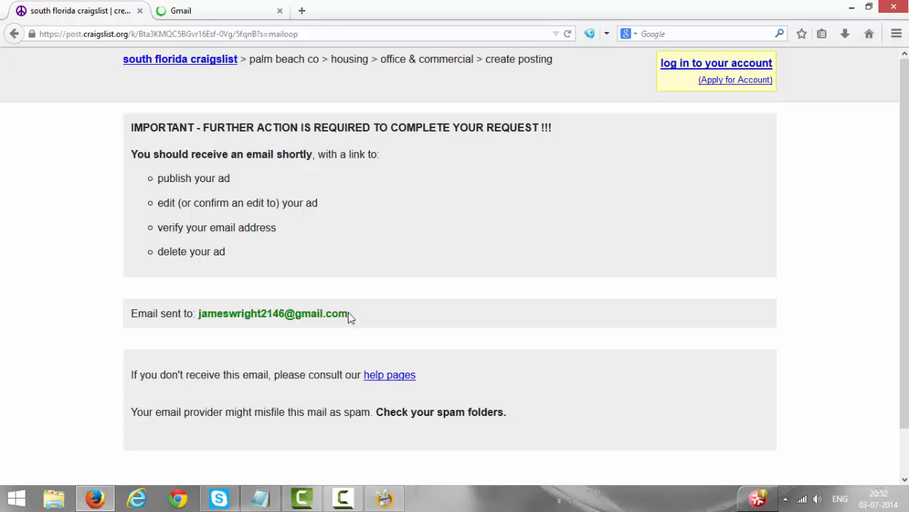
pyautogui.doubleClick(273, 313)
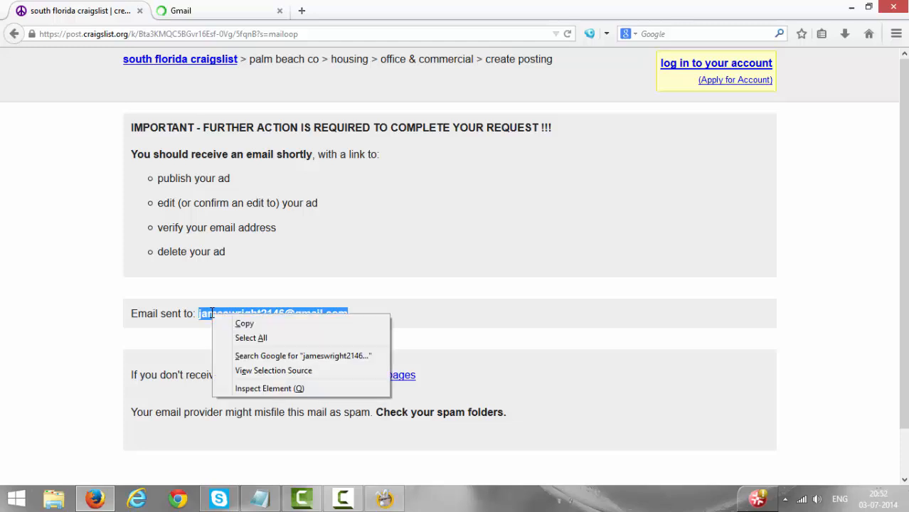
# - Sign in to Gmail with that address and password, with Stay signed in unticked
pyautogui.click(181, 10)
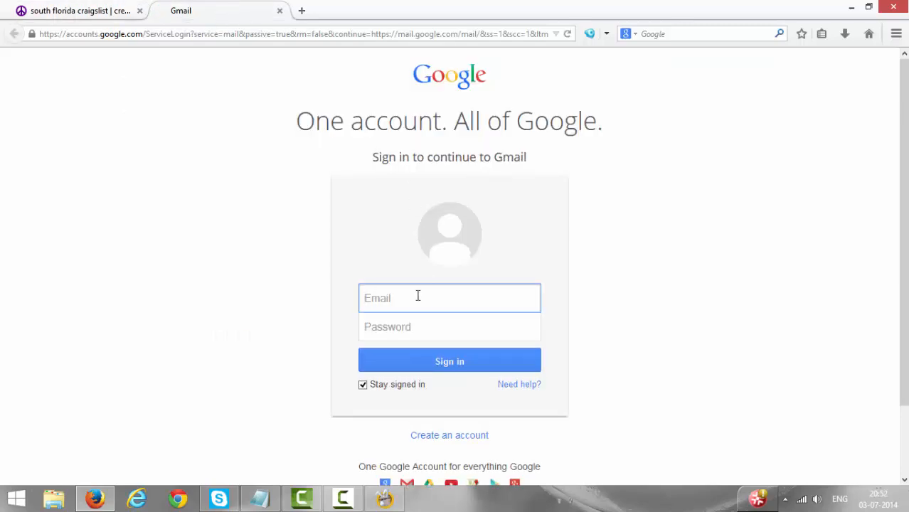
pyautogui.moveTo(426, 337)
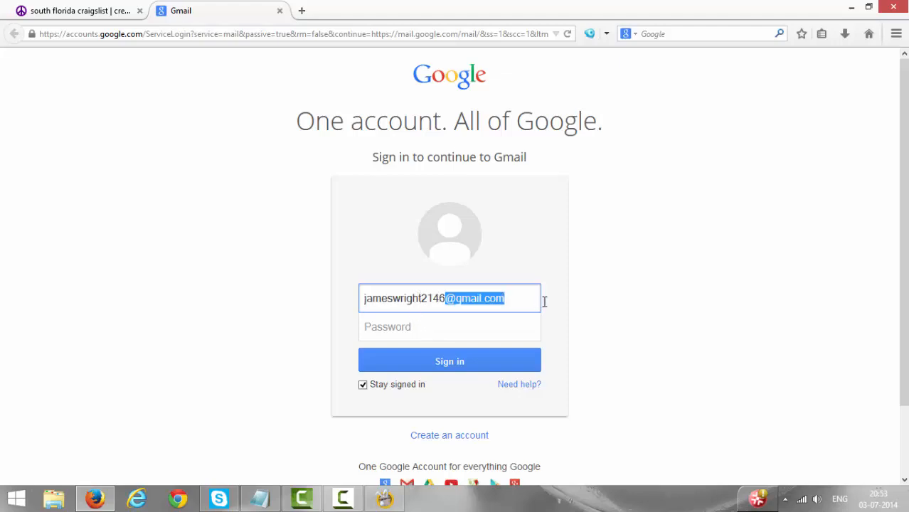
pyautogui.click(449, 327)
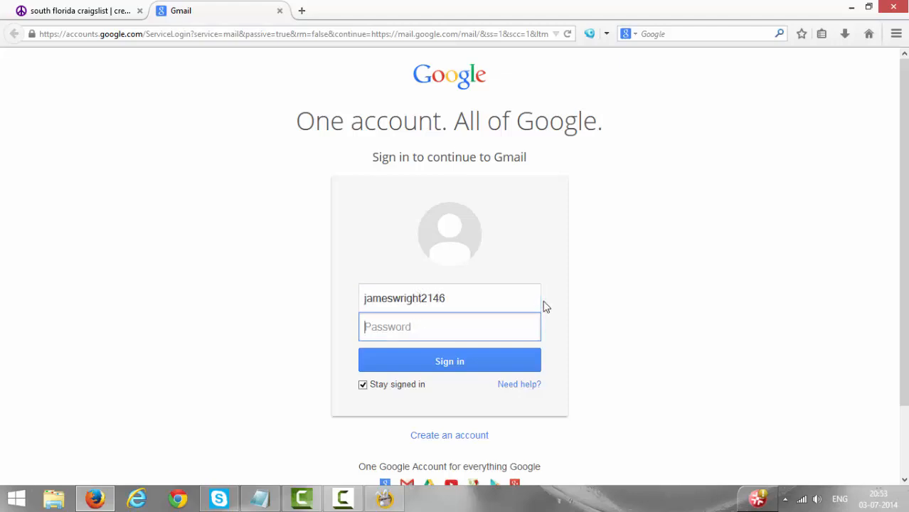
pyautogui.write('password')
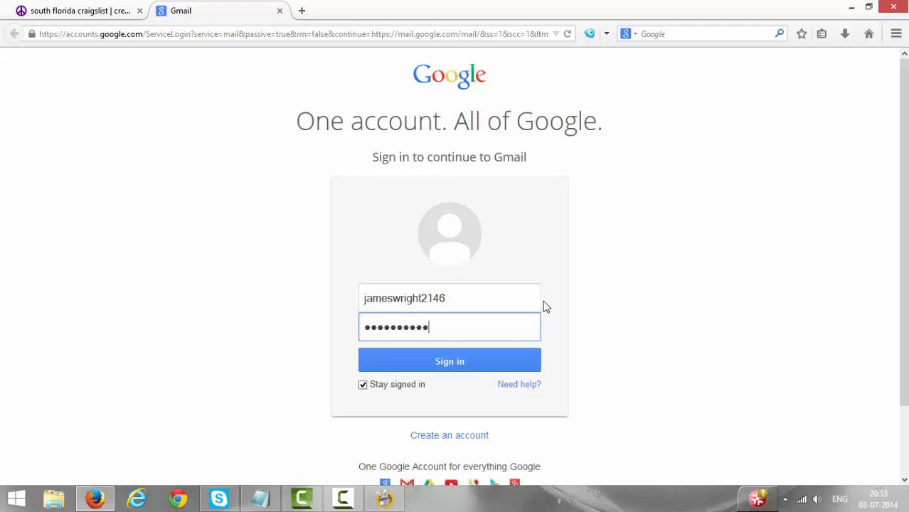
pyautogui.click(363, 384)
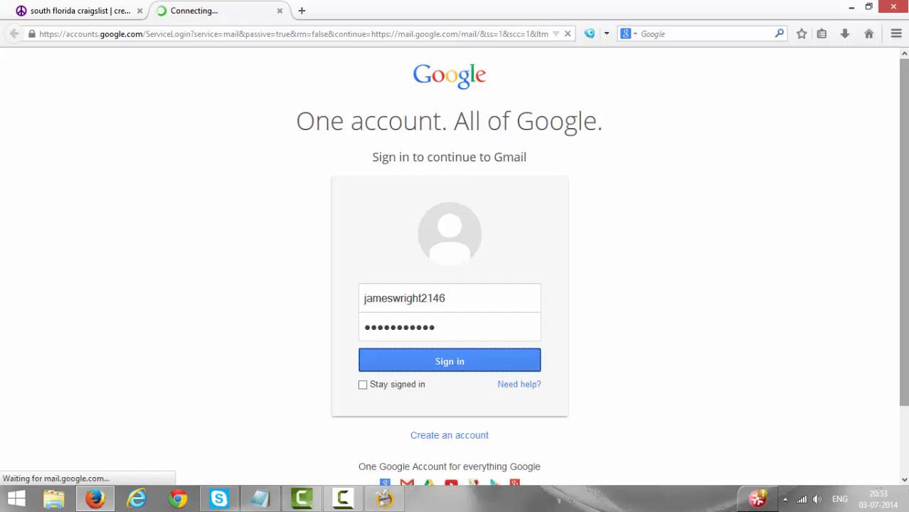
pyautogui.click(449, 360)
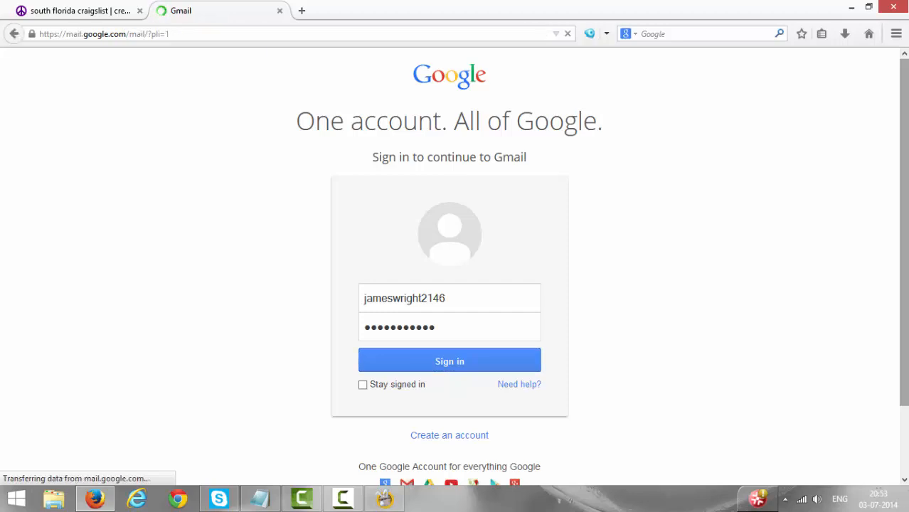
pyautogui.click(450, 361)
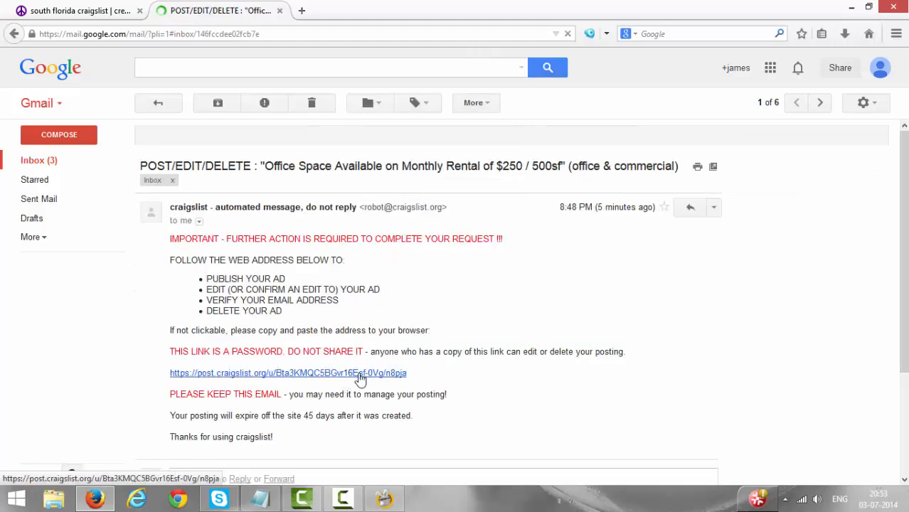
# - Follow the post.craigslist.org link in the craigslist POST/EDIT/DELETE email
pyautogui.click(288, 372)
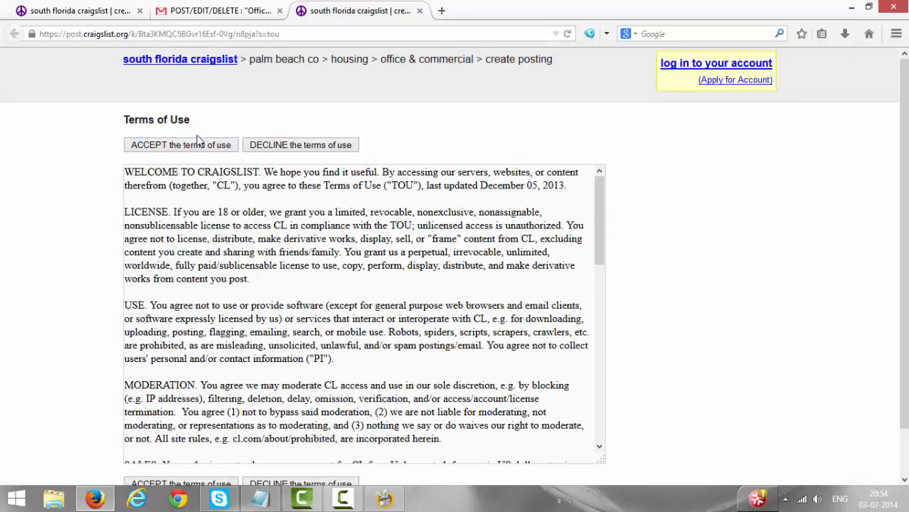
# - Accept the craigslist terms of use, then highlight and deselect the thanks-for-posting message
pyautogui.click(180, 144)
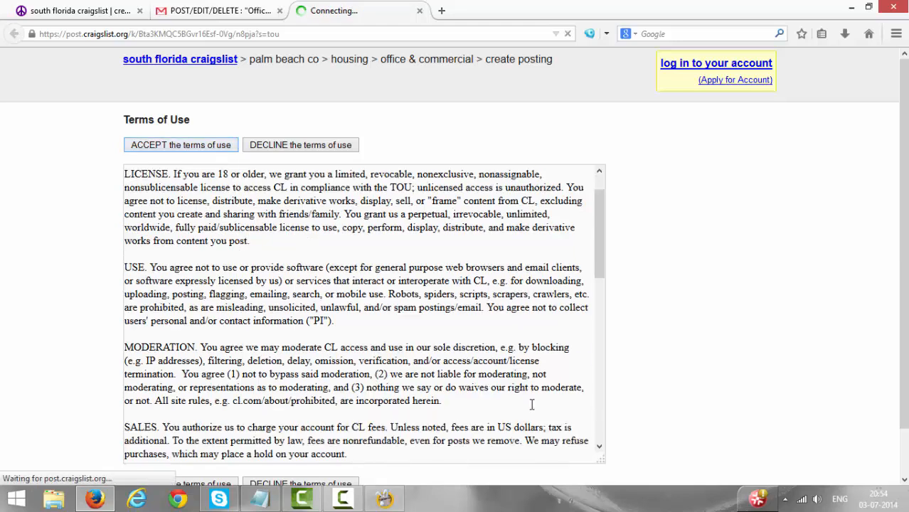
pyautogui.click(181, 145)
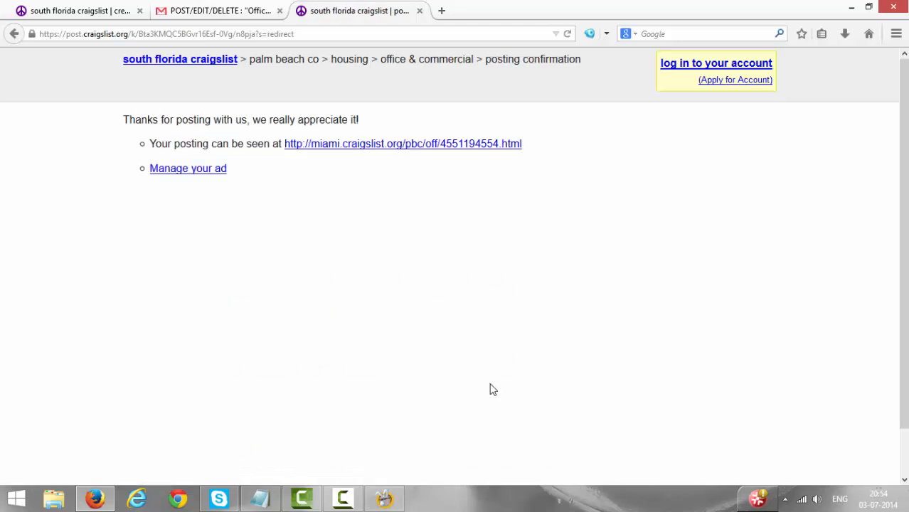
pyautogui.moveTo(138, 119)
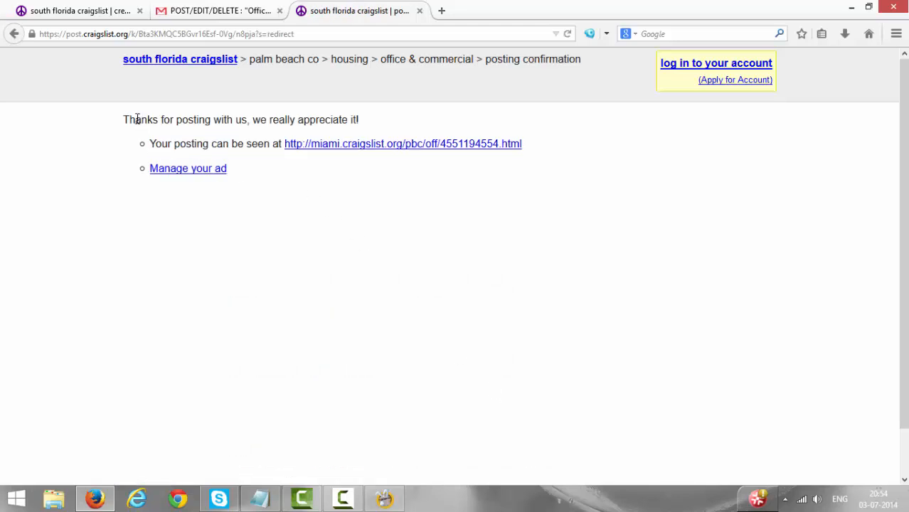
pyautogui.tripleClick(240, 119)
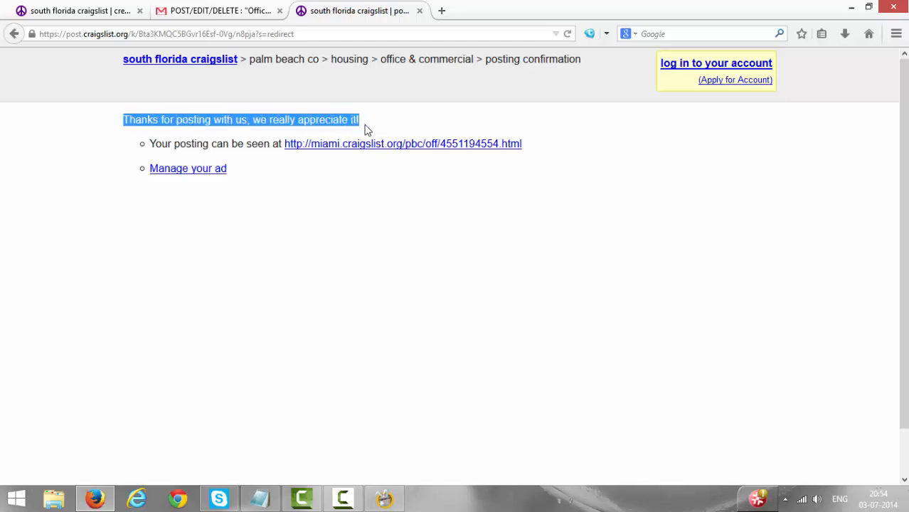
pyautogui.click(300, 119)
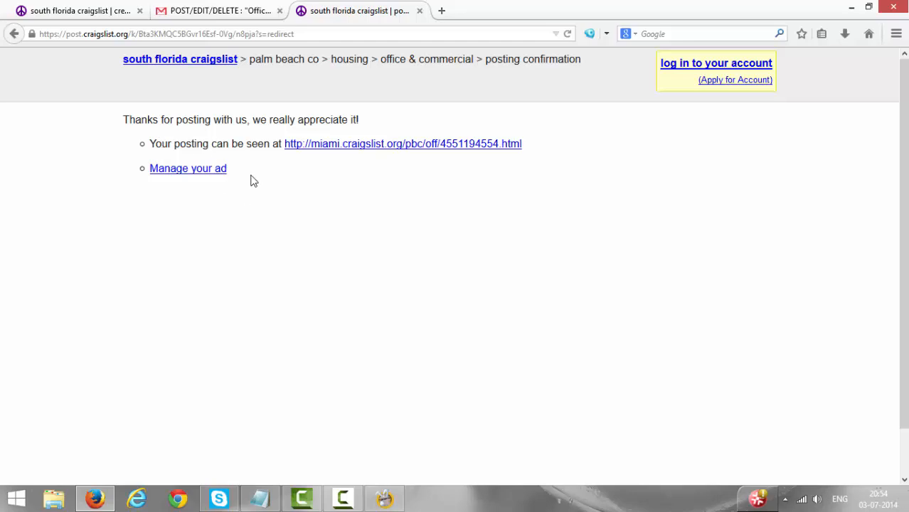
pyautogui.moveTo(277, 184)
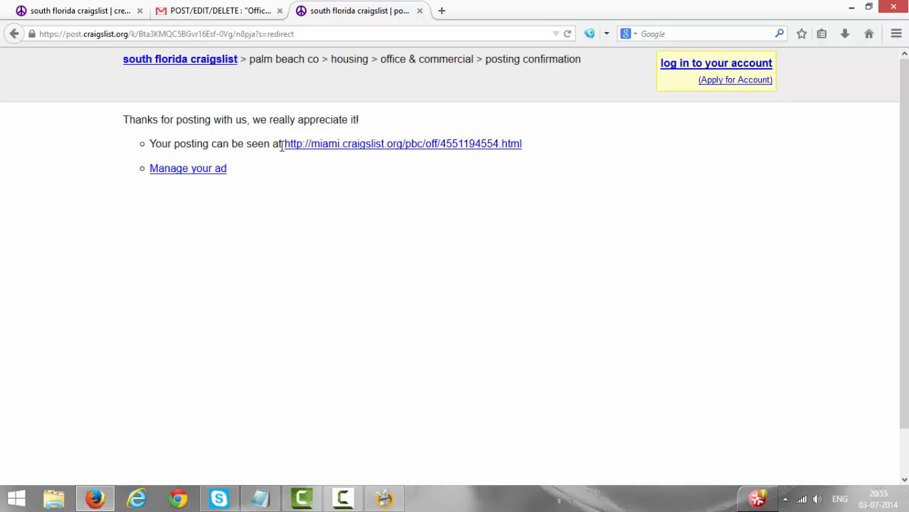
pyautogui.moveTo(343, 149)
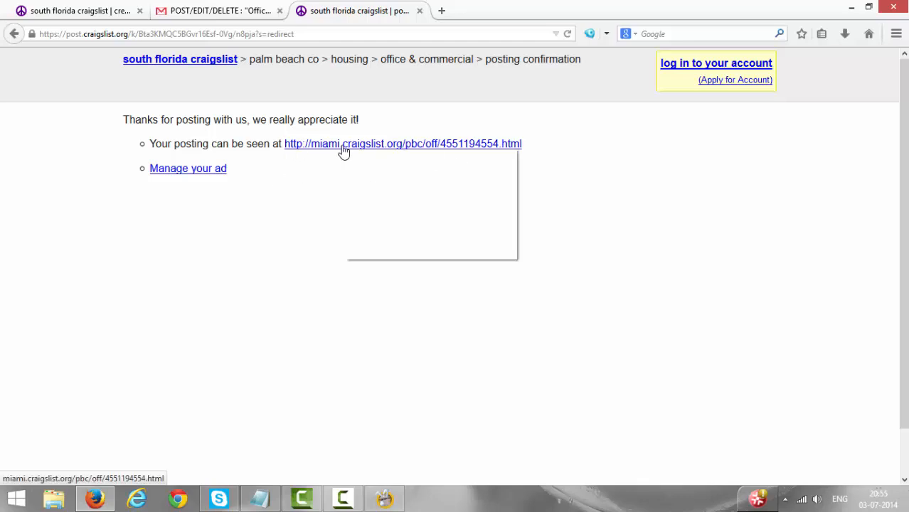
# - Open the live miami.craigslist.org listing for the $250 / 500ft² office space ad
pyautogui.click(403, 144)
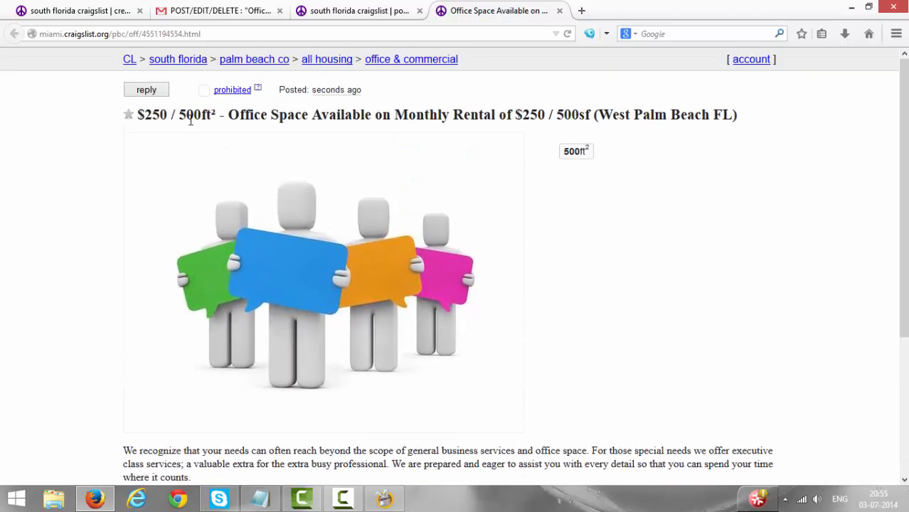
pyautogui.moveTo(493, 128)
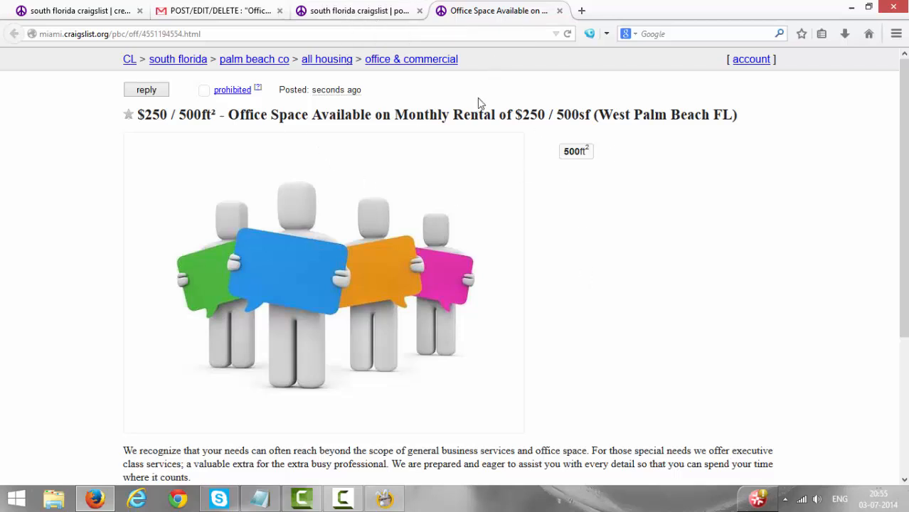
pyautogui.moveTo(638, 222)
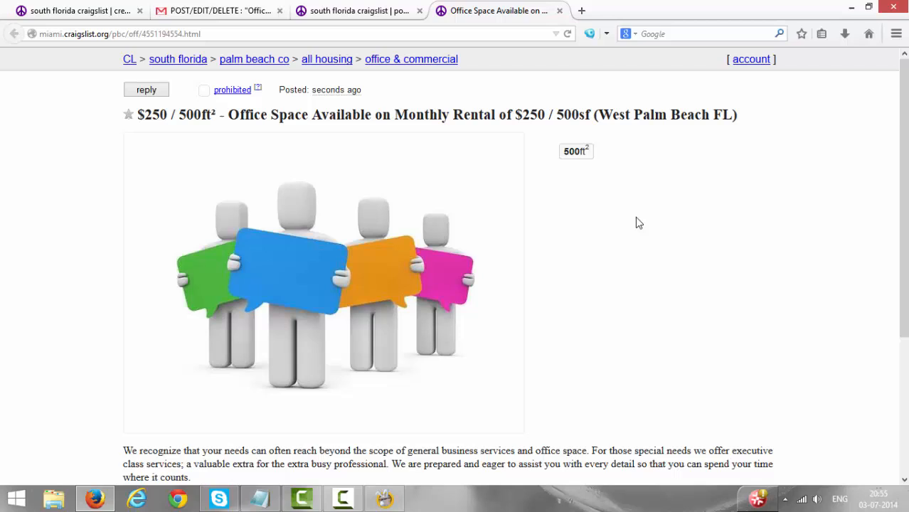
pyautogui.moveTo(751, 59)
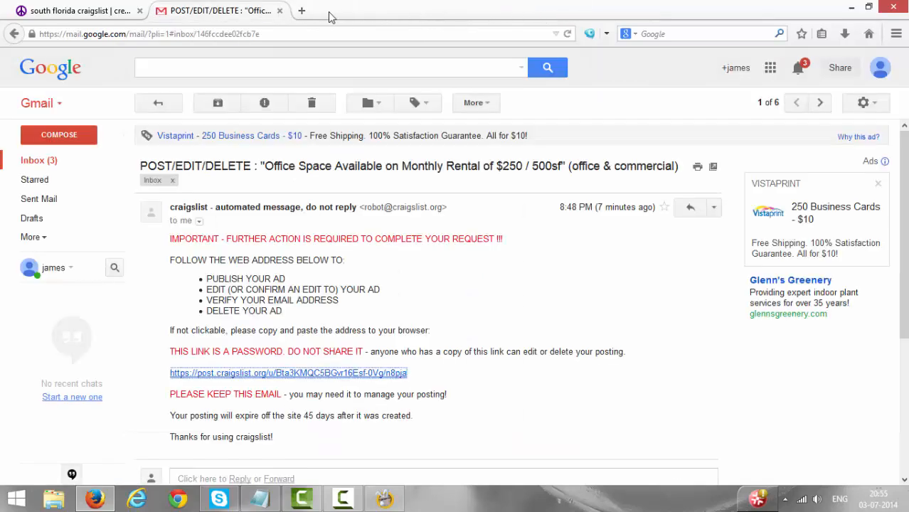
# - Sign out of Gmail from the profile avatar and close its tab
pyautogui.click(879, 68)
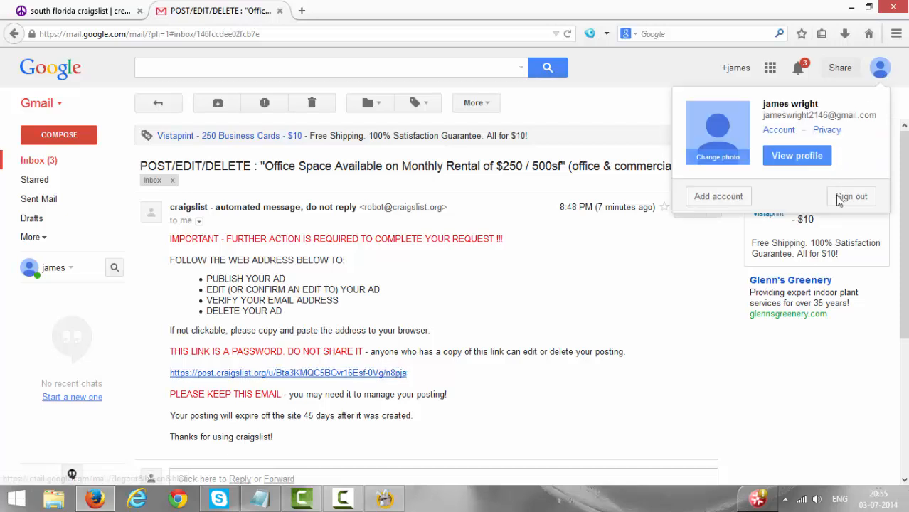
pyautogui.click(81, 10)
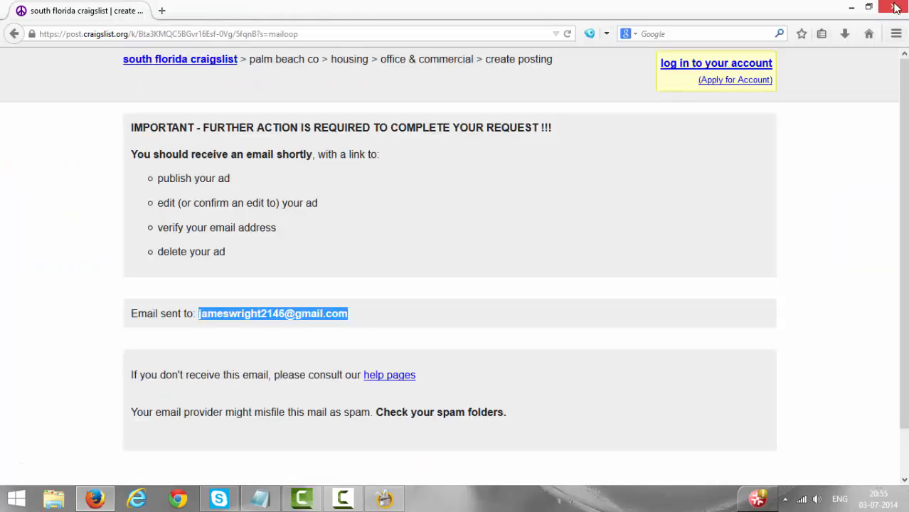
pyautogui.moveTo(897, 7)
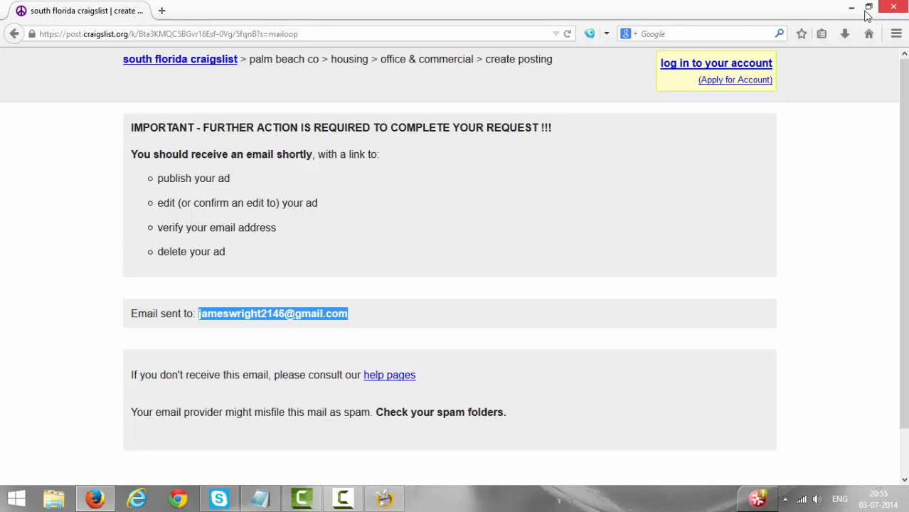
# - Clear the last hour of browsing data with all categories checked
pyautogui.click(605, 34)
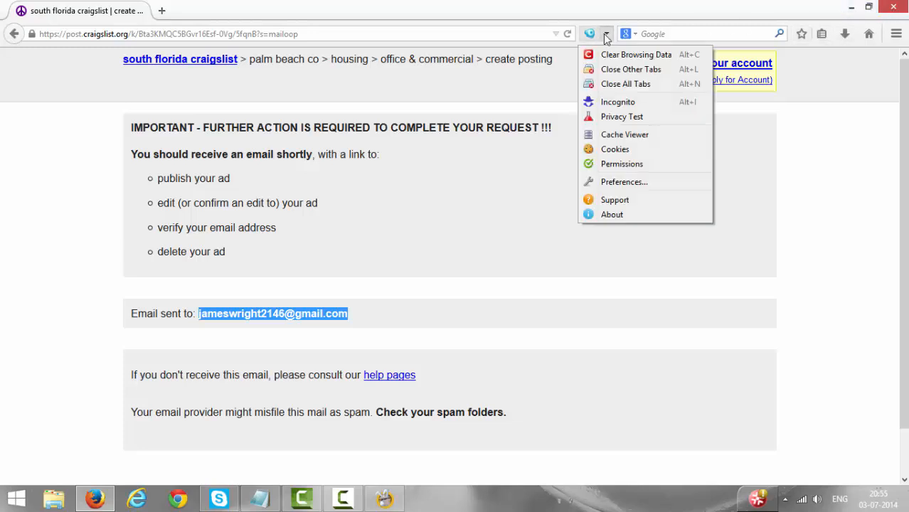
pyautogui.moveTo(635, 55)
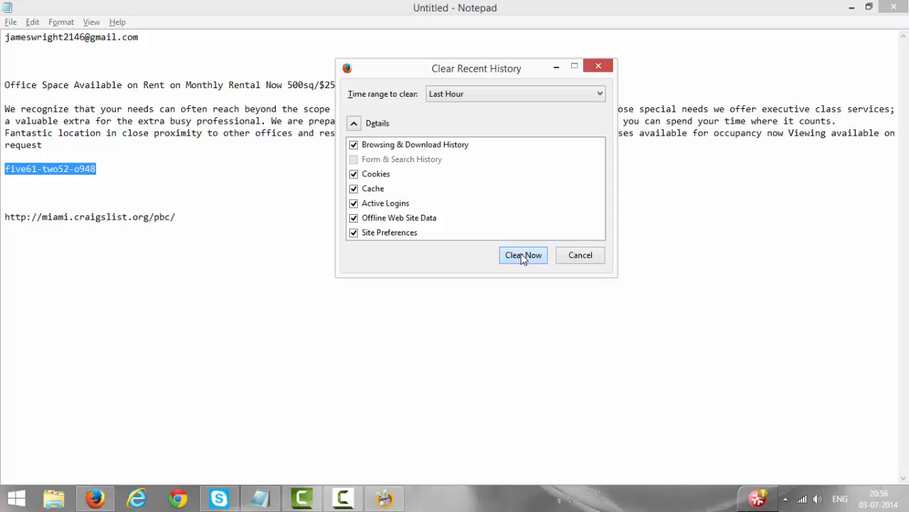
pyautogui.click(523, 256)
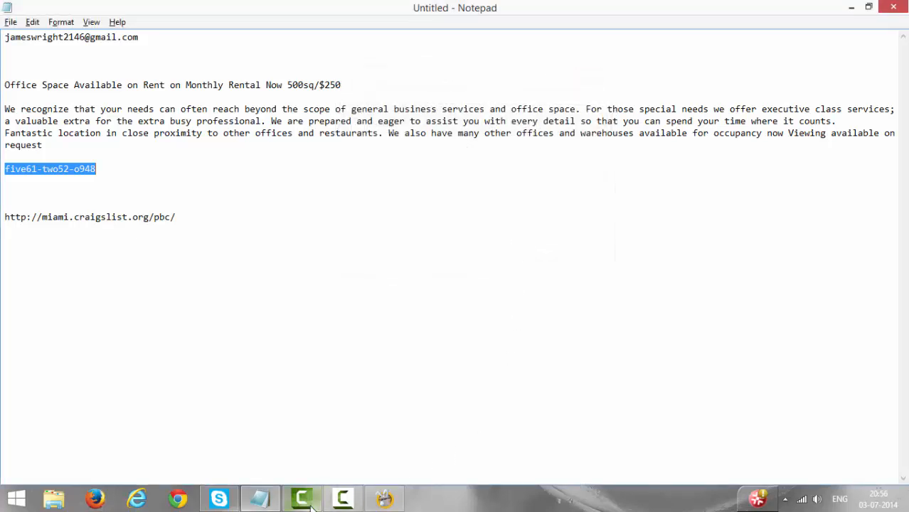